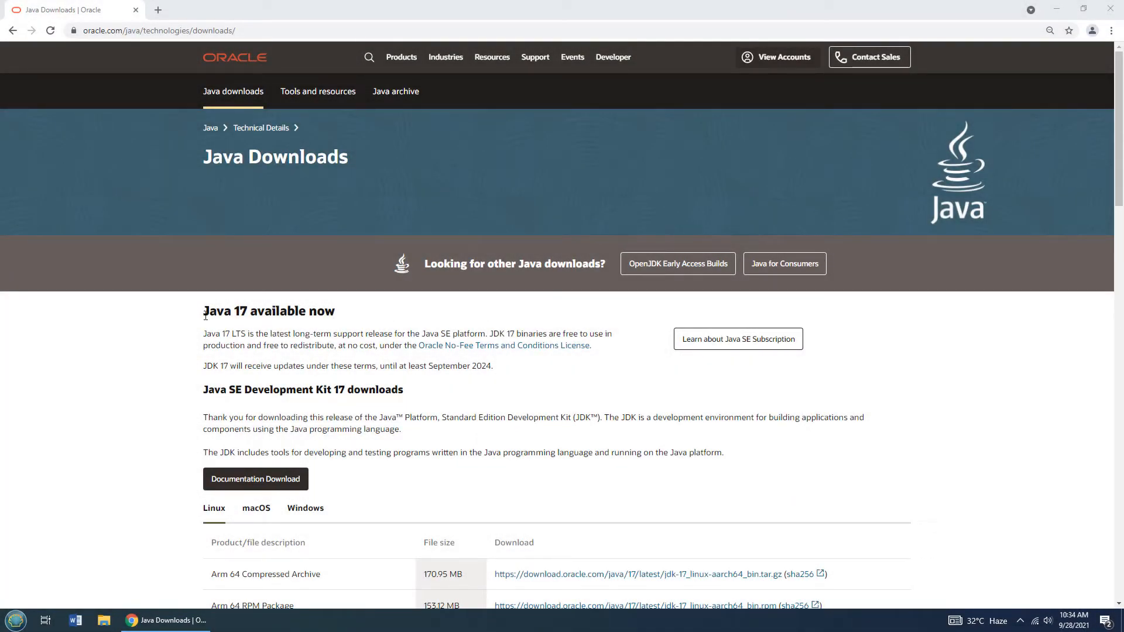
# Download jdk-17_windows-x64_bin.msi from the Windows downloads list on Oracle's JDK 17 page
pyautogui.doubleClick(225, 311)
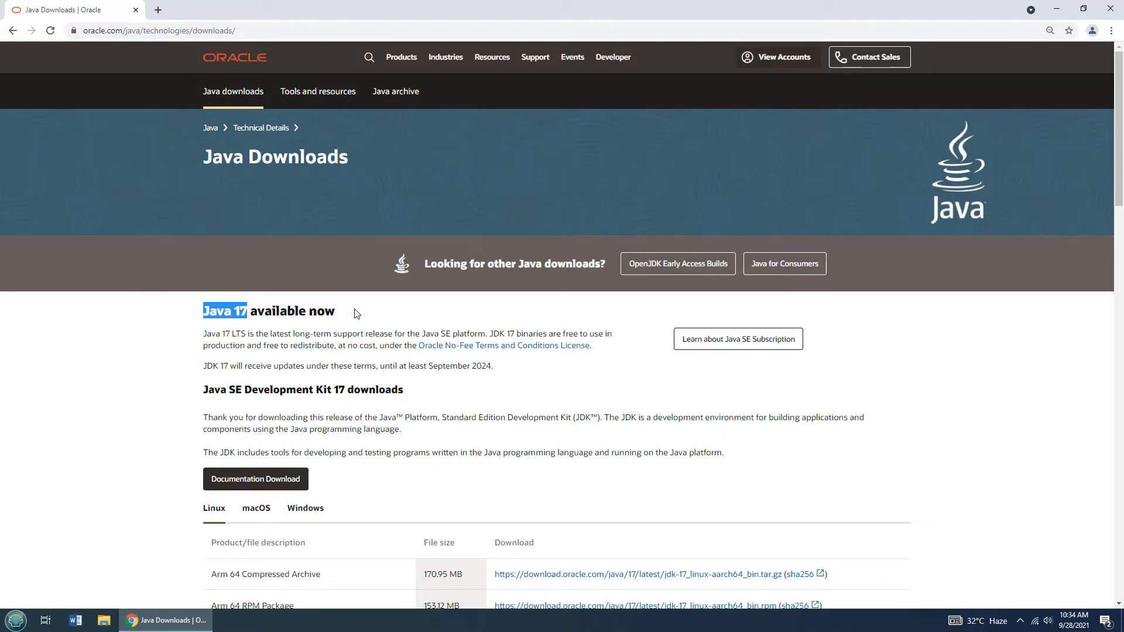
pyautogui.click(351, 315)
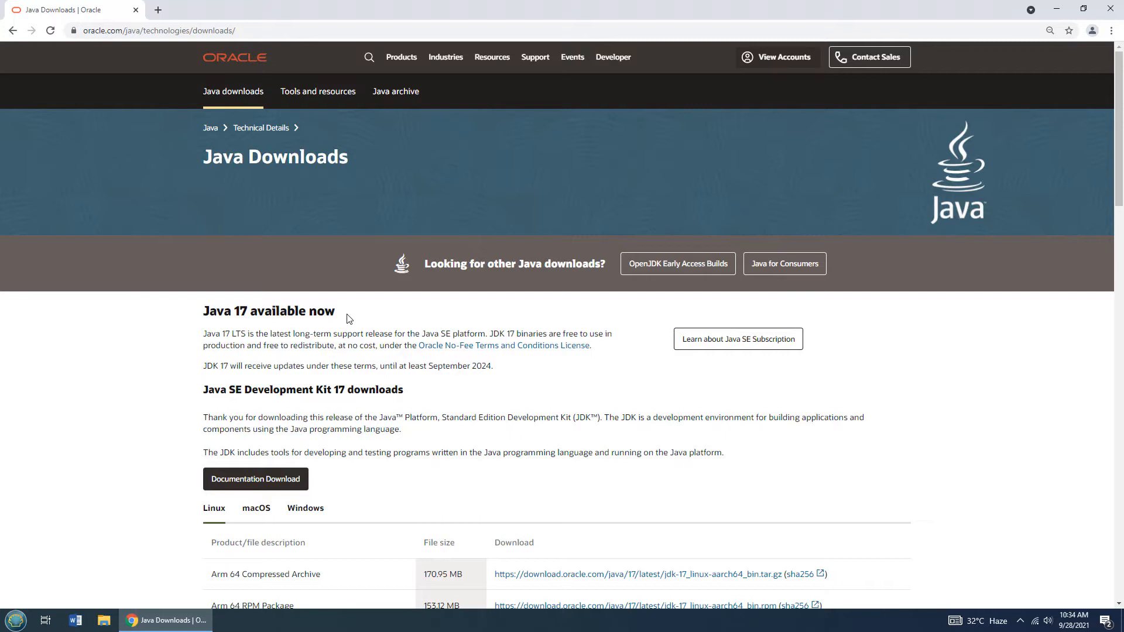
pyautogui.moveTo(1096, 178)
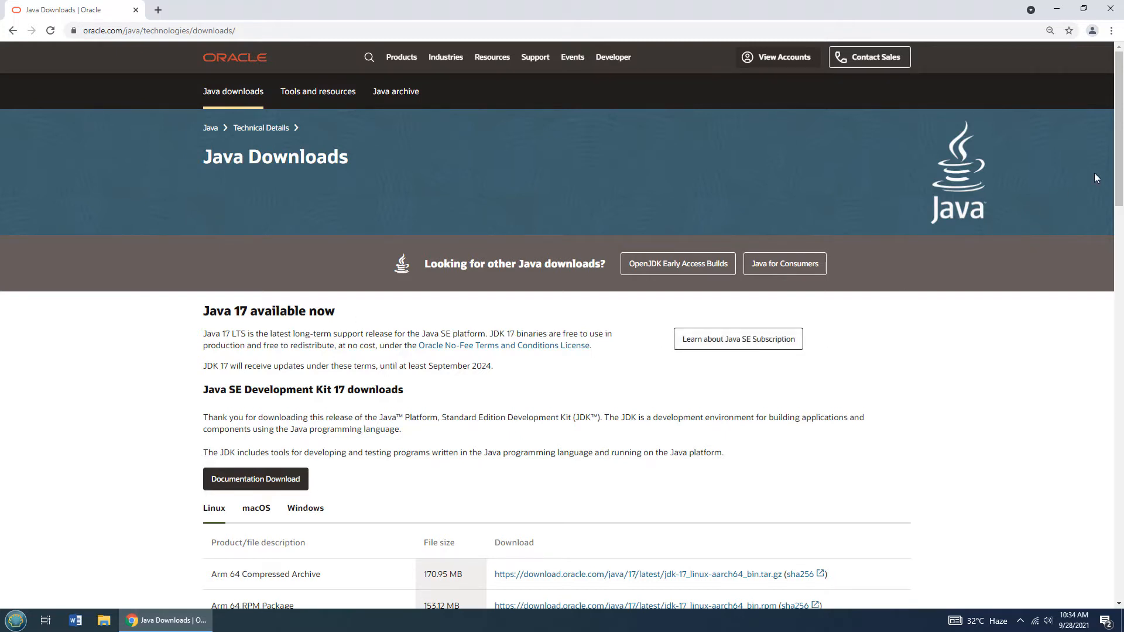
pyautogui.scroll(-3)
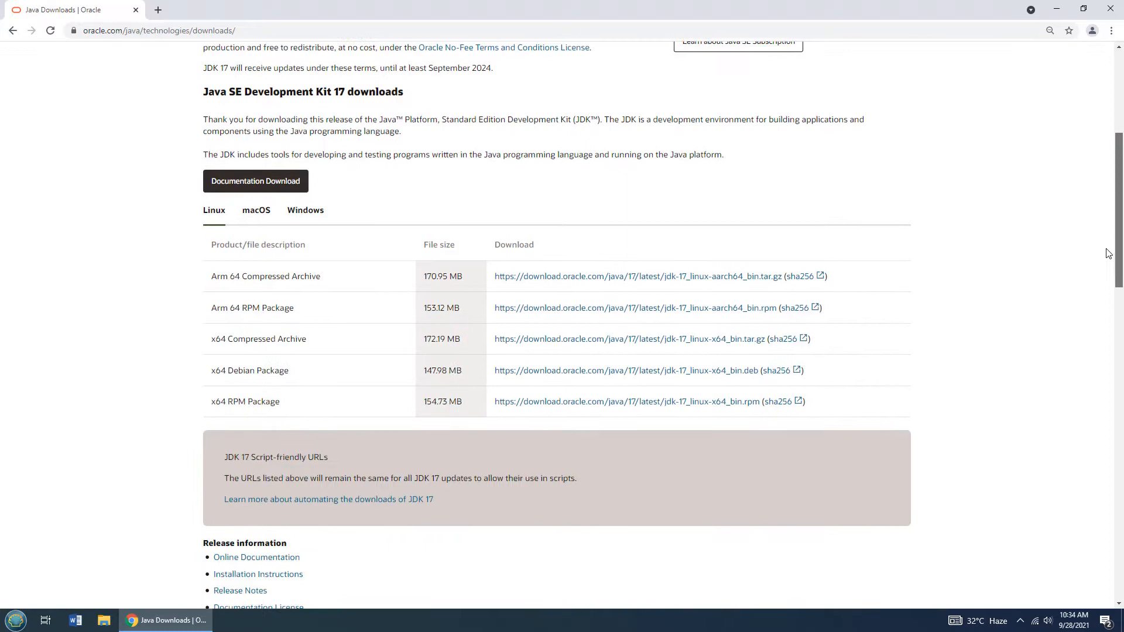
pyautogui.scroll(-3)
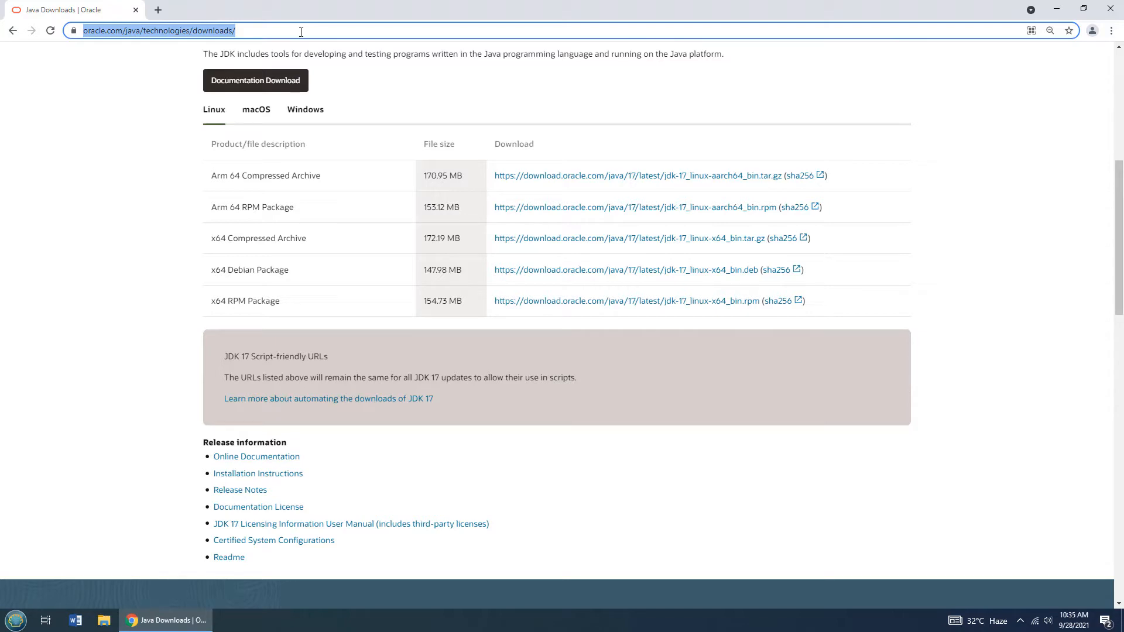
pyautogui.click(304, 109)
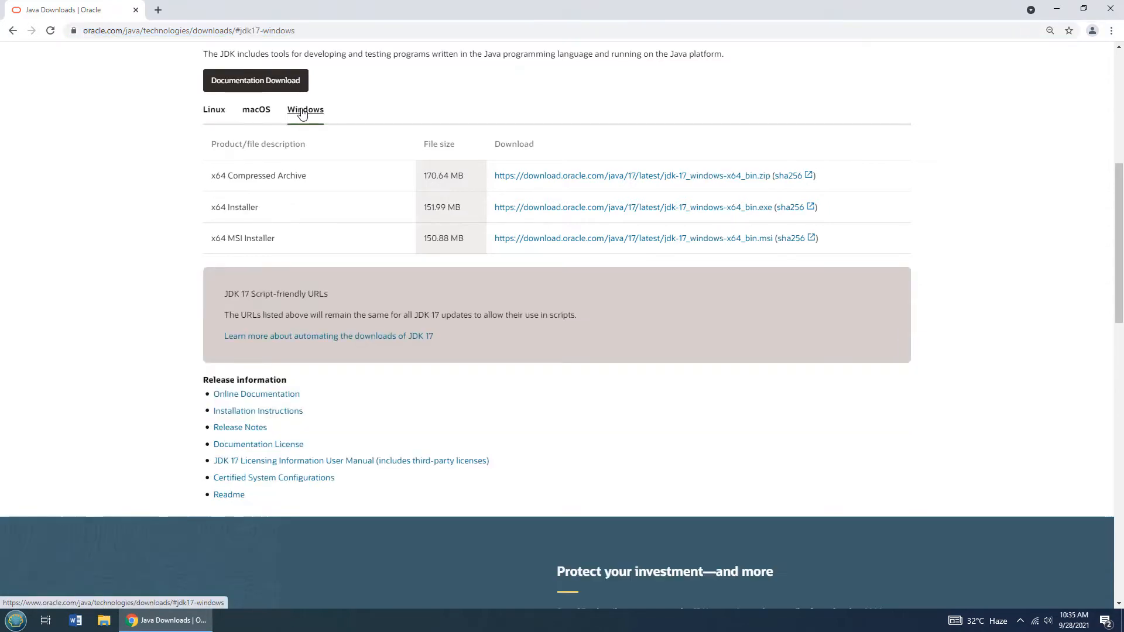
pyautogui.moveTo(539, 241)
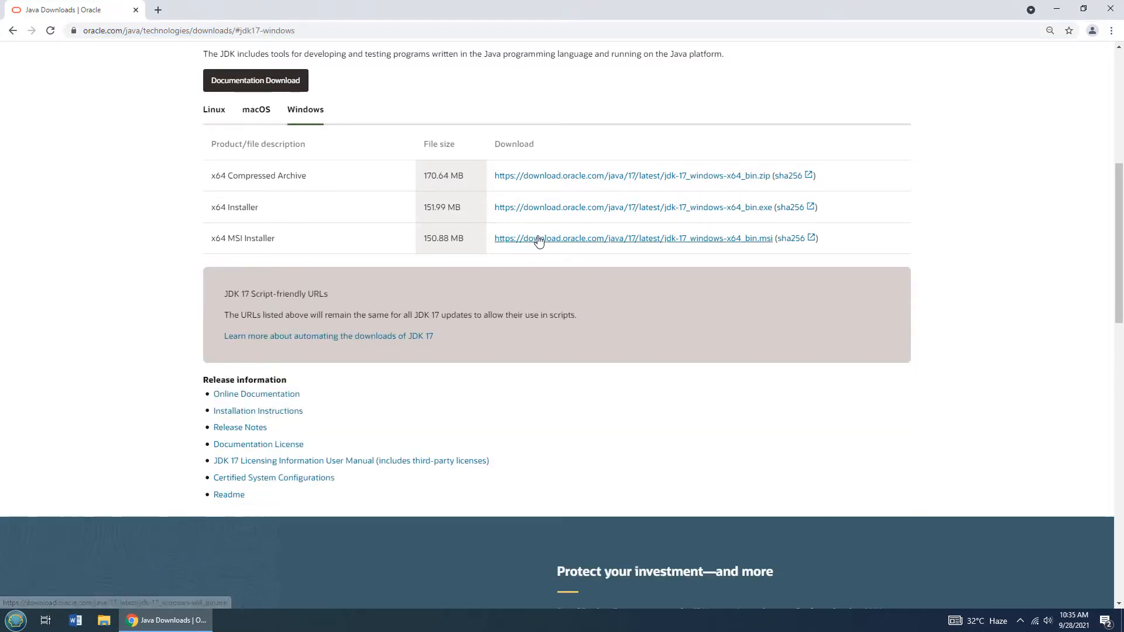
pyautogui.moveTo(546, 180)
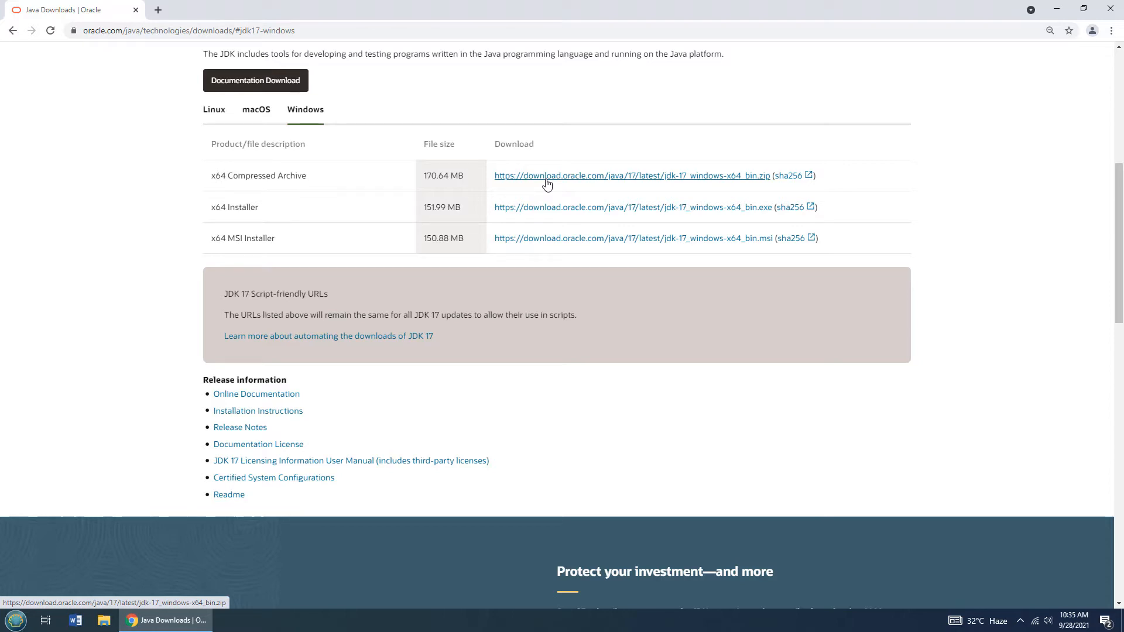
pyautogui.moveTo(541, 240)
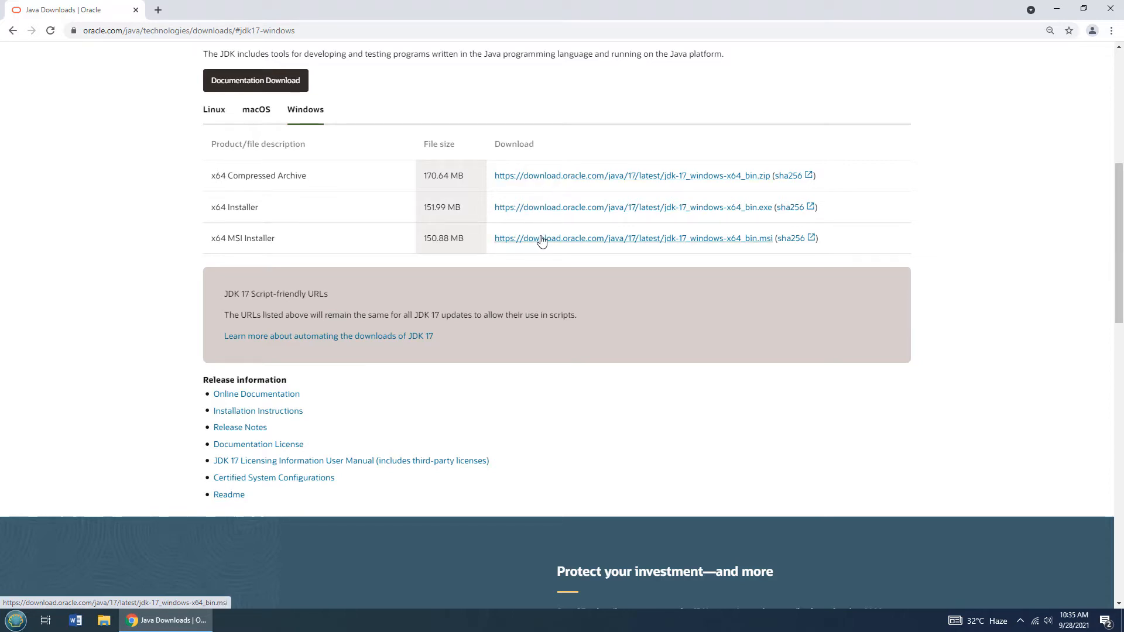
pyautogui.click(631, 238)
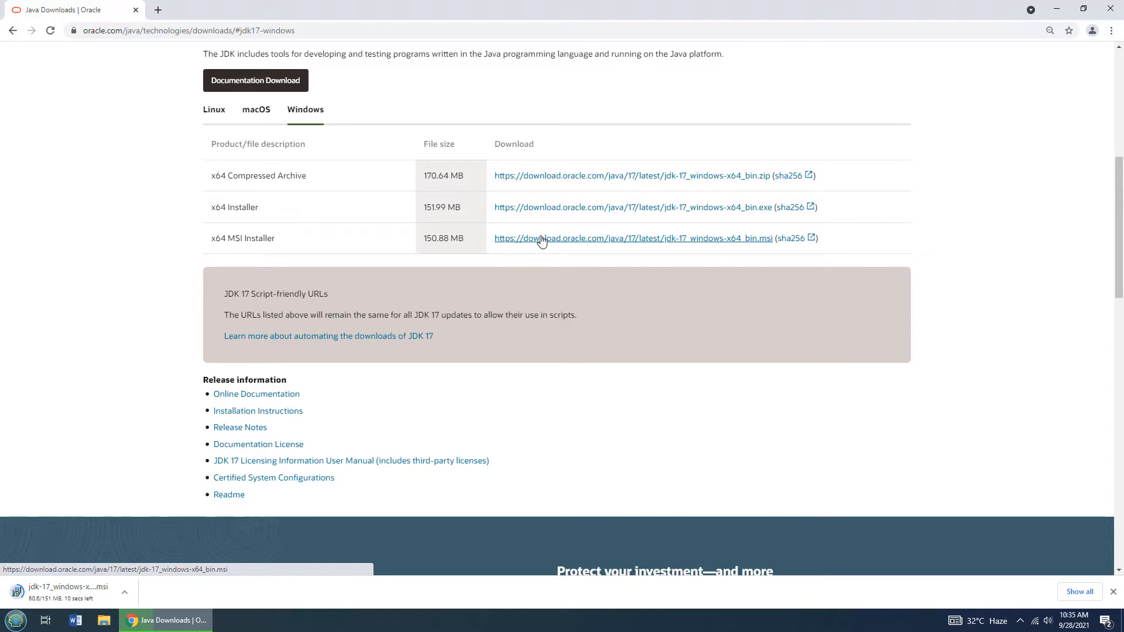
pyautogui.moveTo(445, 312)
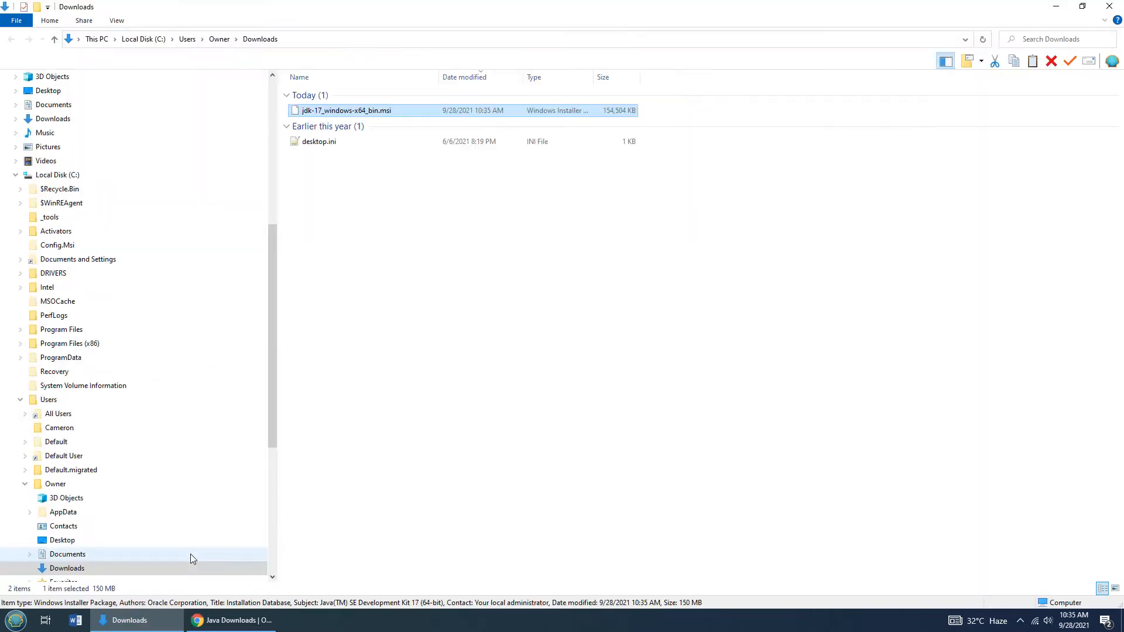
# Launch jdk-17_windows-x64_bin.msi from Downloads and choose Run at the SmartScreen warning
pyautogui.click(345, 110)
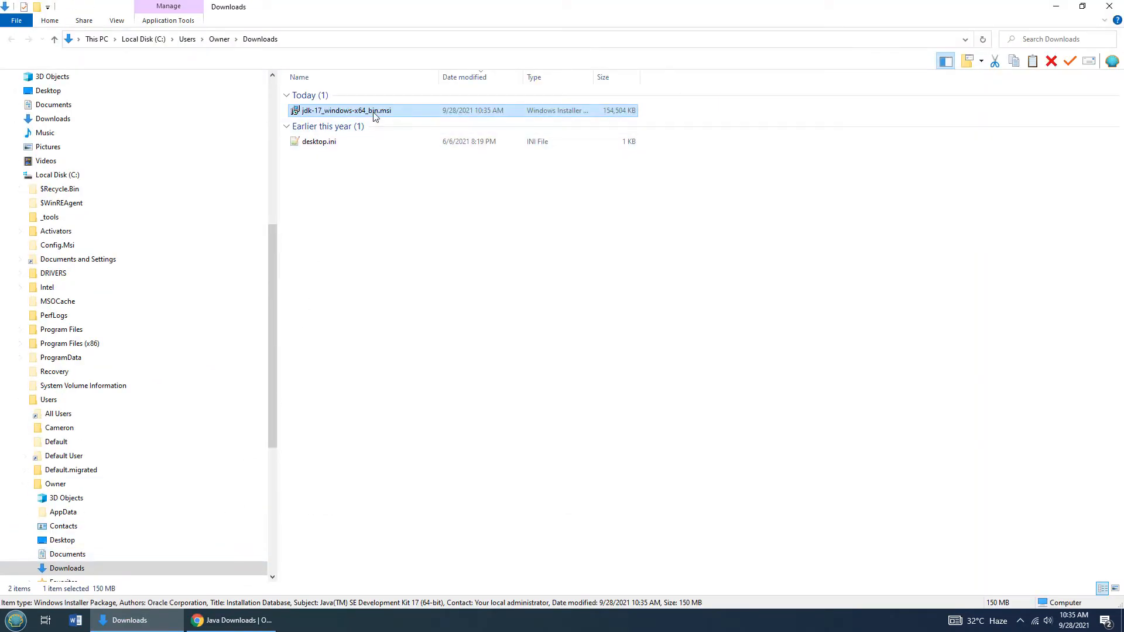
pyautogui.rightClick(346, 110)
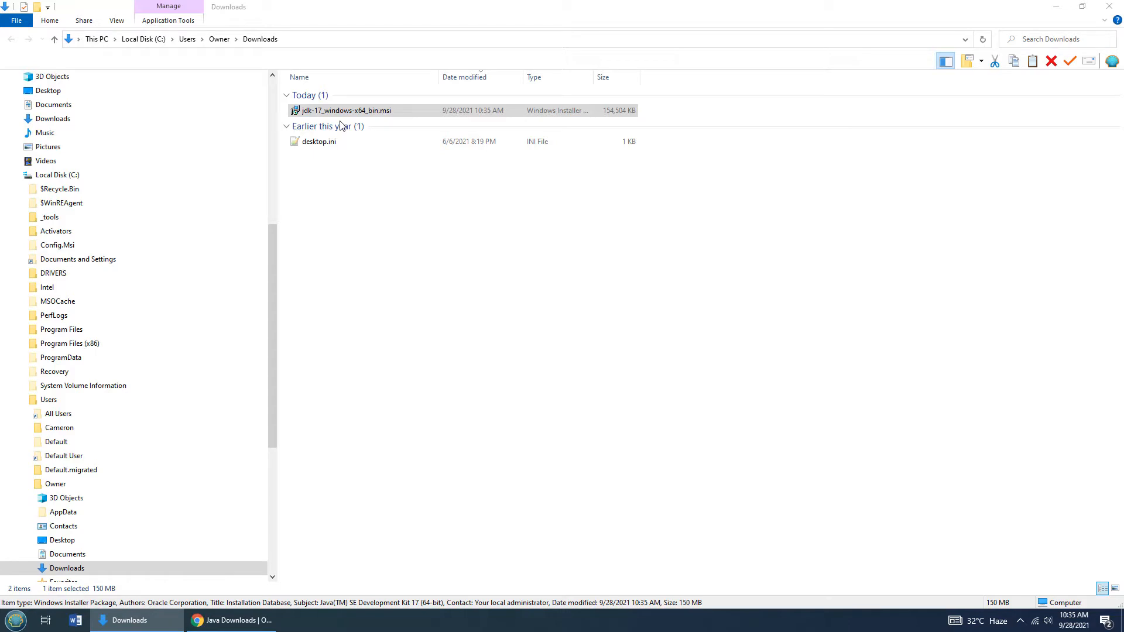
pyautogui.doubleClick(344, 110)
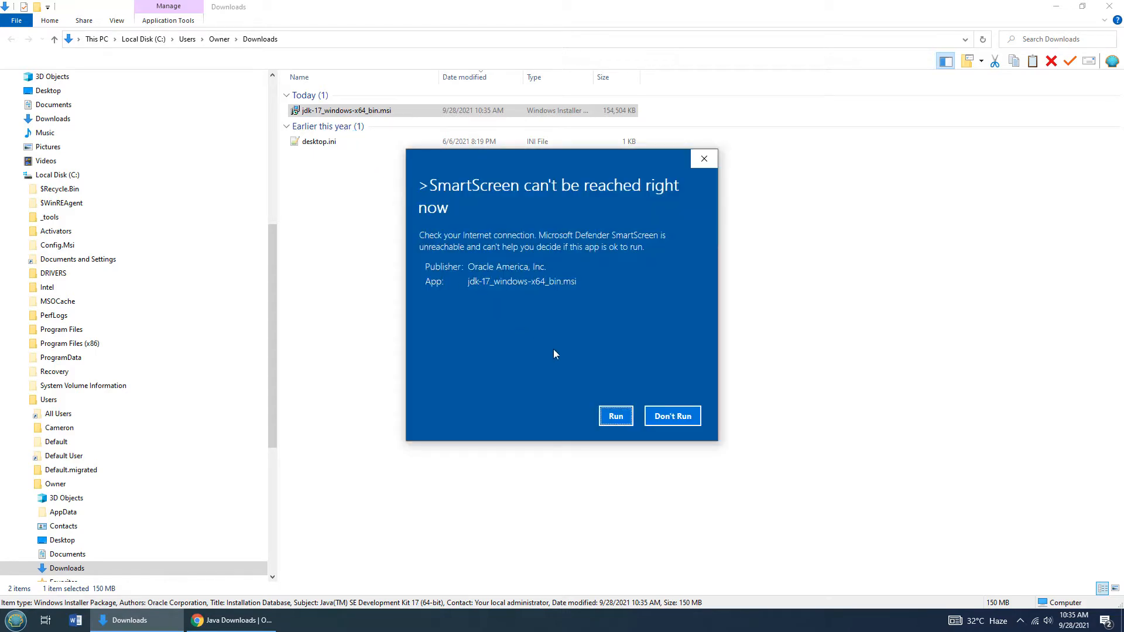
pyautogui.click(615, 416)
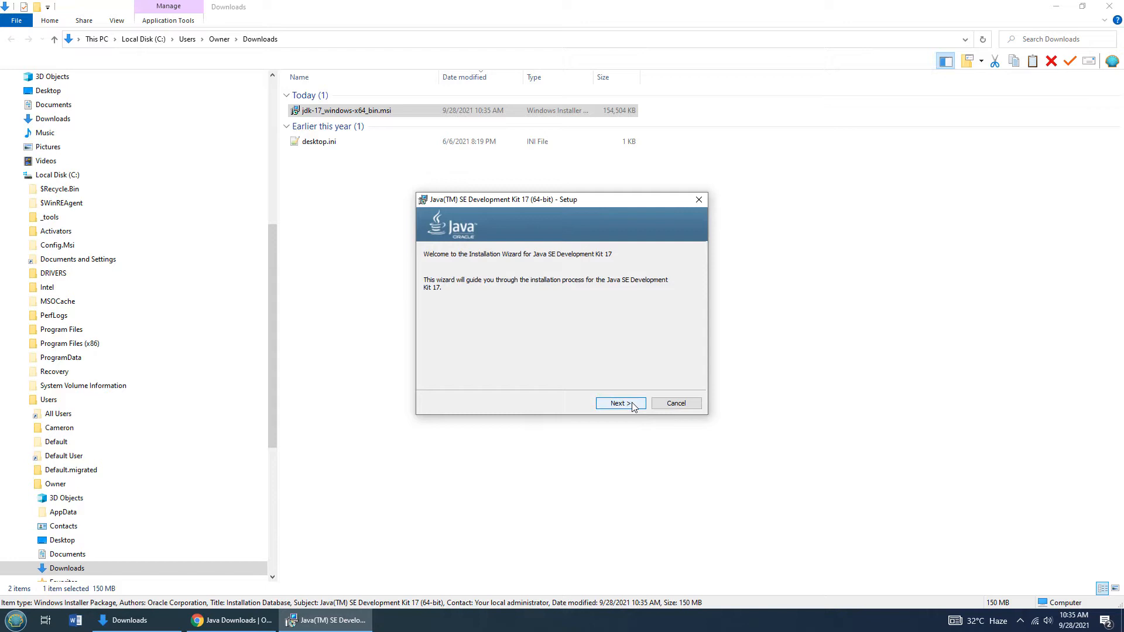
# Change the JDK install folder to C:\_jdk-17\ and begin installing
pyautogui.click(621, 403)
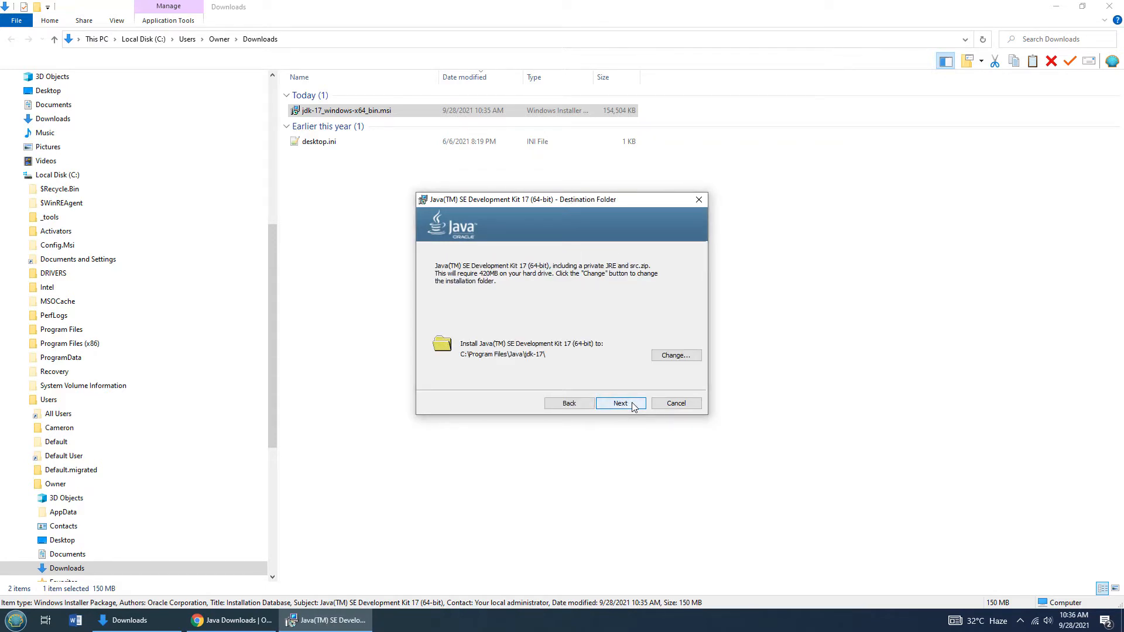
pyautogui.moveTo(674, 356)
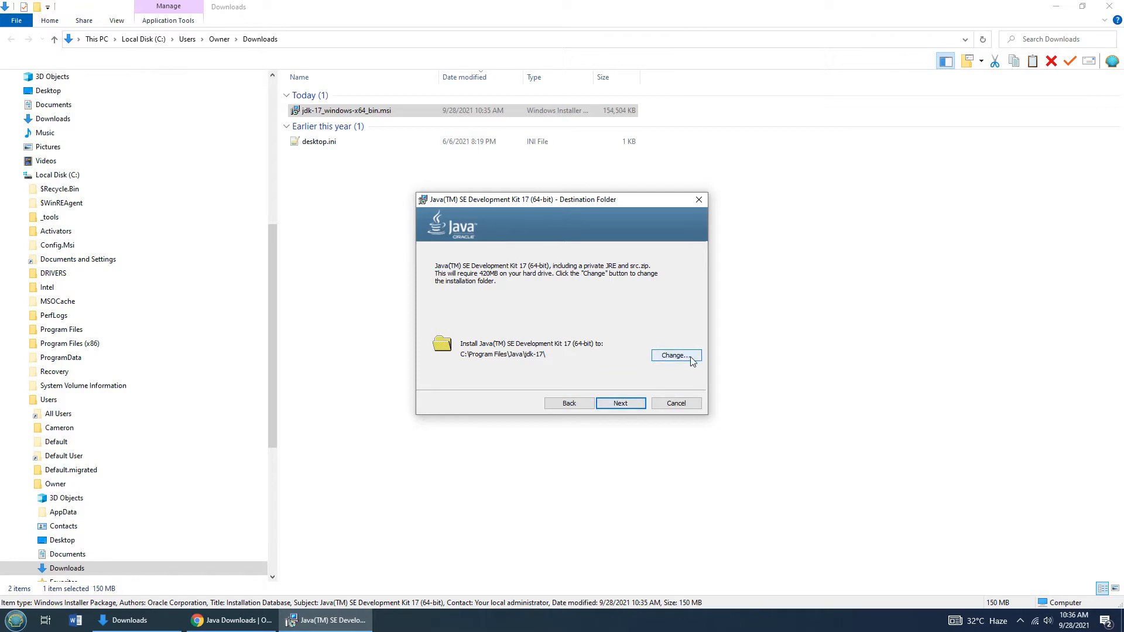
pyautogui.click(674, 356)
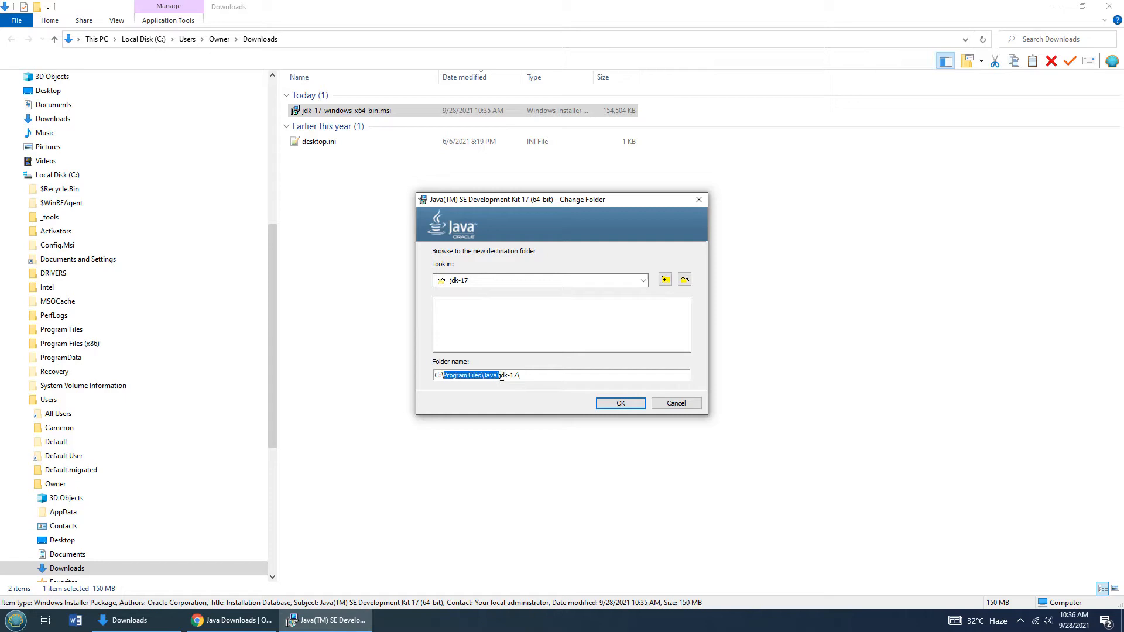
pyautogui.moveTo(523, 415)
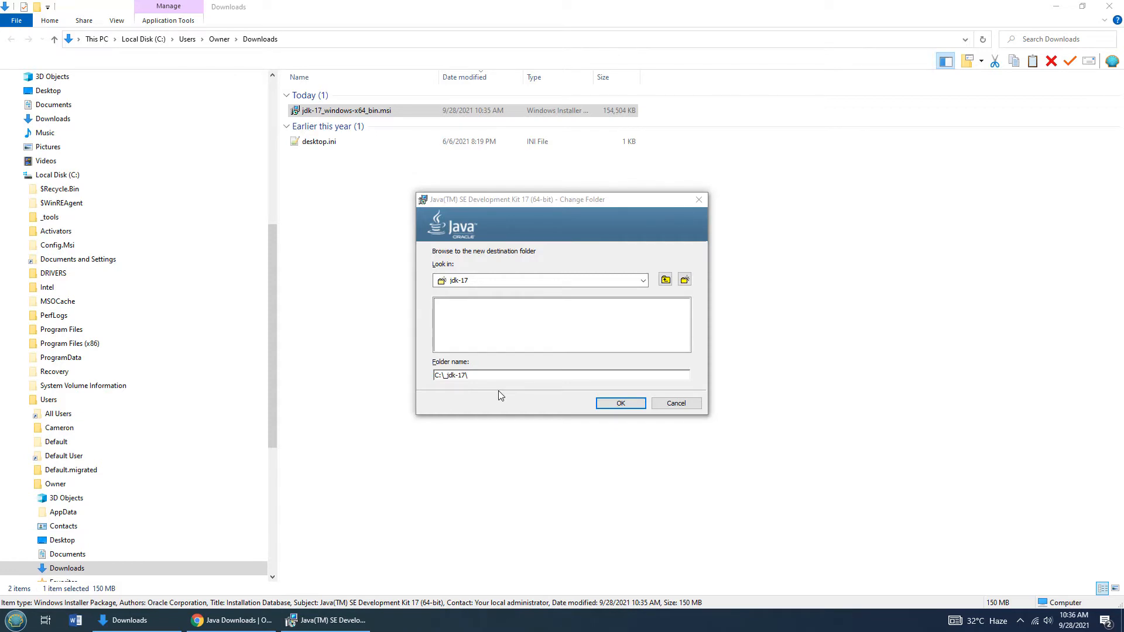
pyautogui.moveTo(610, 404)
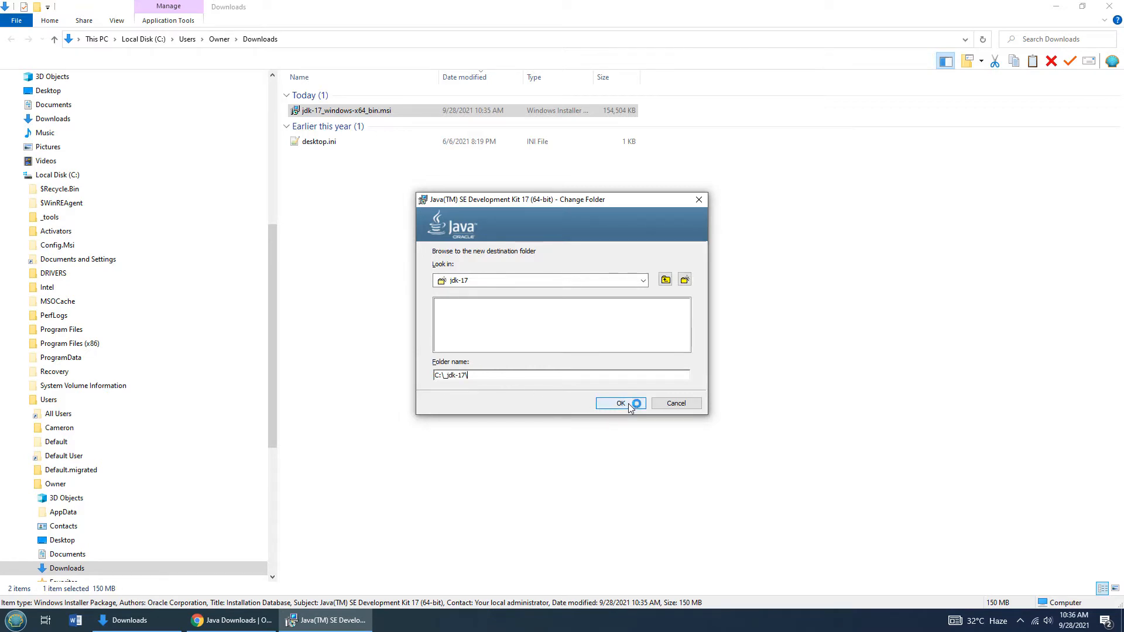
pyautogui.click(620, 403)
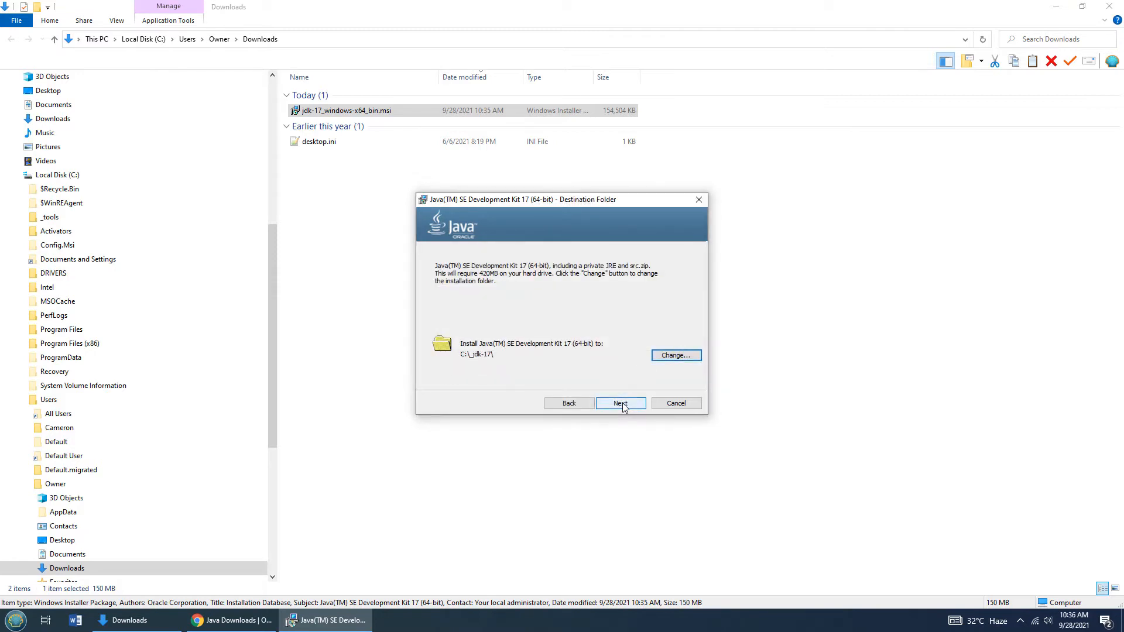
pyautogui.click(620, 403)
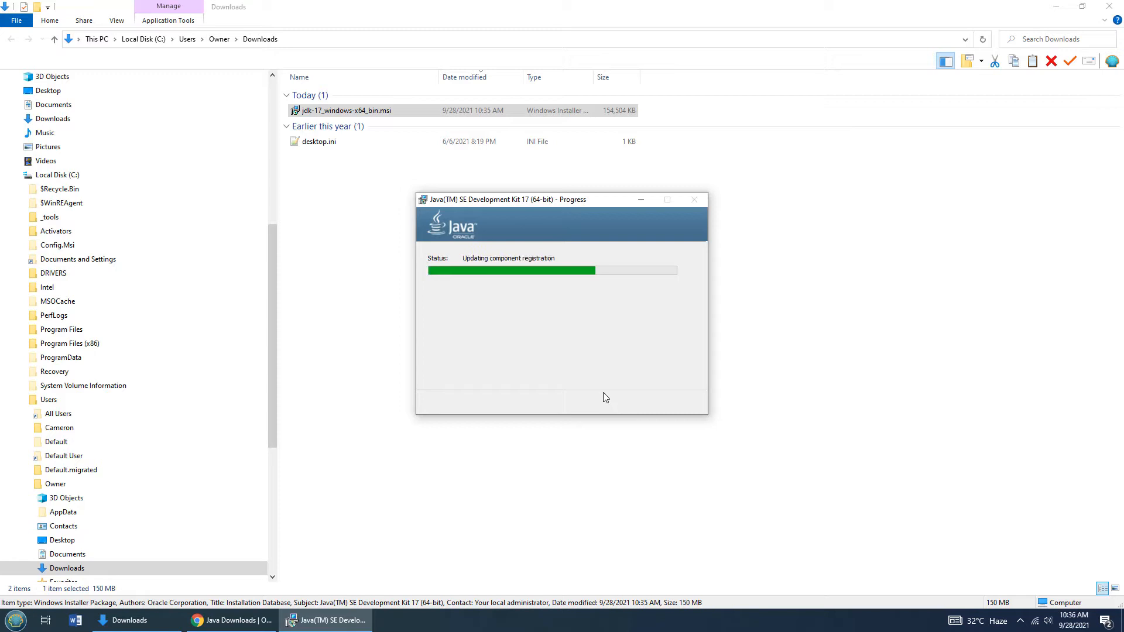
# Browse Local Disk (C:) and select the new _jdk-17 folder
pyautogui.click(57, 174)
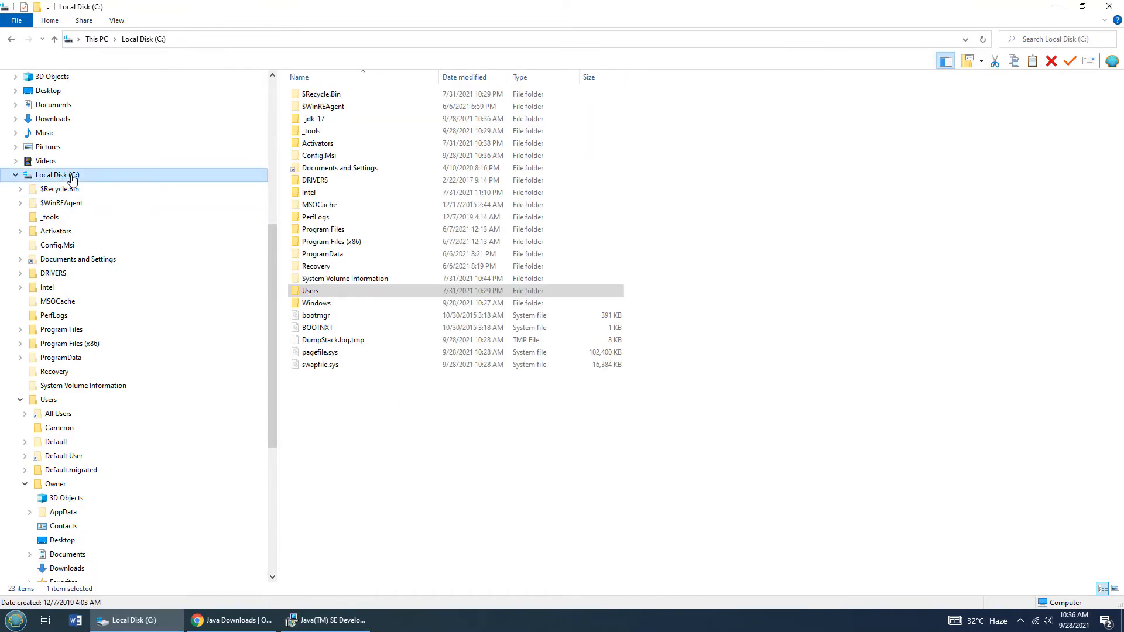
pyautogui.click(314, 118)
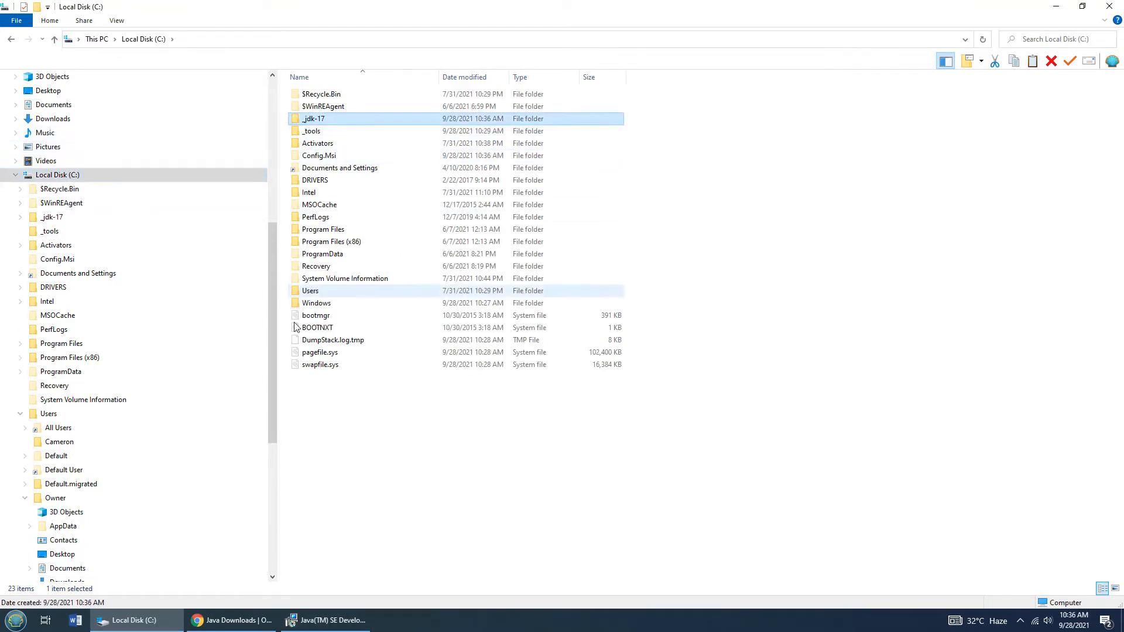
pyautogui.click(324, 620)
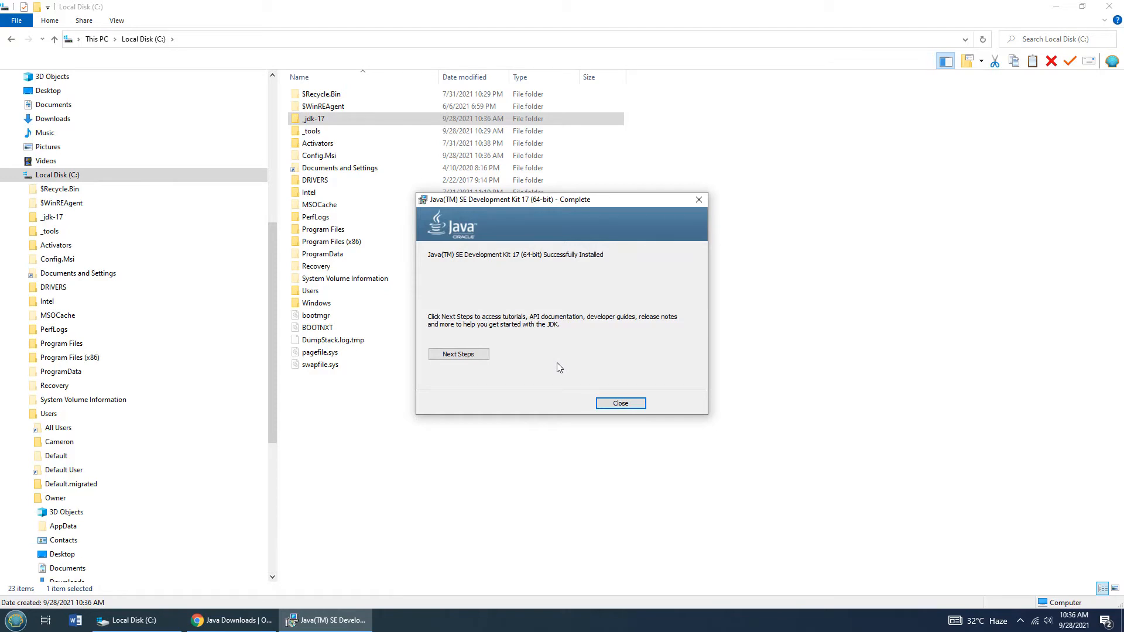
pyautogui.moveTo(620, 403)
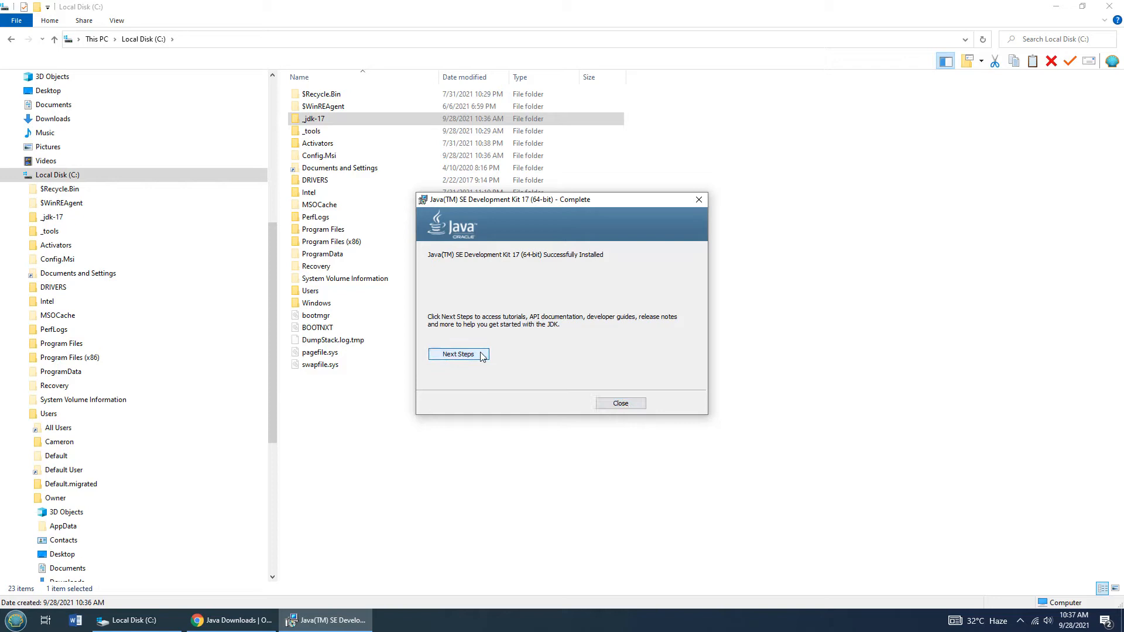
# Follow the installer's next-steps link and accept all cookies on the JDK 17 Documentation page
pyautogui.click(458, 354)
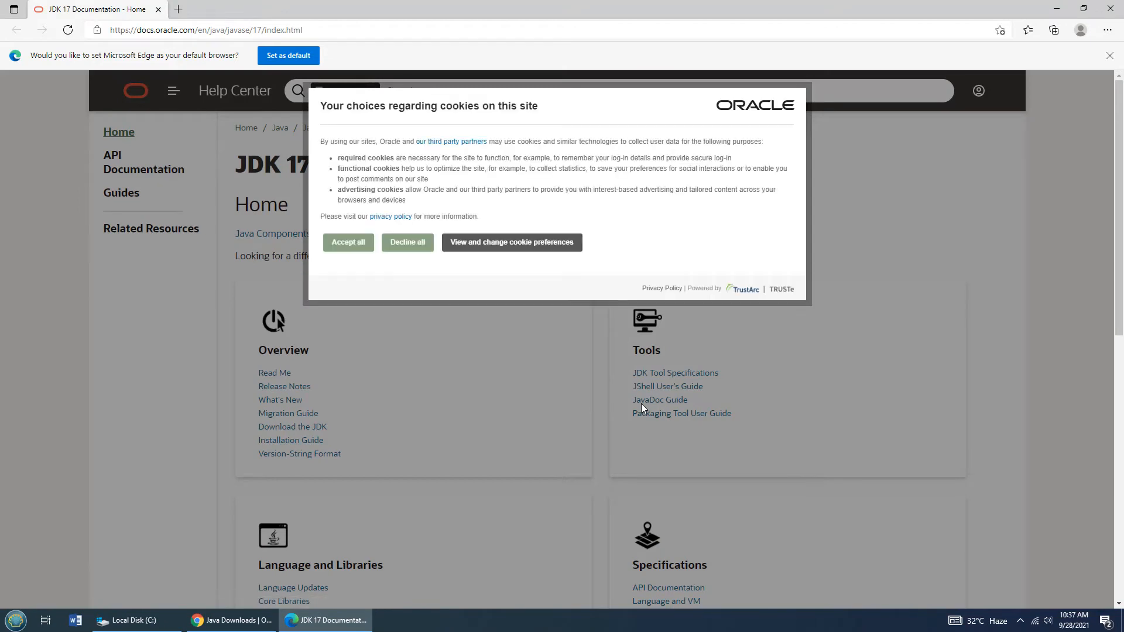
pyautogui.moveTo(349, 242)
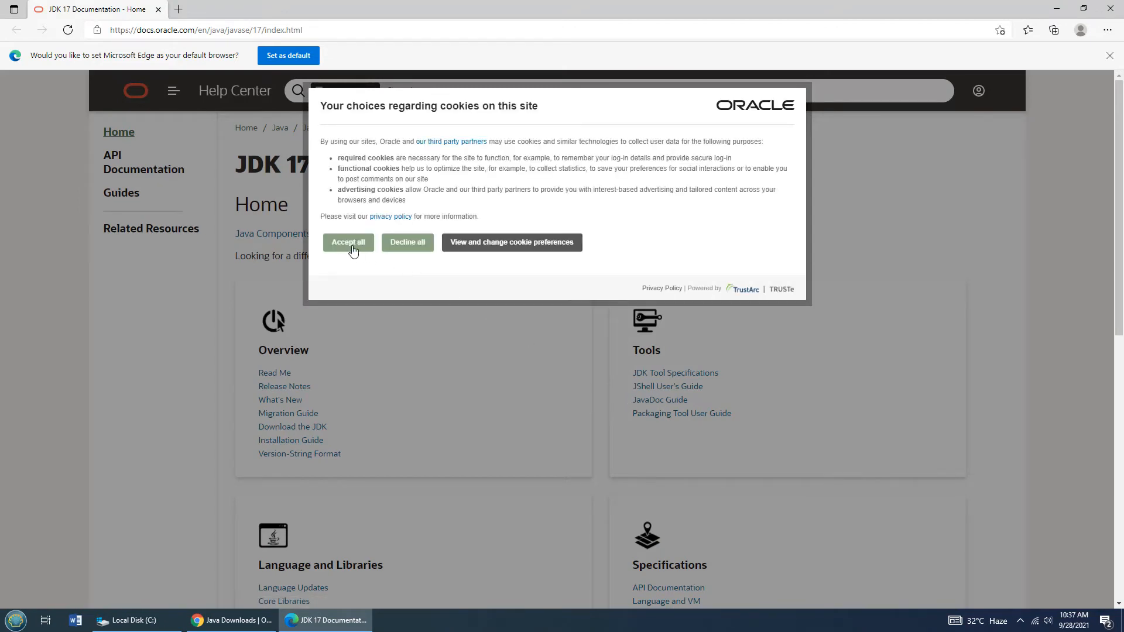
pyautogui.click(348, 243)
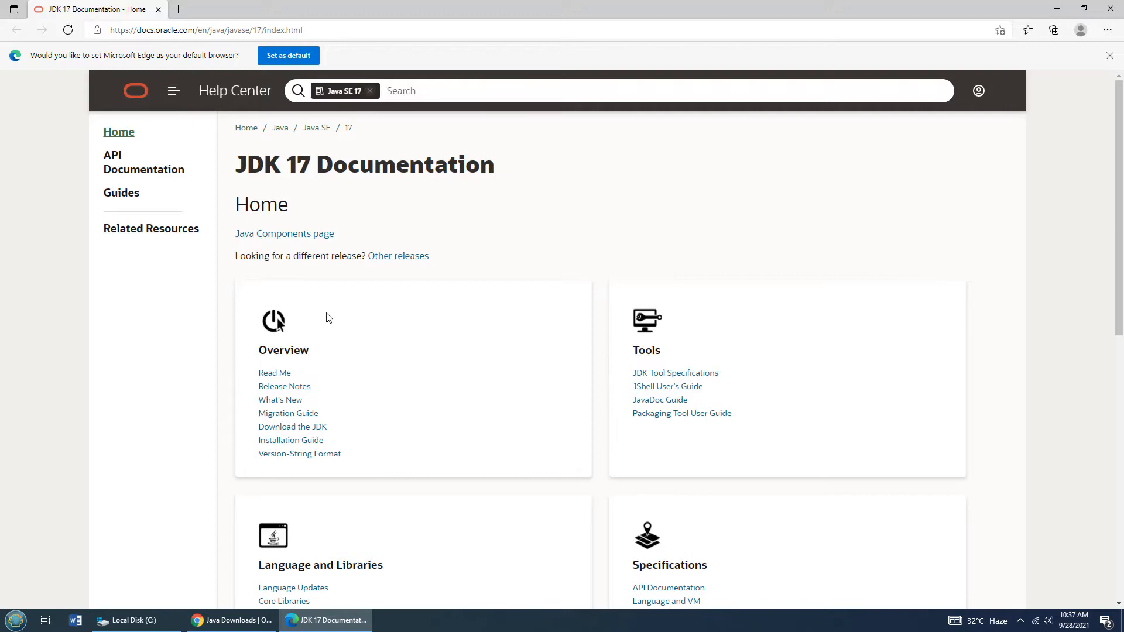
pyautogui.click(103, 620)
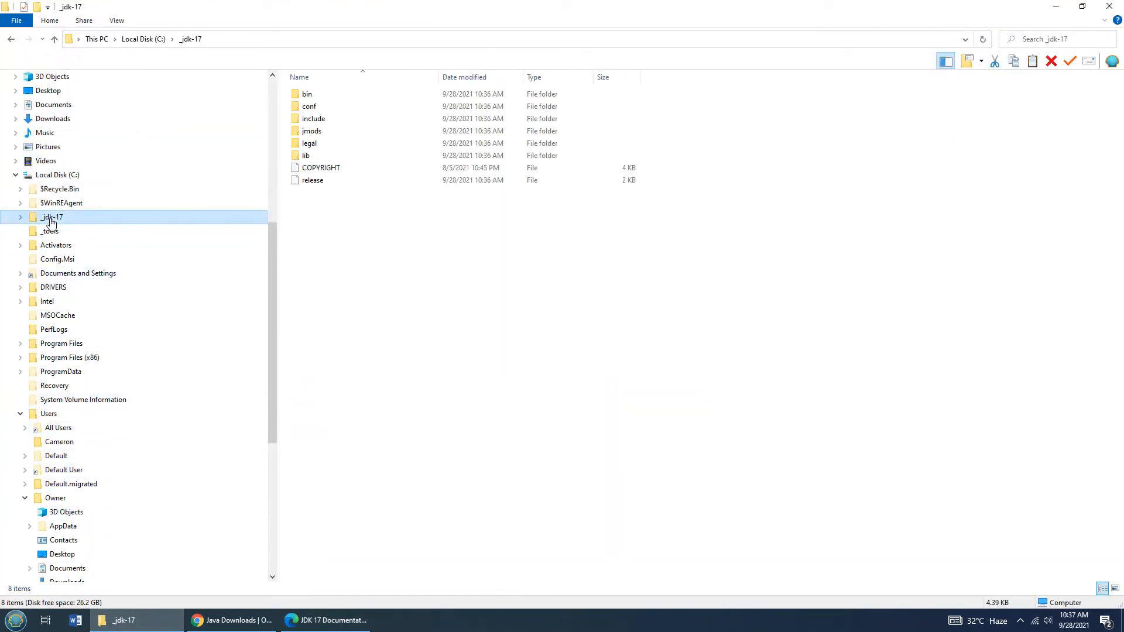
# Expand _jdk-17 in the navigation tree to reveal bin, conf, include, jmods, legal and lib
pyautogui.click(21, 218)
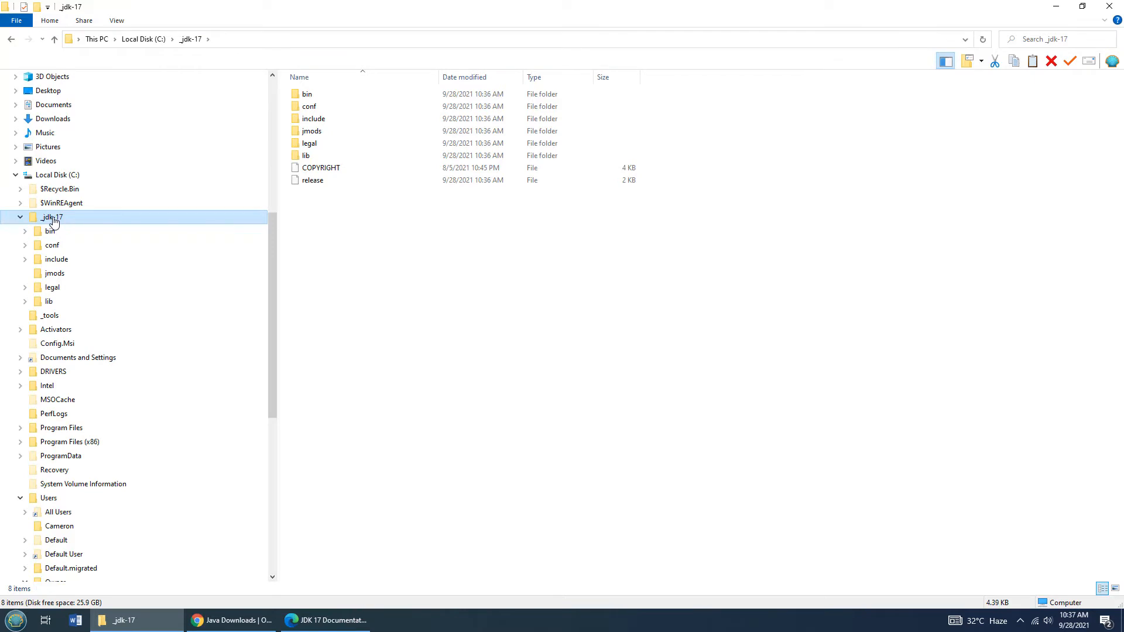
pyautogui.moveTo(40, 477)
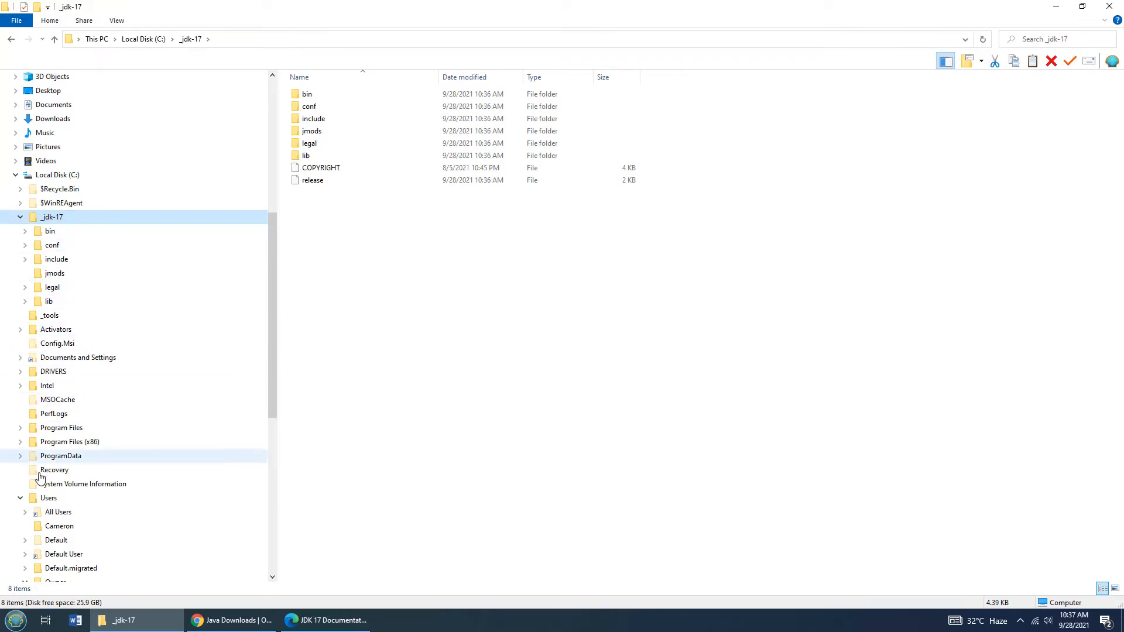
# Search 'system' from Start and reach Environment Variables via Advanced system settings
pyautogui.click(13, 621)
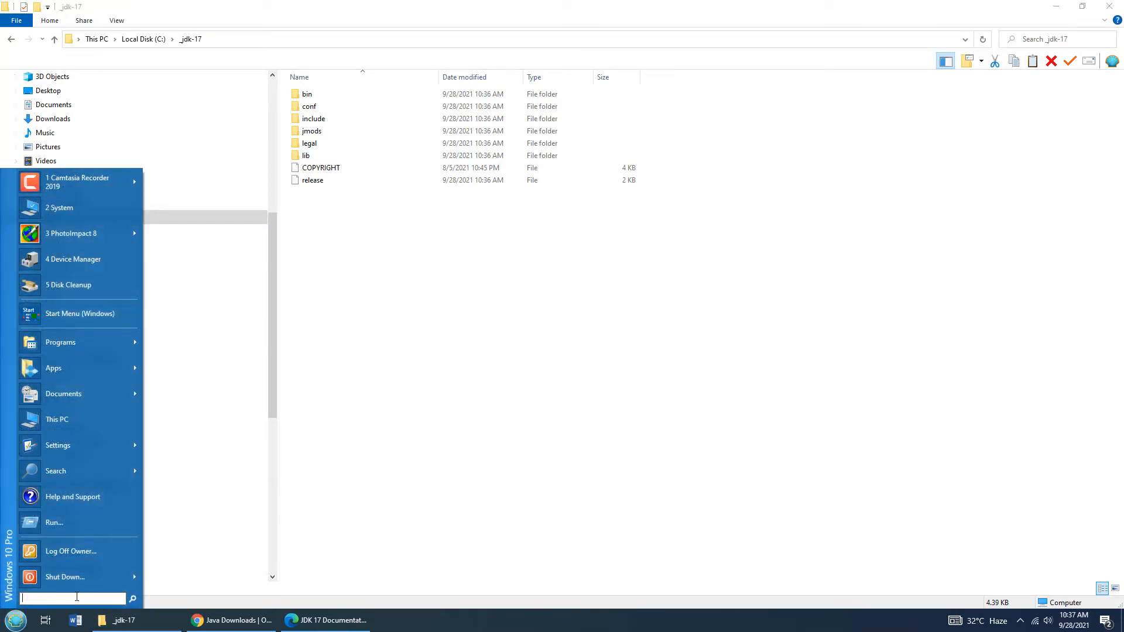
pyautogui.write('system')
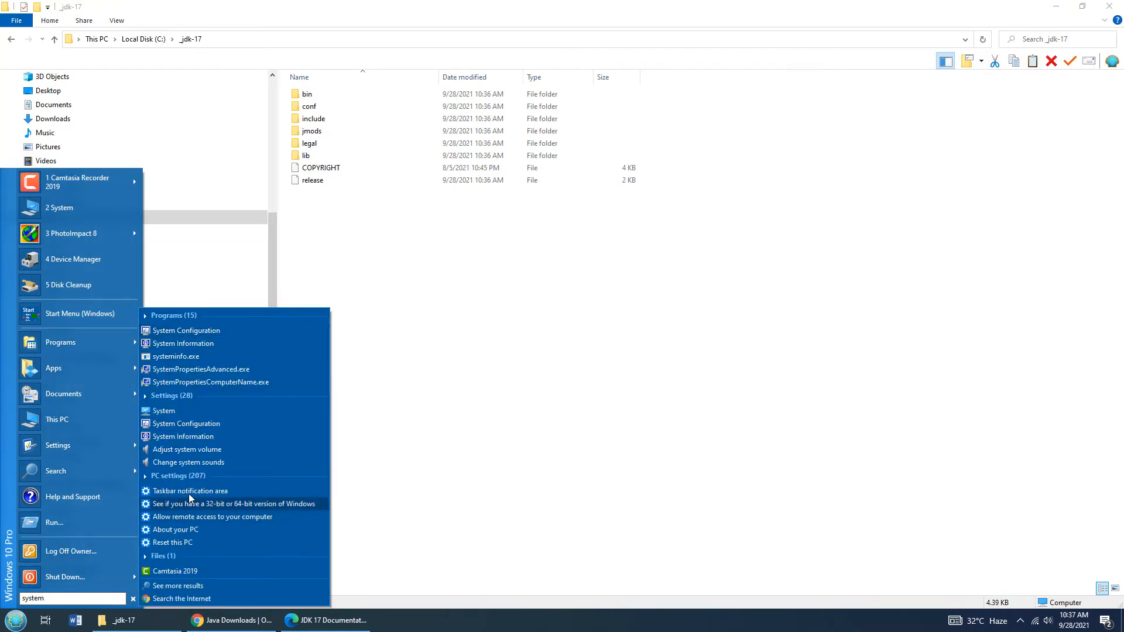
pyautogui.moveTo(164, 411)
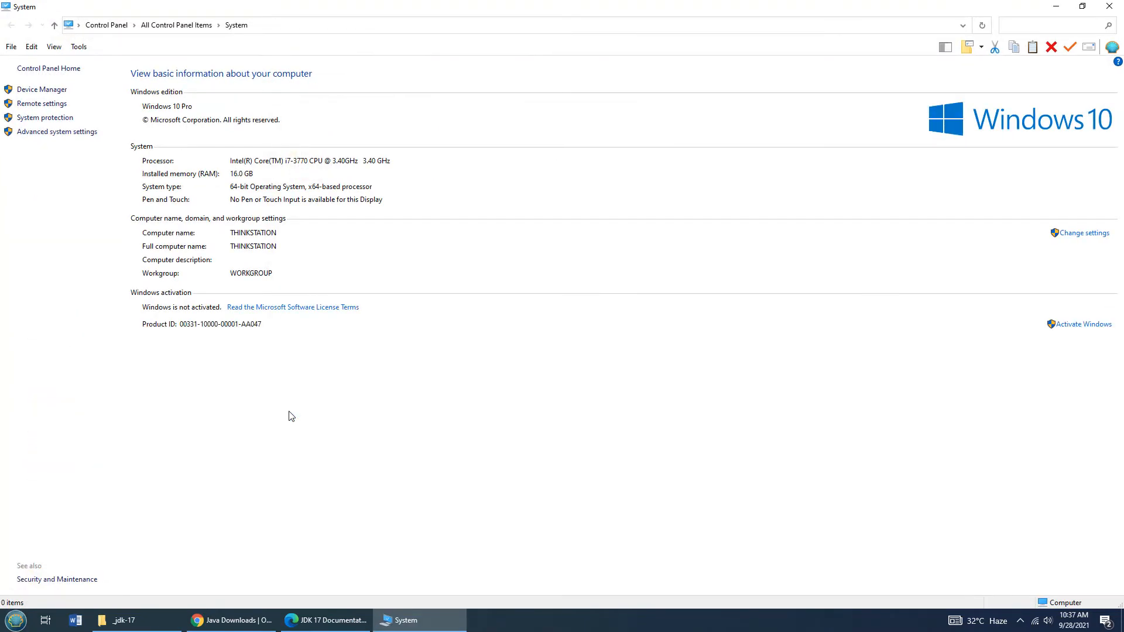
pyautogui.moveTo(57, 131)
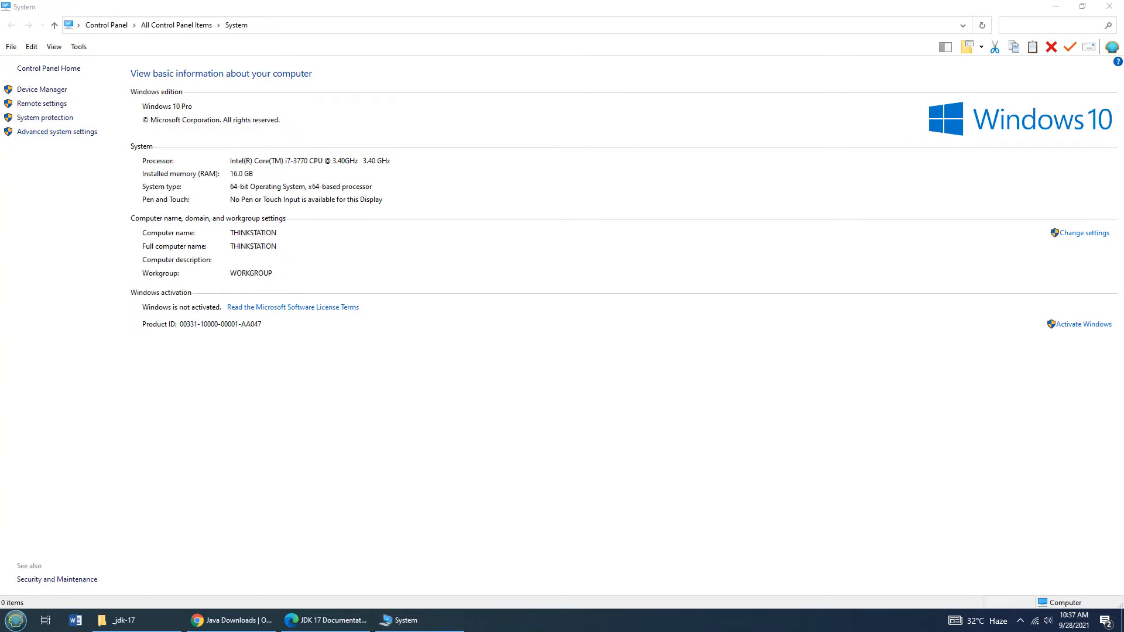
pyautogui.click(56, 131)
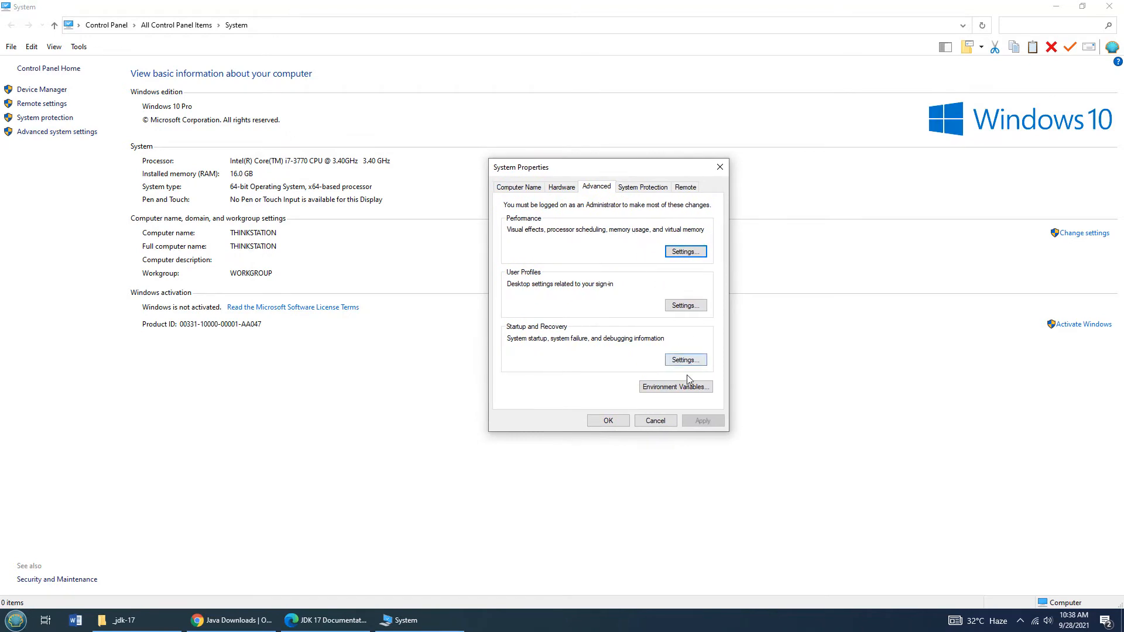
pyautogui.click(675, 386)
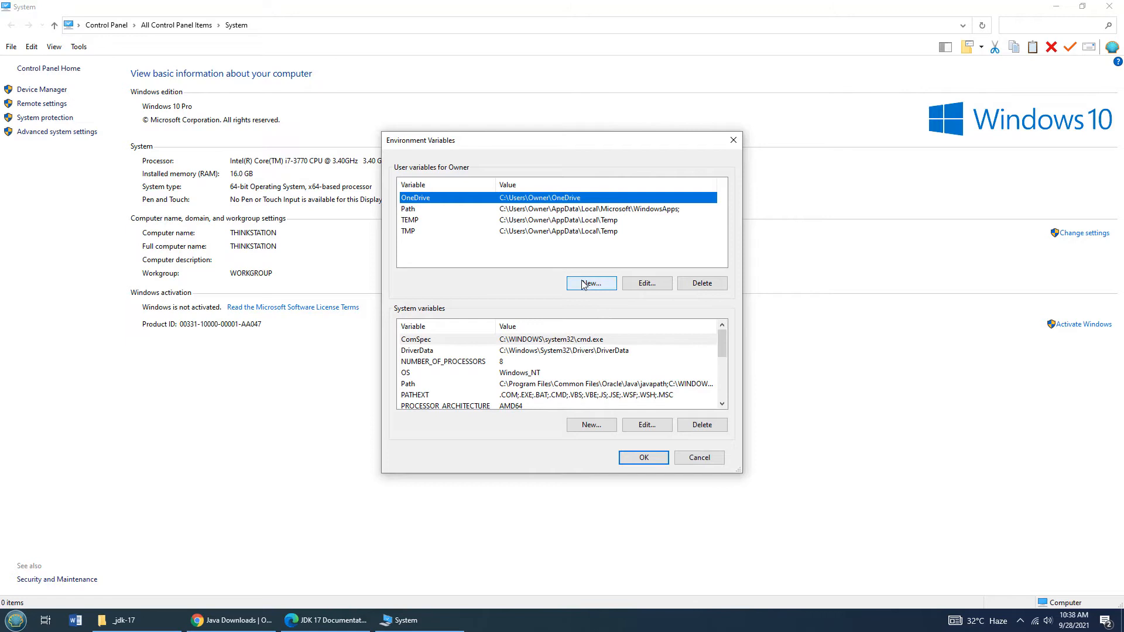
# Create a new system variable JAVA_HOME with value C:\_jdk-17
pyautogui.click(590, 424)
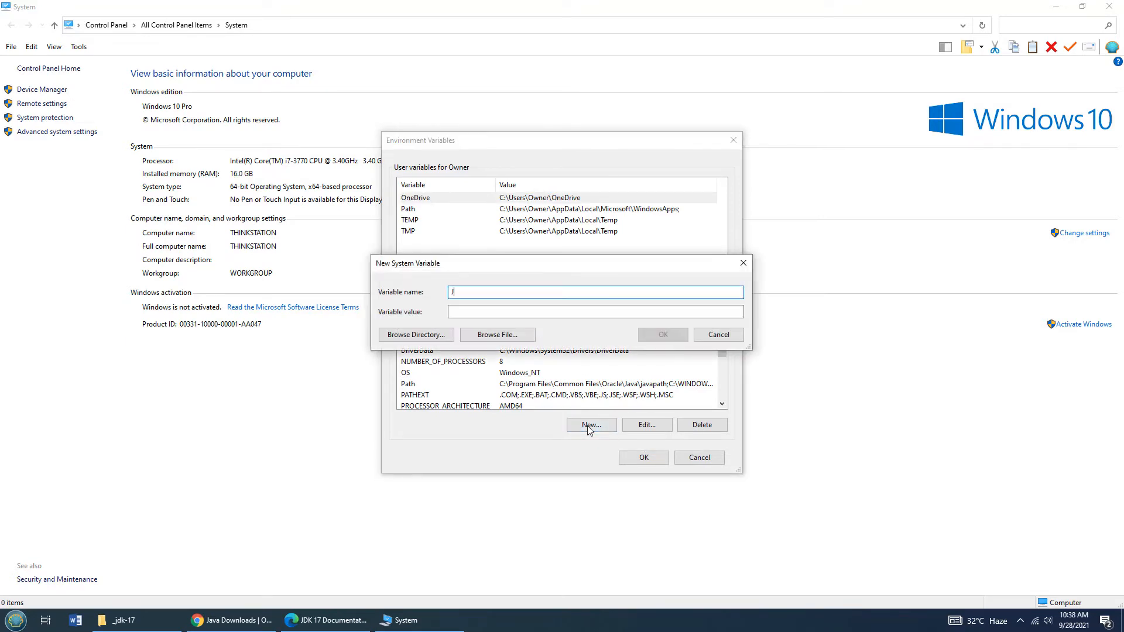
pyautogui.write('AVA_HOME')
pyautogui.click(595, 311)
pyautogui.write('C:\\_jdk-17')
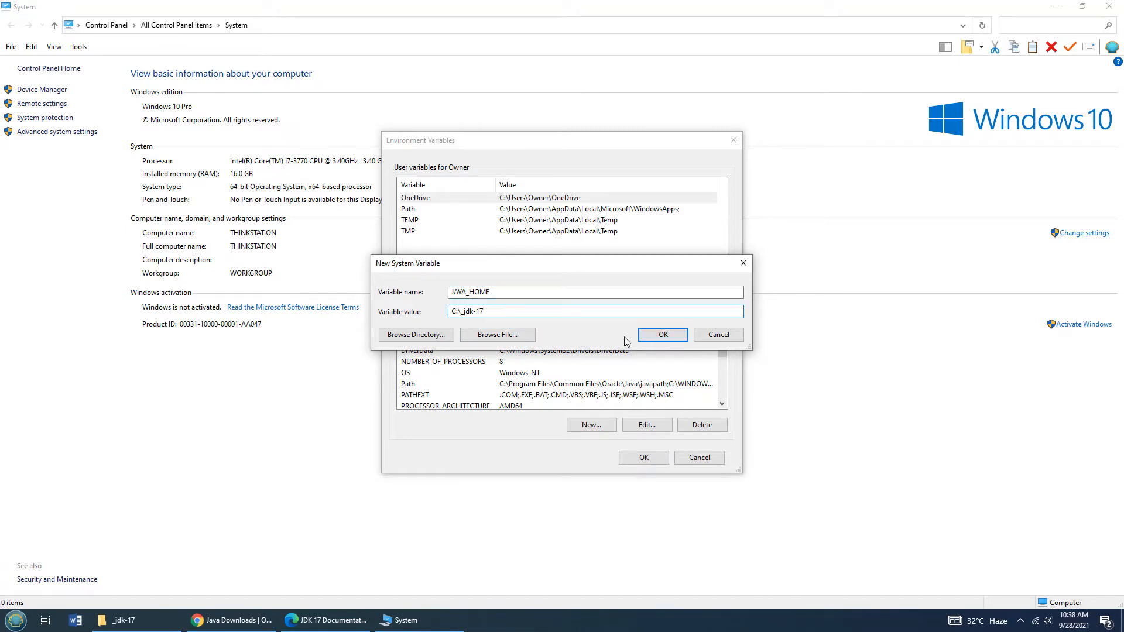
pyautogui.click(662, 335)
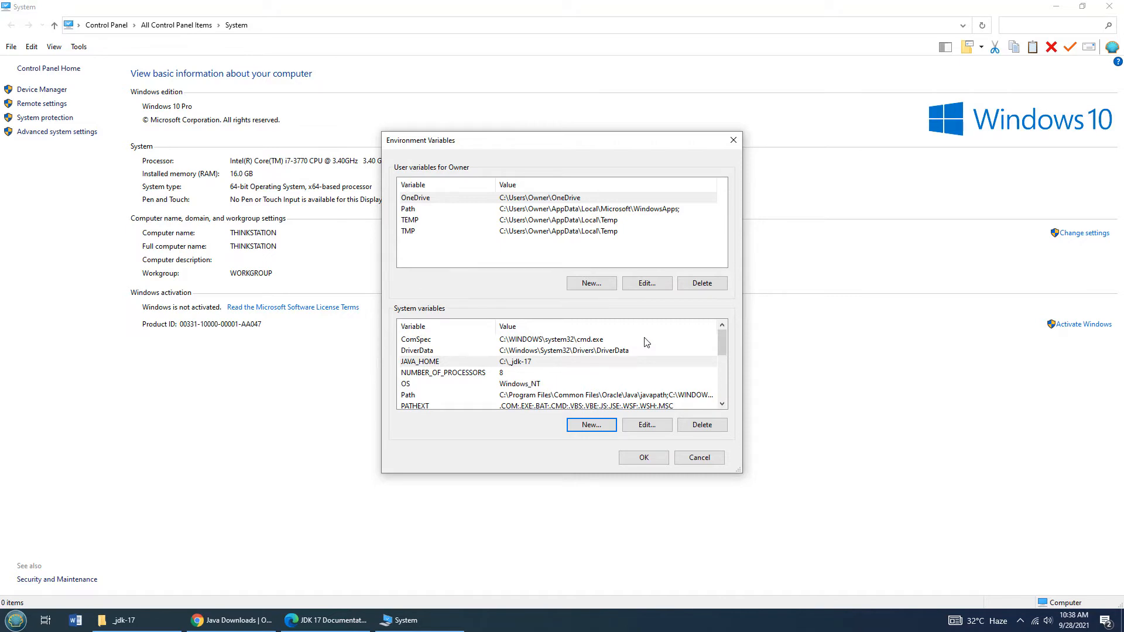
pyautogui.moveTo(722, 349)
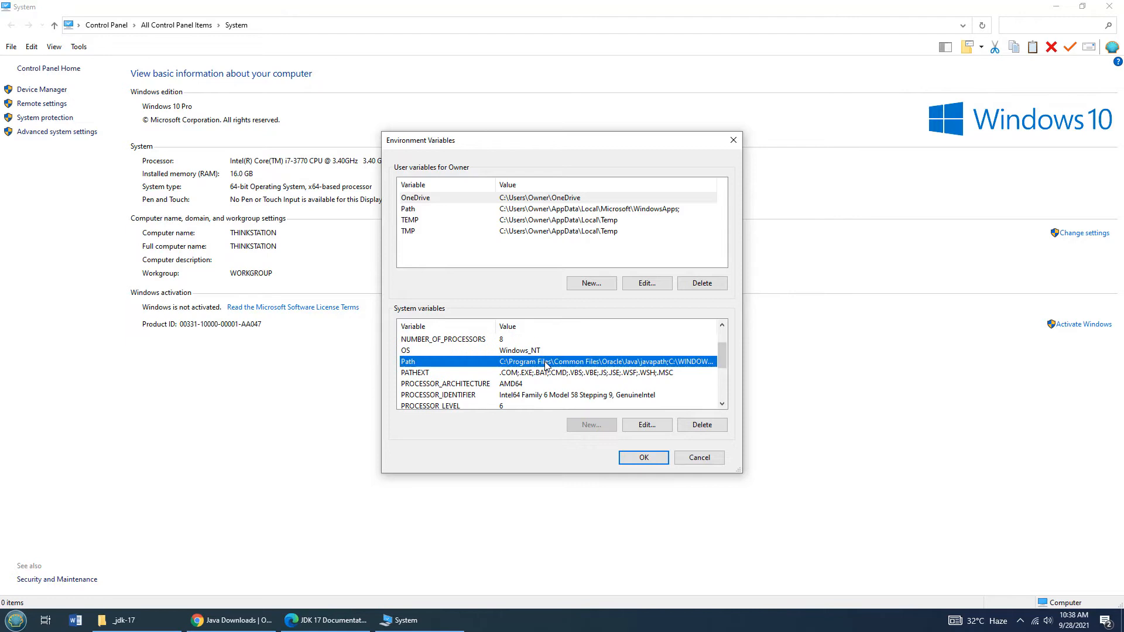
# Add C:\_jdk-17\bin to the system Path and save the environment variable changes
pyautogui.click(645, 423)
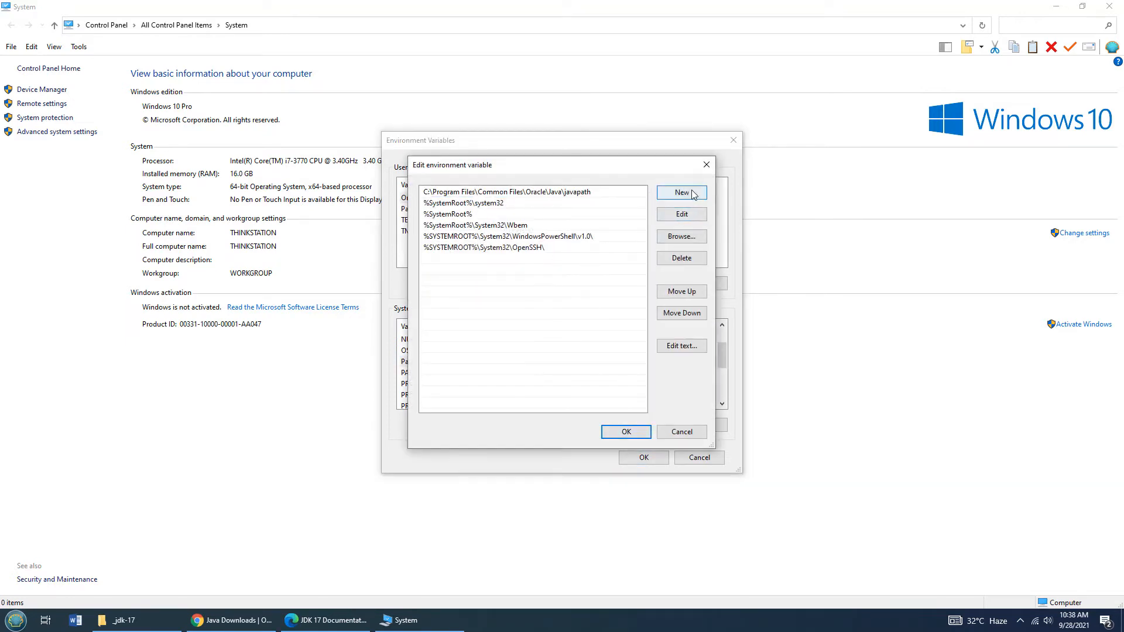
pyautogui.click(680, 192)
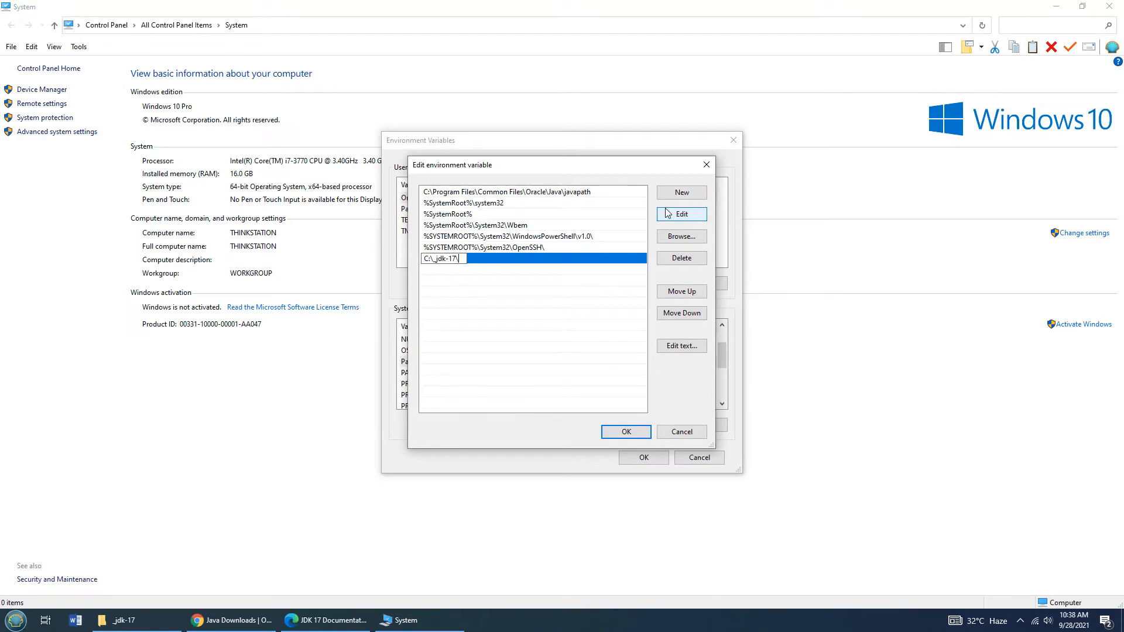
pyautogui.write('bin')
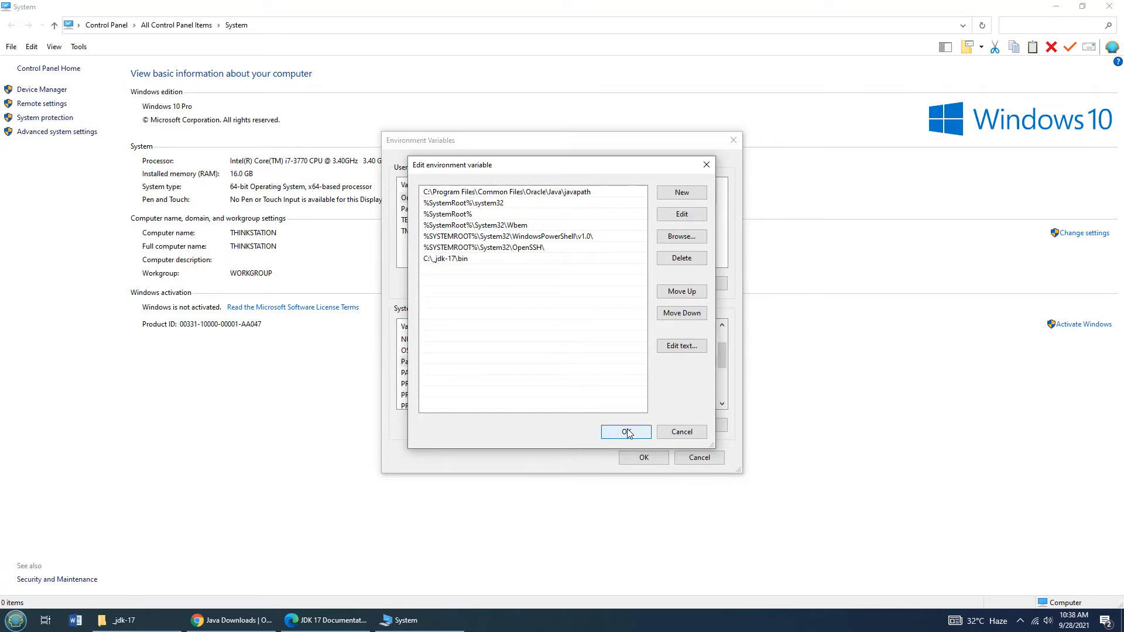
pyautogui.click(625, 432)
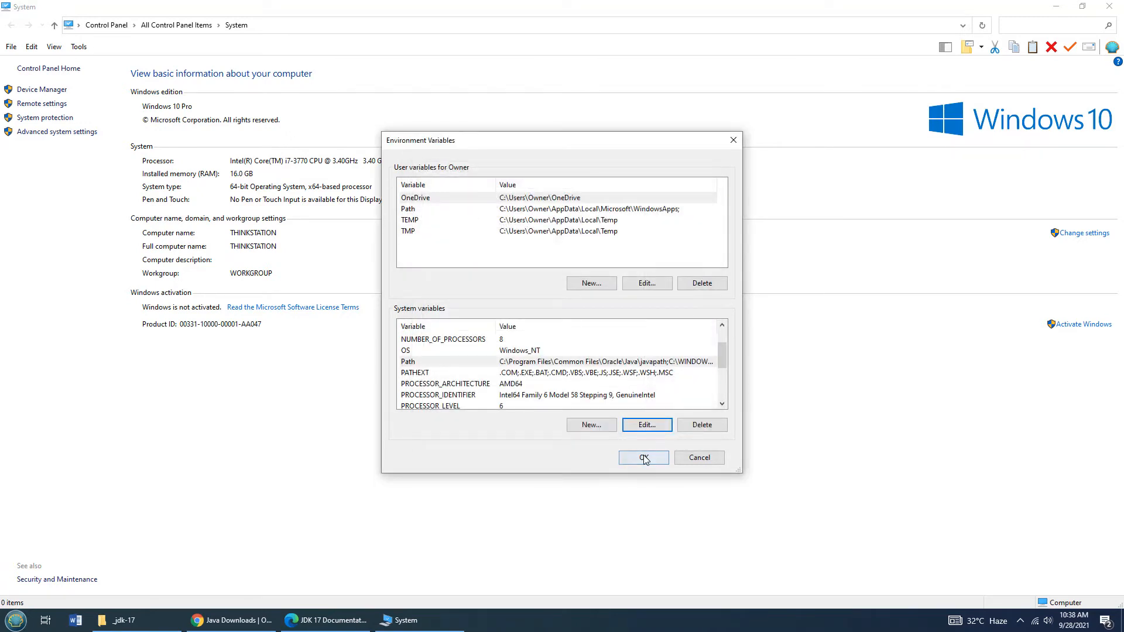
pyautogui.click(642, 458)
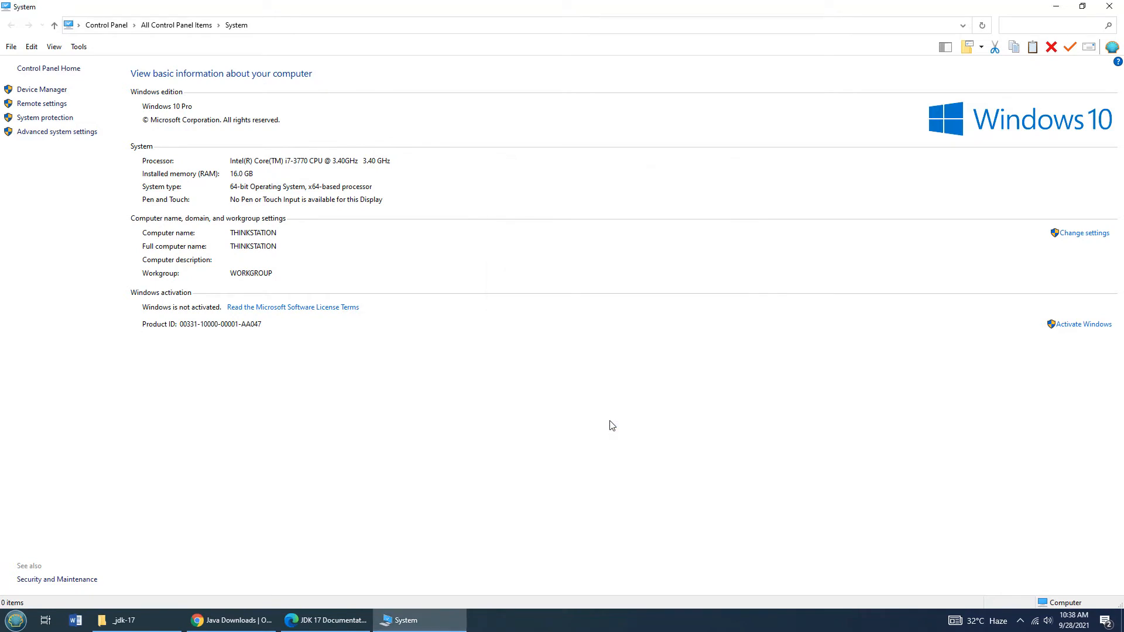
# Browse bin's jar.exe, java.exe and other tools, return to _jdk-17 and dismiss the backup toast
pyautogui.click(122, 620)
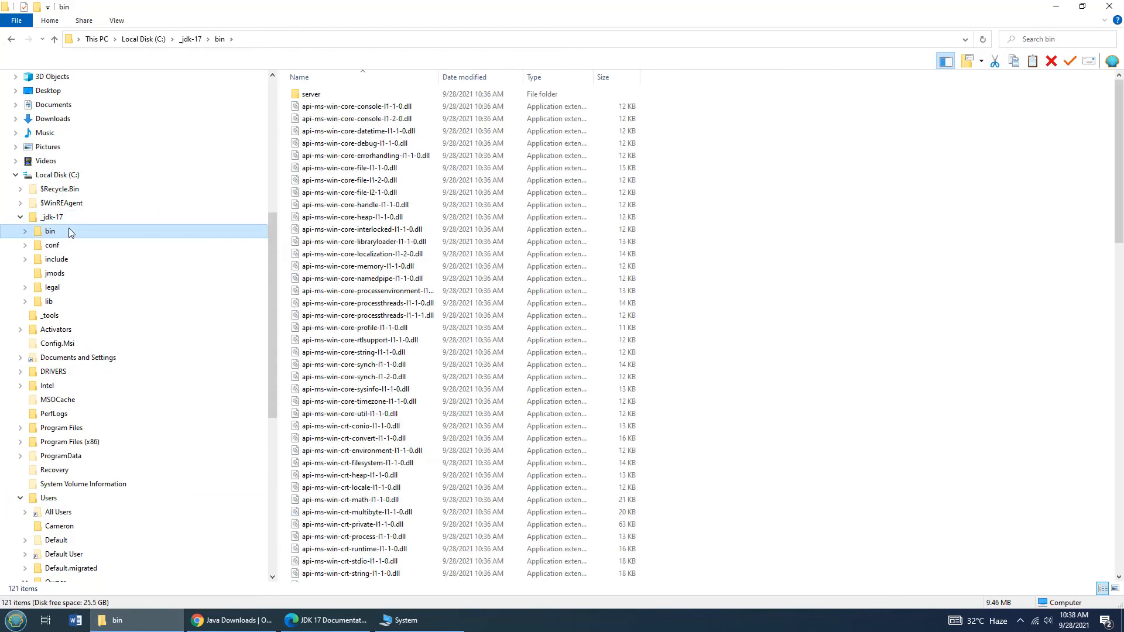
pyautogui.moveTo(1115, 143)
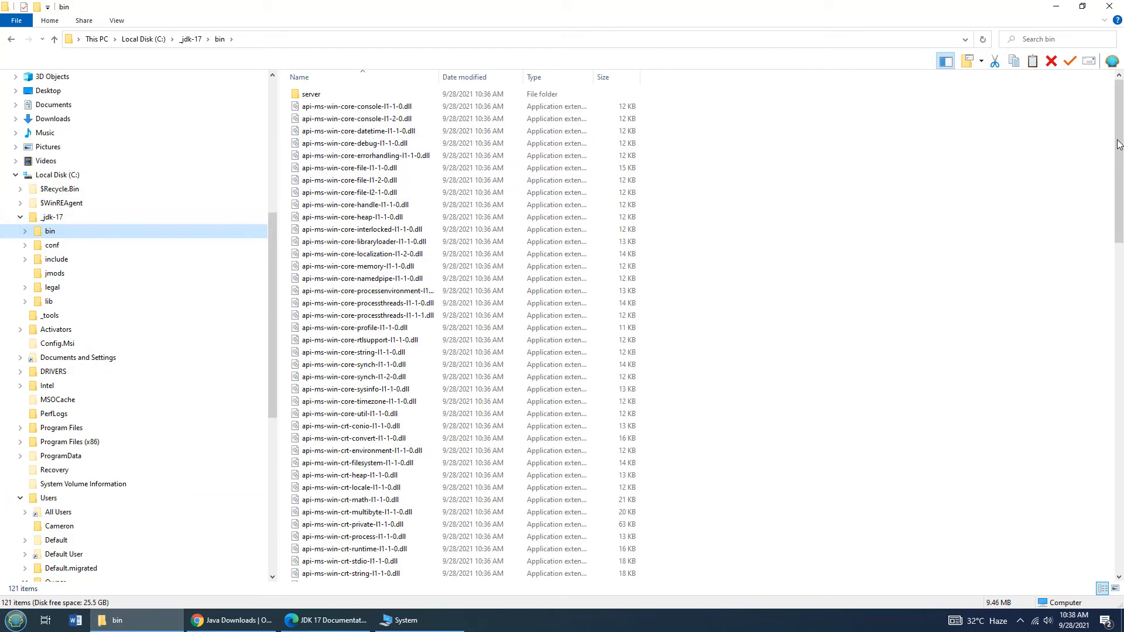
pyautogui.scroll(-3)
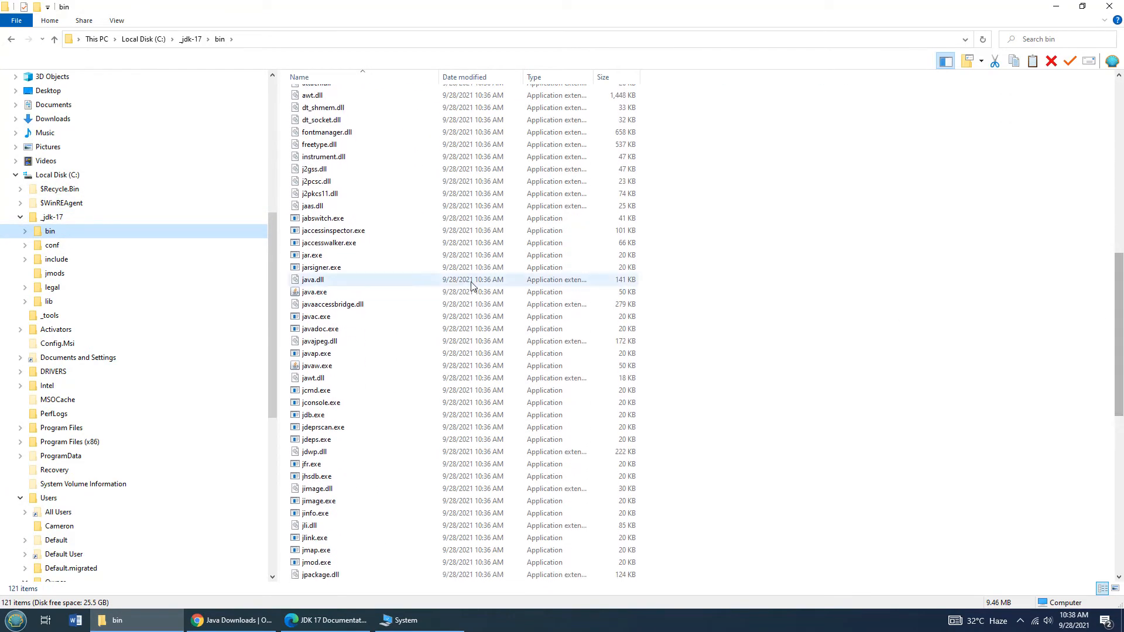
pyautogui.click(311, 254)
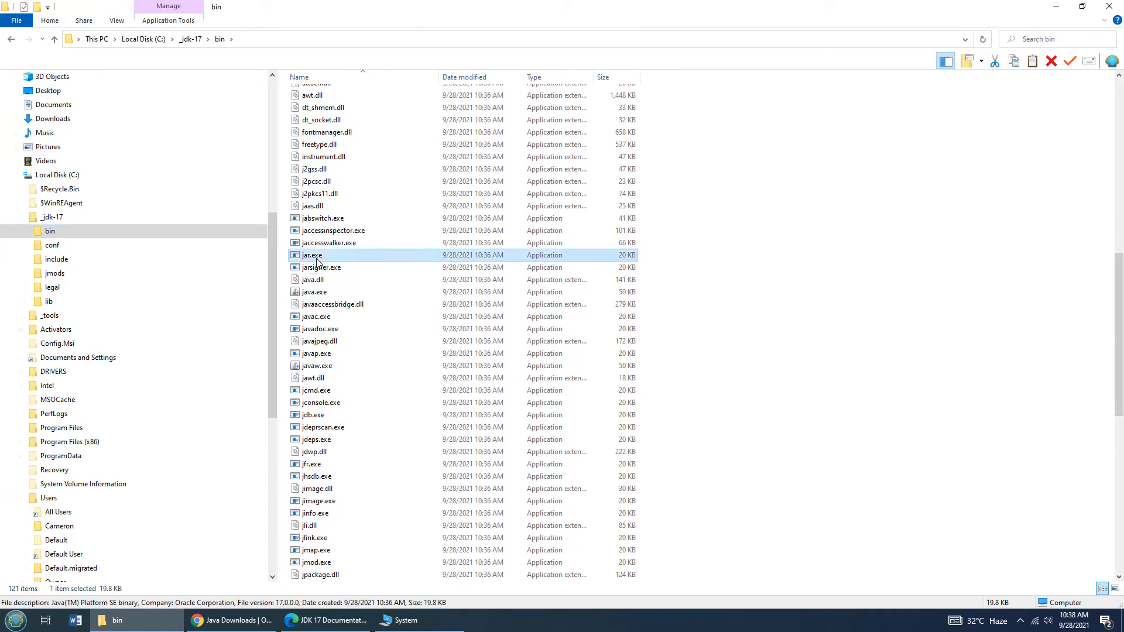
pyautogui.click(314, 292)
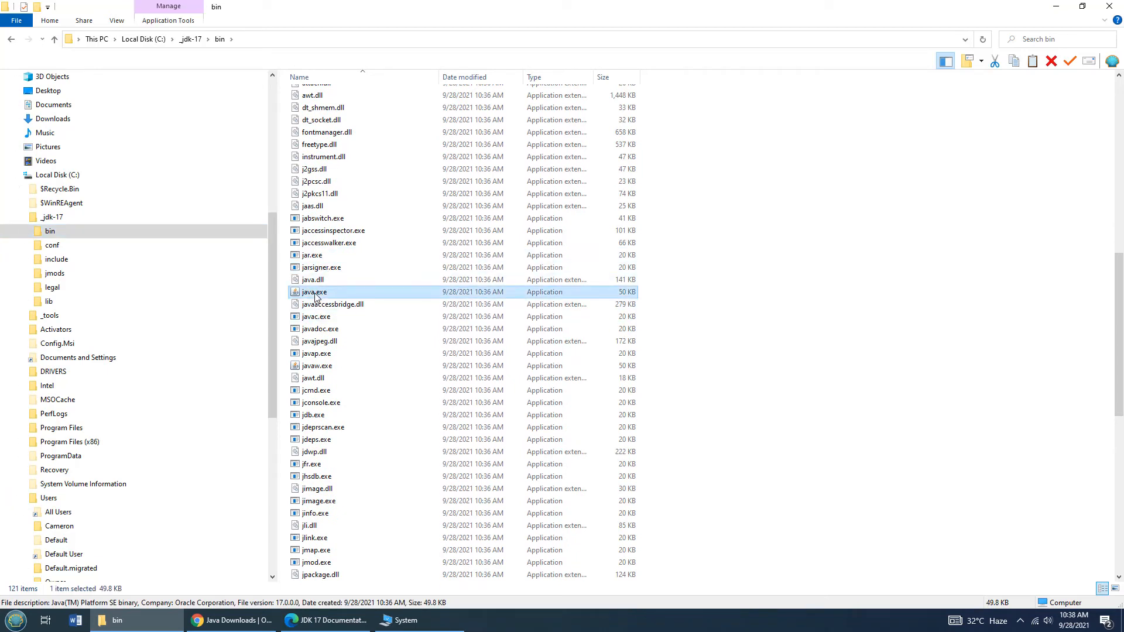
pyautogui.click(318, 327)
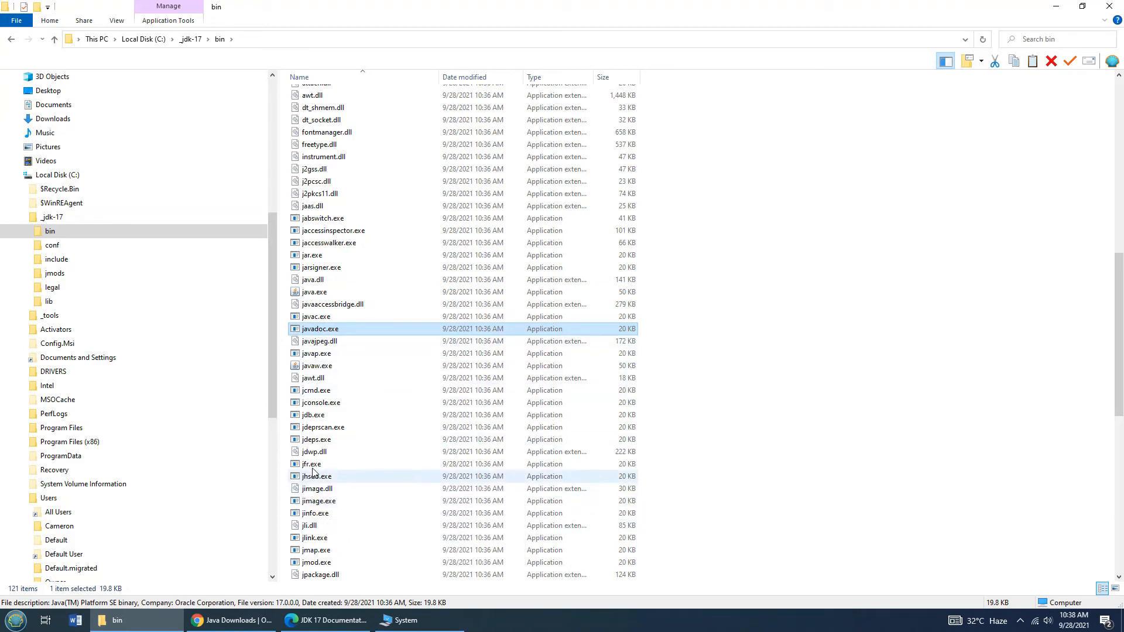
pyautogui.click(312, 464)
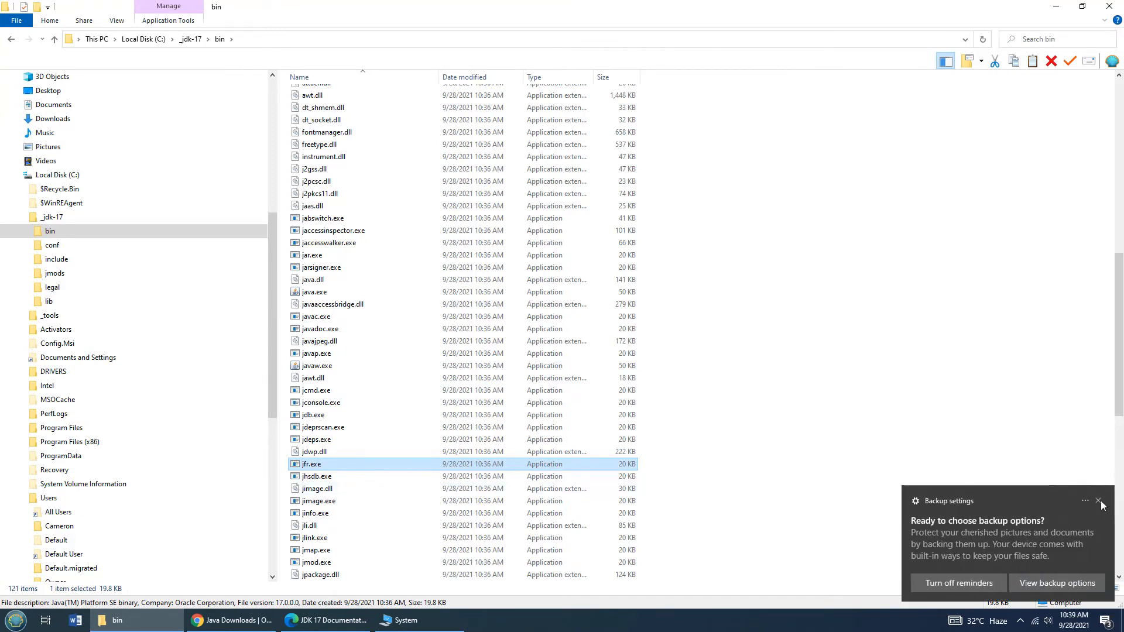
pyautogui.click(1097, 500)
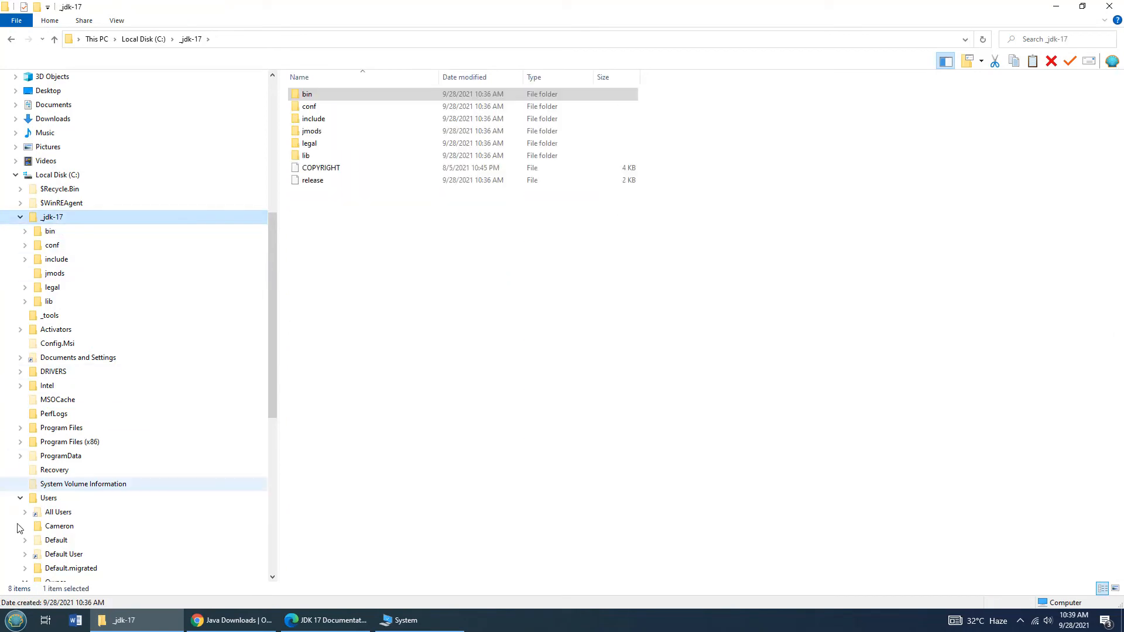
# Launch cmd.exe from the Start menu search
pyautogui.click(13, 619)
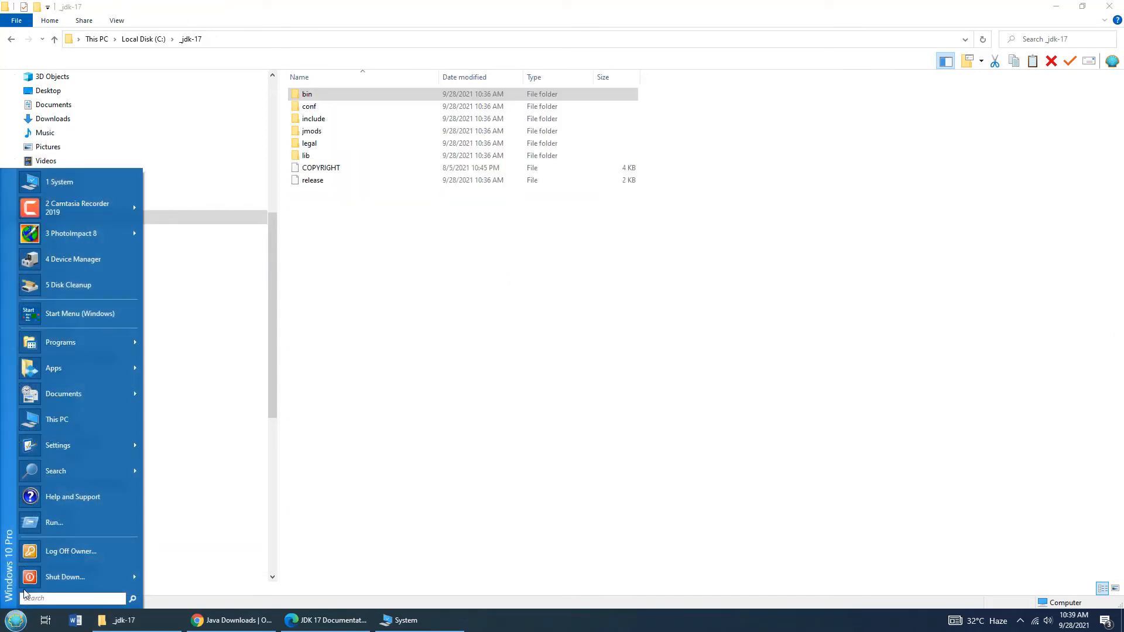
pyautogui.click(60, 342)
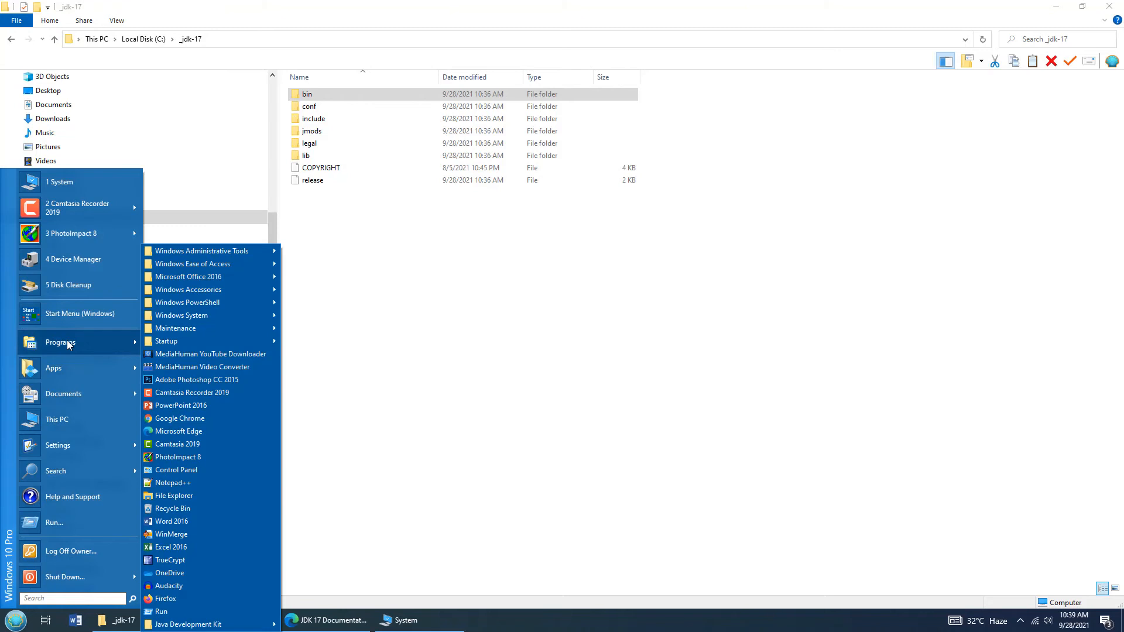
pyautogui.moveTo(70, 552)
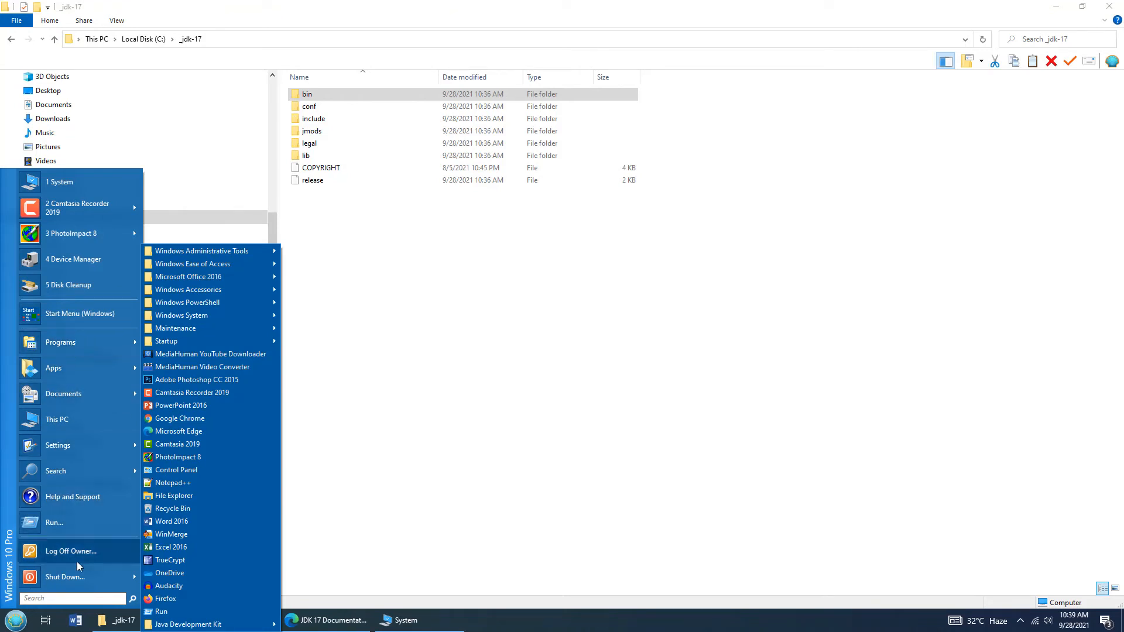
pyautogui.write('cmd')
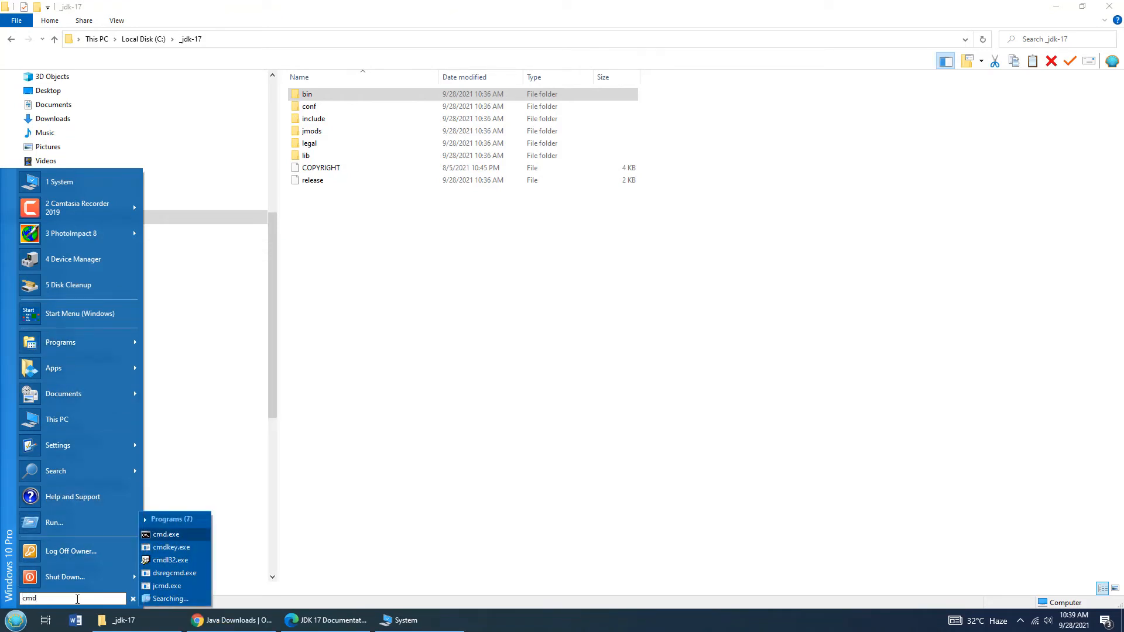
pyautogui.click(166, 534)
pyautogui.write('echo')
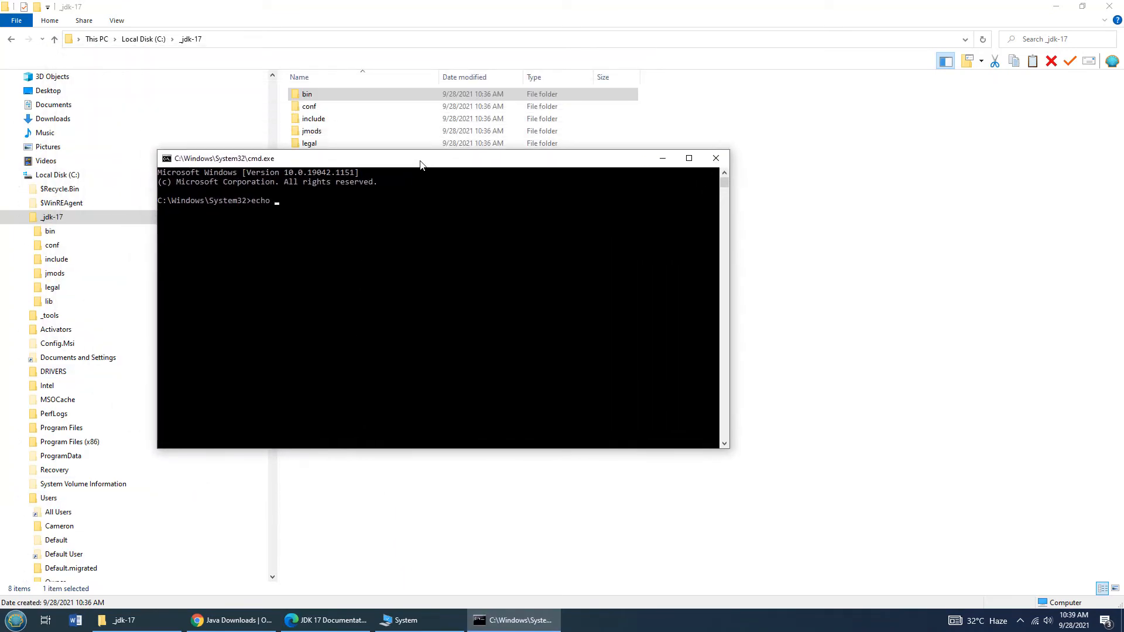
# Echo %JAVA_HOME% and confirm it resolves to C:\_jdk-17
pyautogui.write('%JAva')
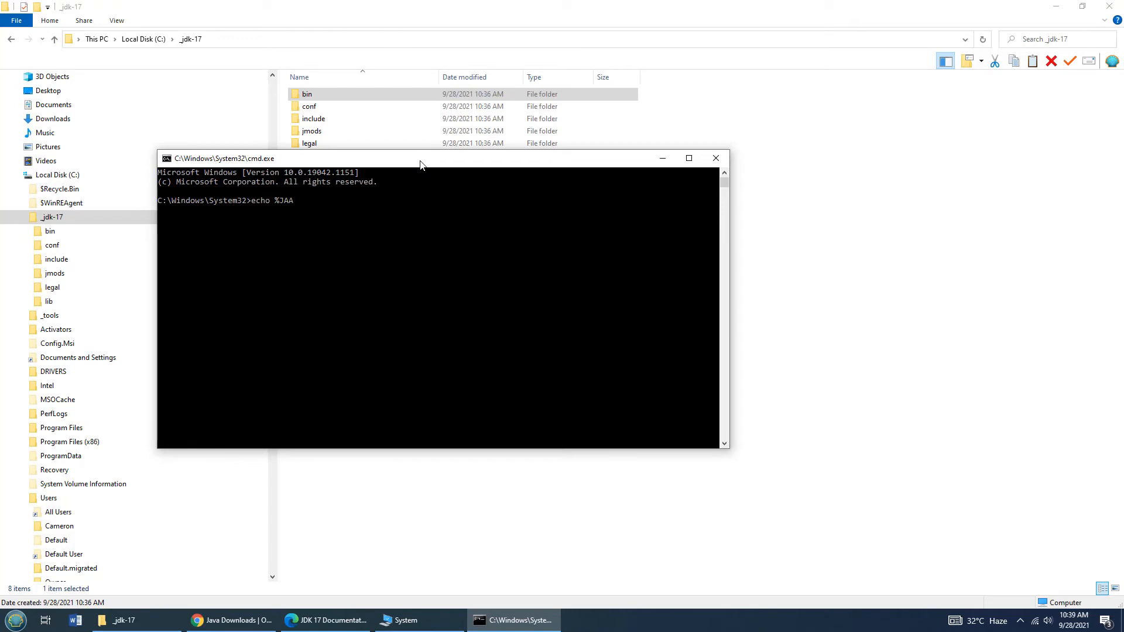
pyautogui.press('Backspace')
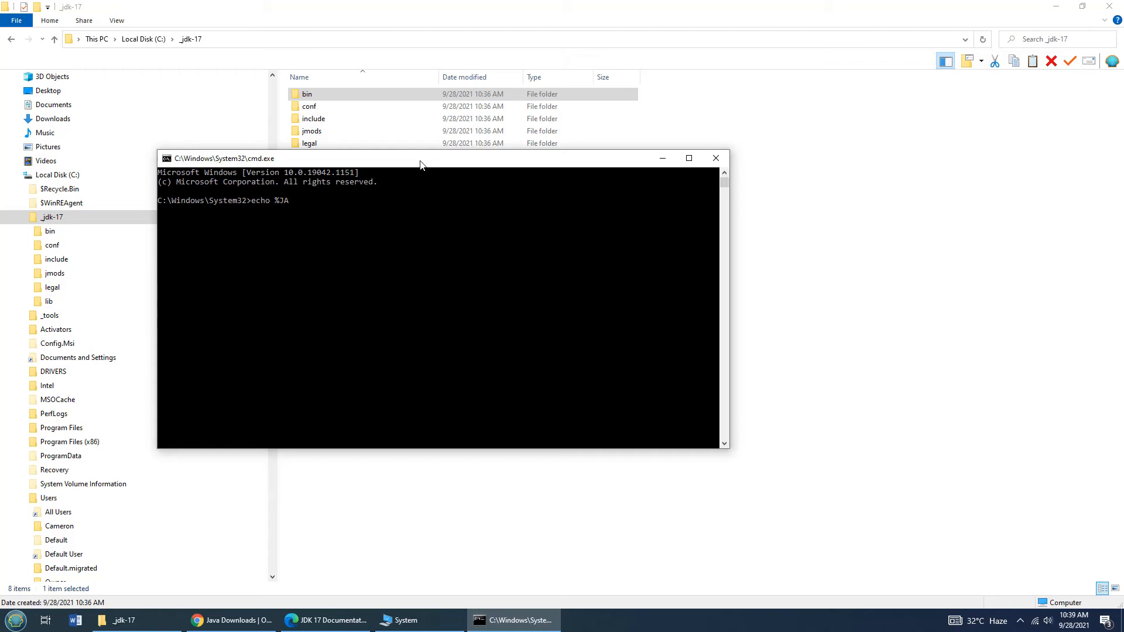
pyautogui.write('VA_')
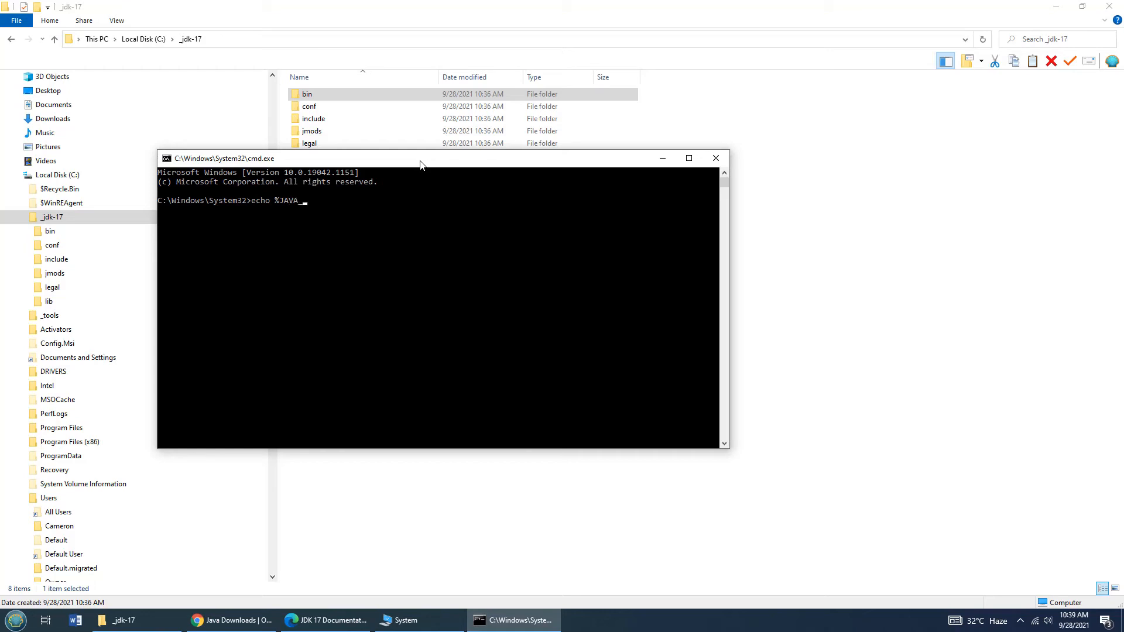
pyautogui.press('Return')
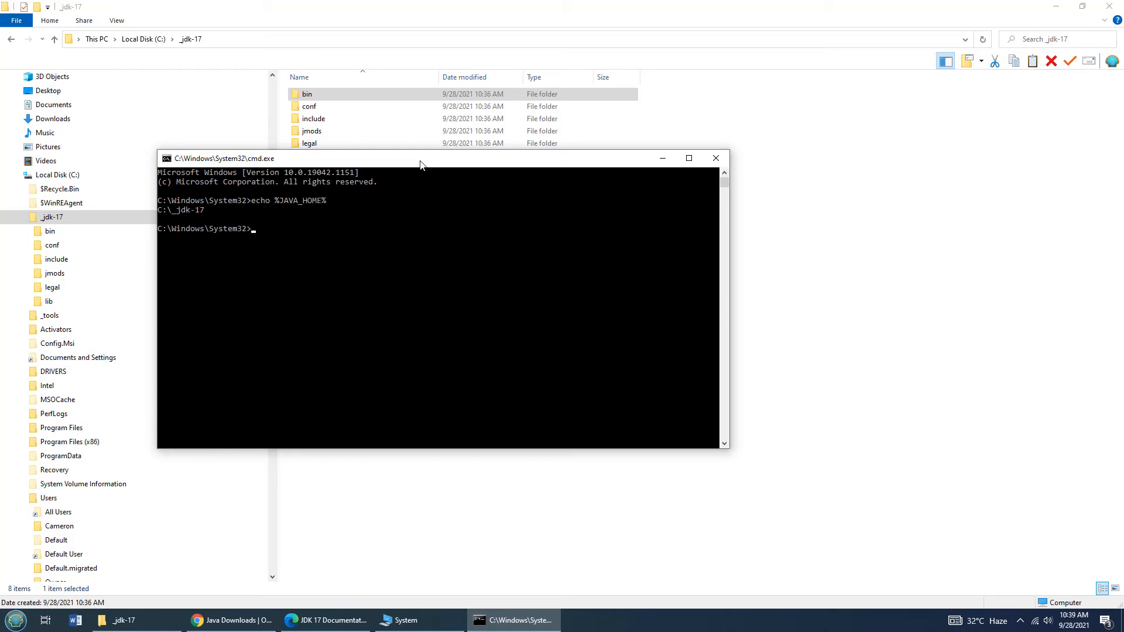
pyautogui.moveTo(379, 237)
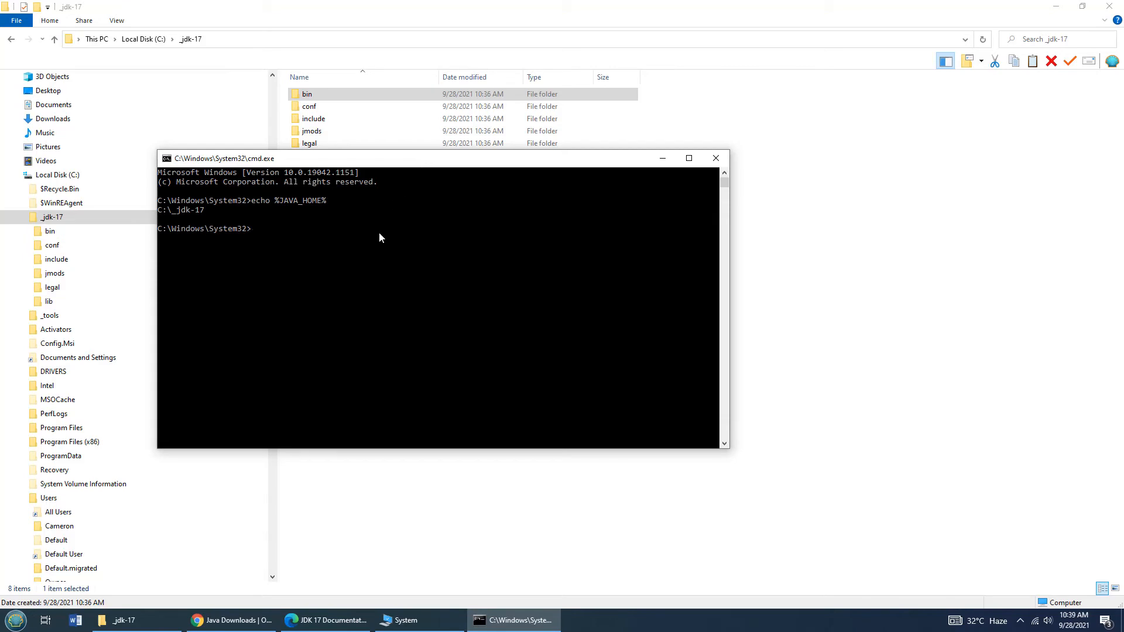
# Run java -version and confirm it reports Java 17 LTS
pyautogui.write('JAVA')
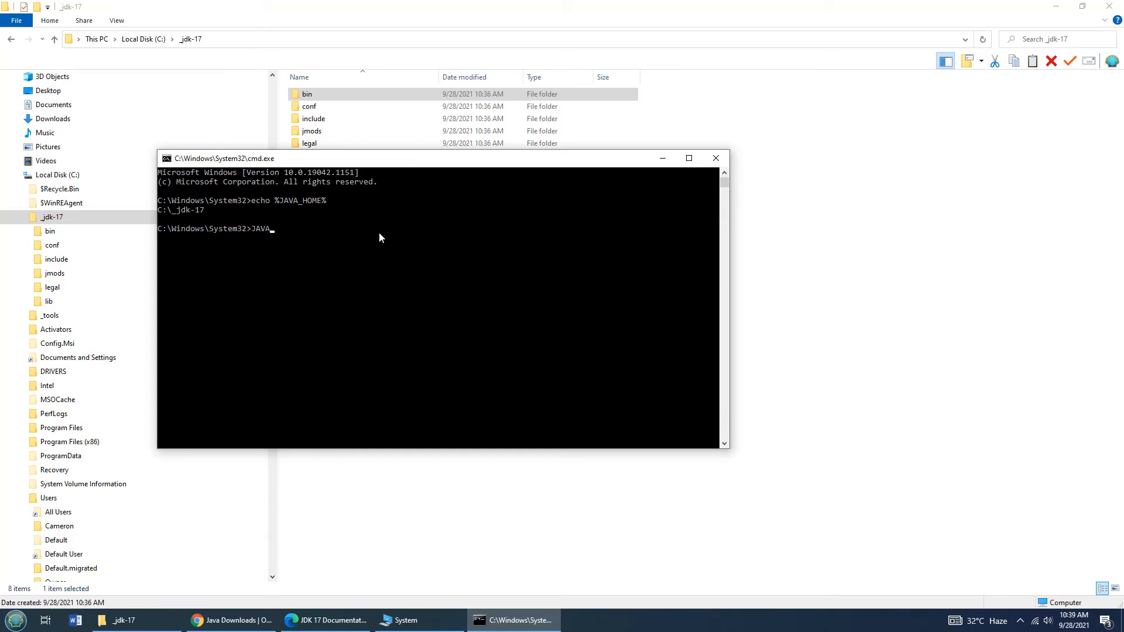
pyautogui.write('java')
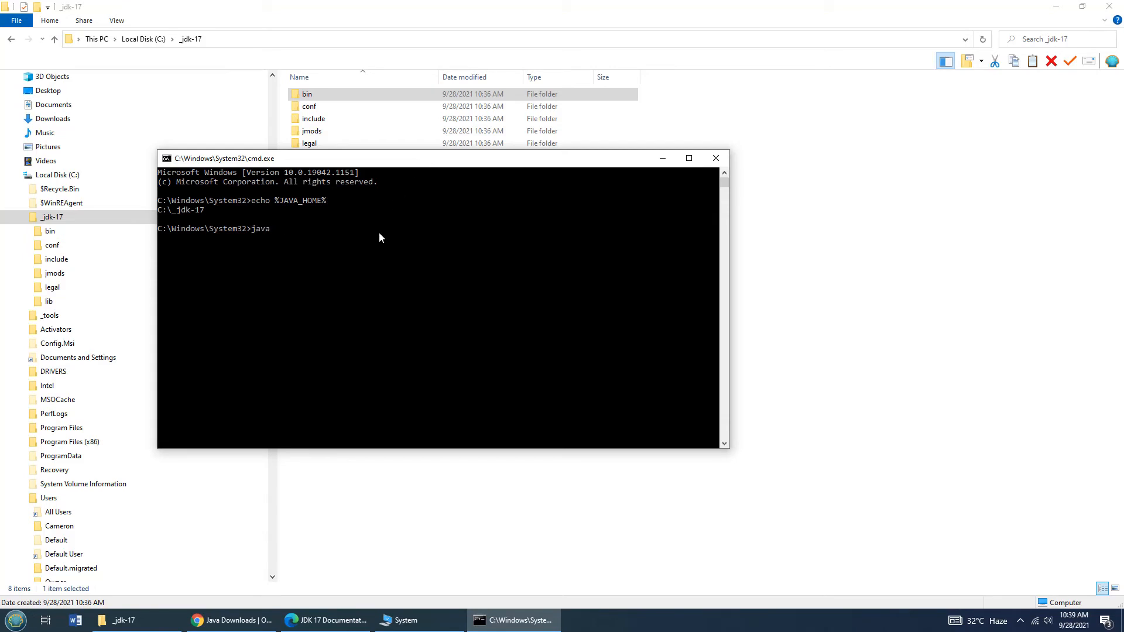
pyautogui.write('-versi')
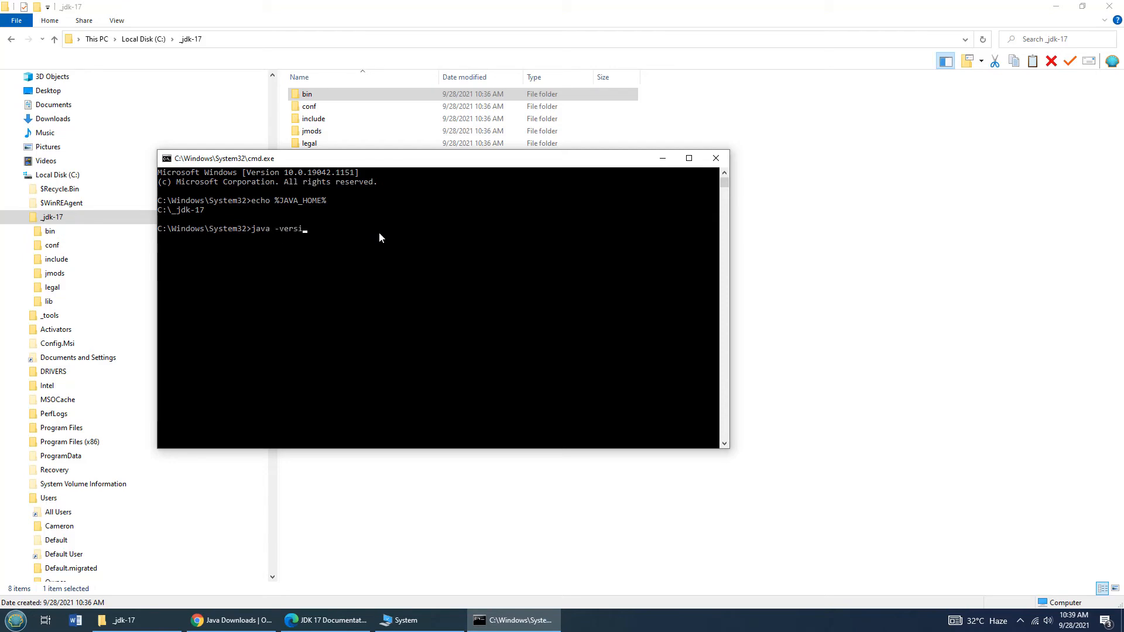
pyautogui.press('Return')
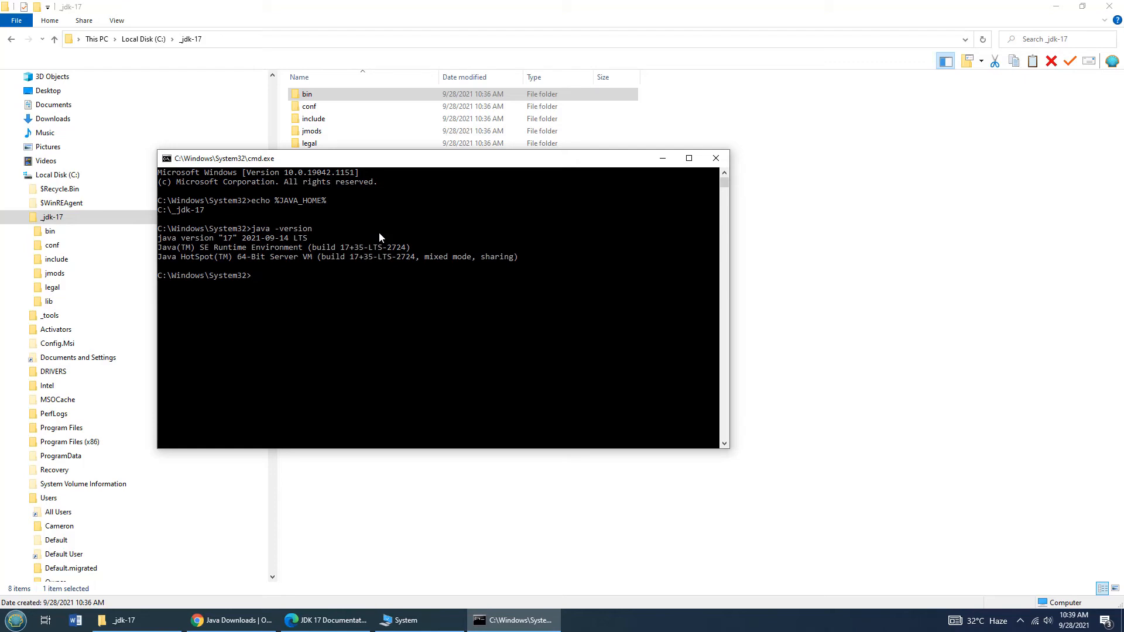
pyautogui.moveTo(366, 240)
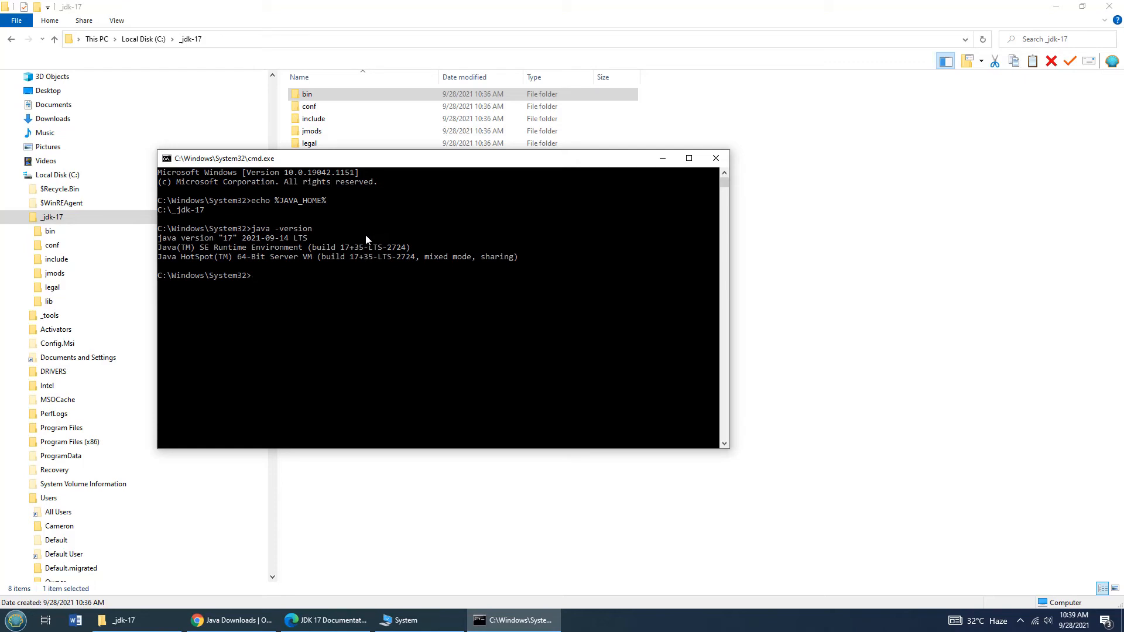
pyautogui.moveTo(273, 230)
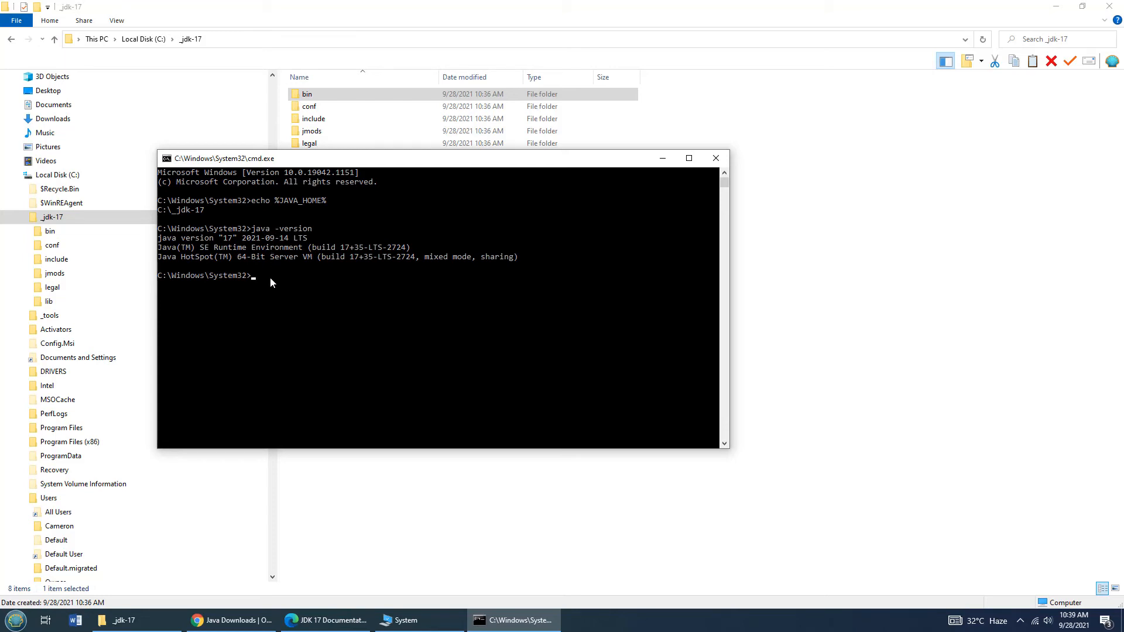
pyautogui.doubleClick(260, 228)
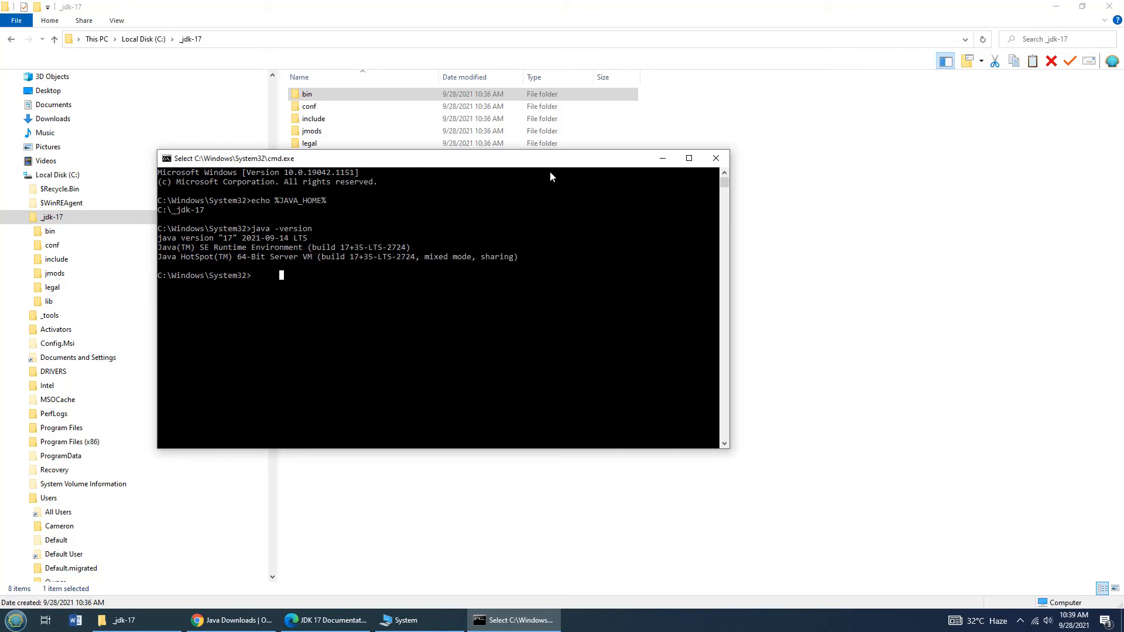
# Create a com folder under _jdk-17 with an mcnz folder inside it
pyautogui.click(714, 158)
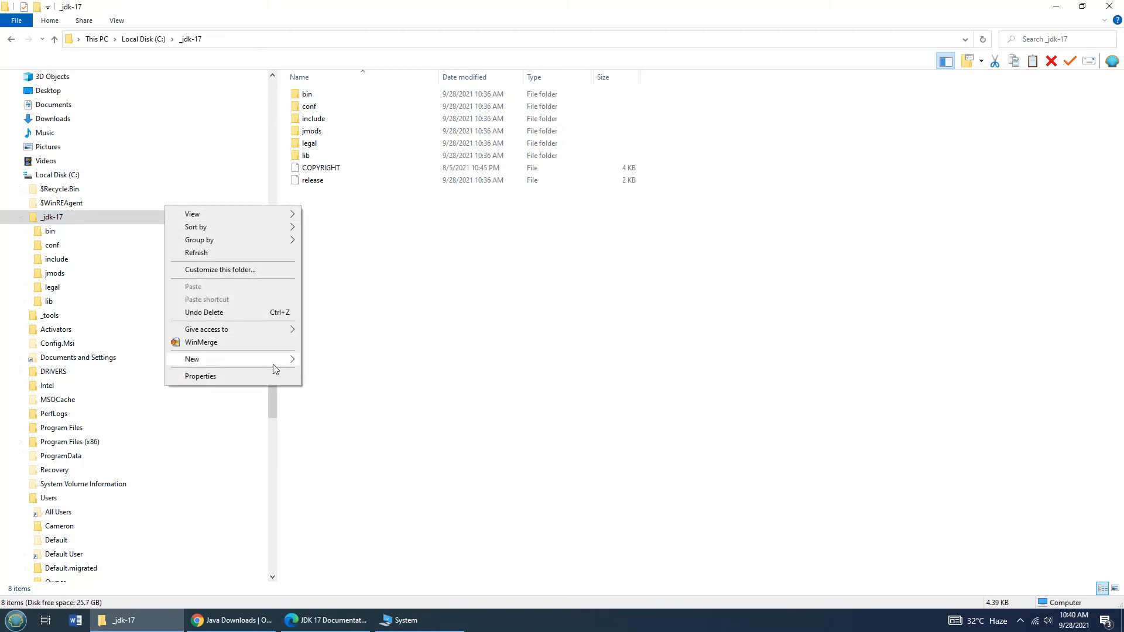
pyautogui.click(191, 360)
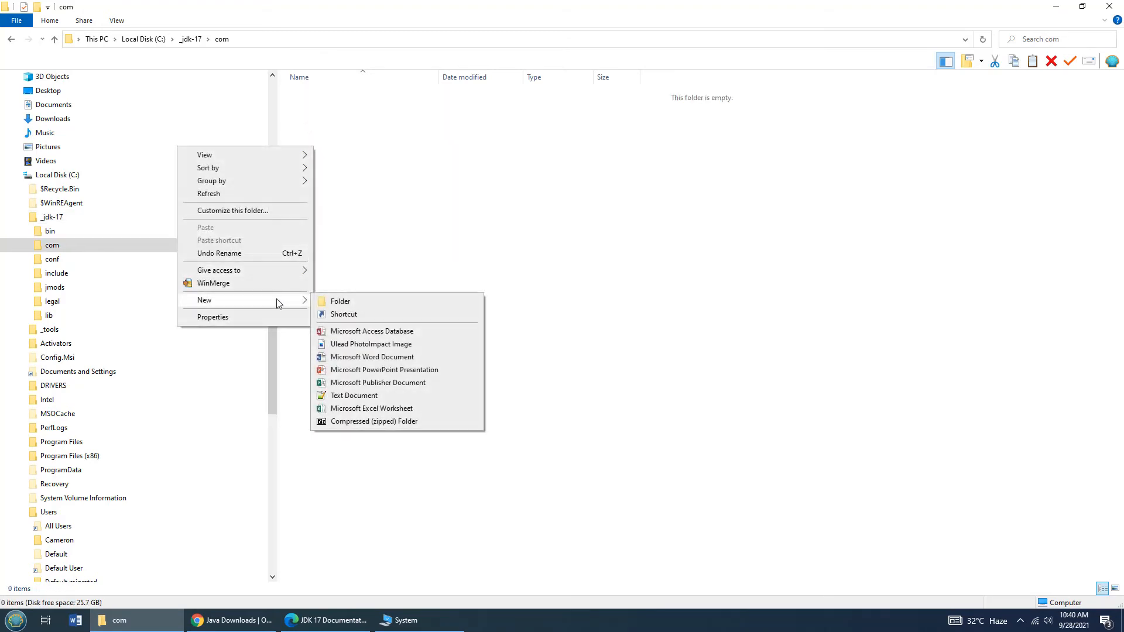
pyautogui.click(340, 301)
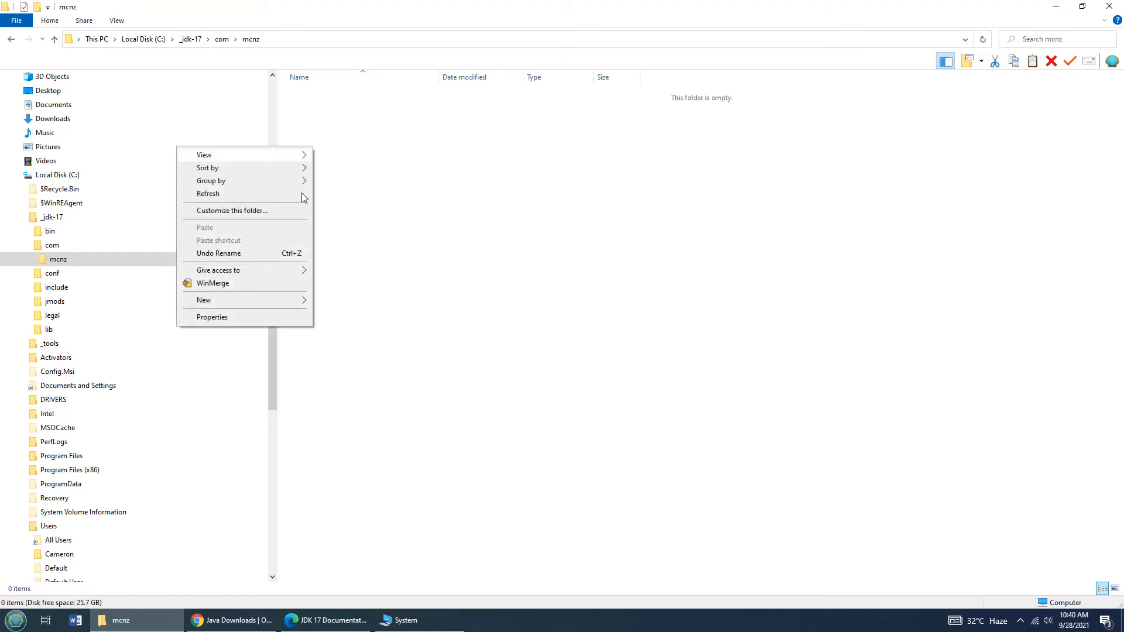
# Create a new text document in mcnz renamed to HelloWorld.java, accepting the extension change
pyautogui.click(203, 299)
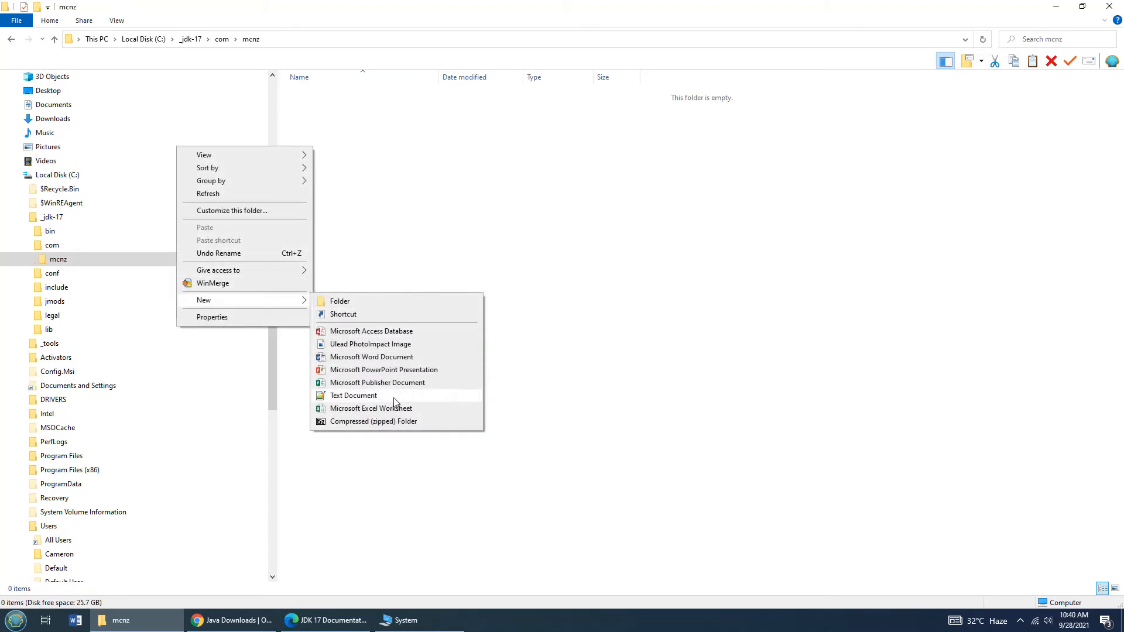
pyautogui.click(353, 395)
pyautogui.write('HelloWorld.java')
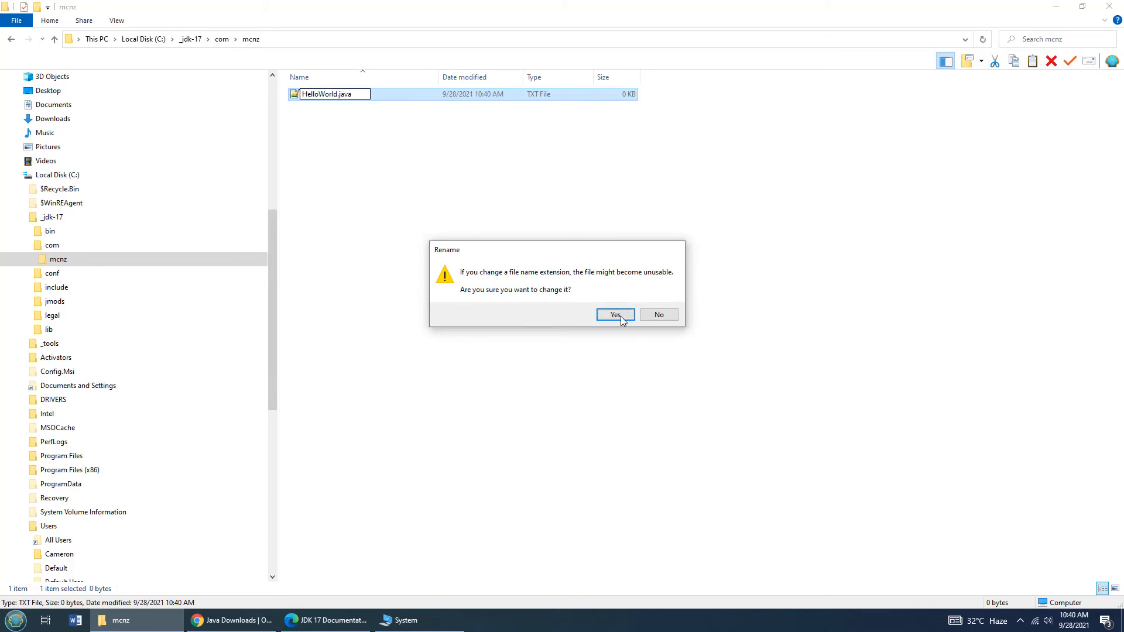
pyautogui.click(614, 315)
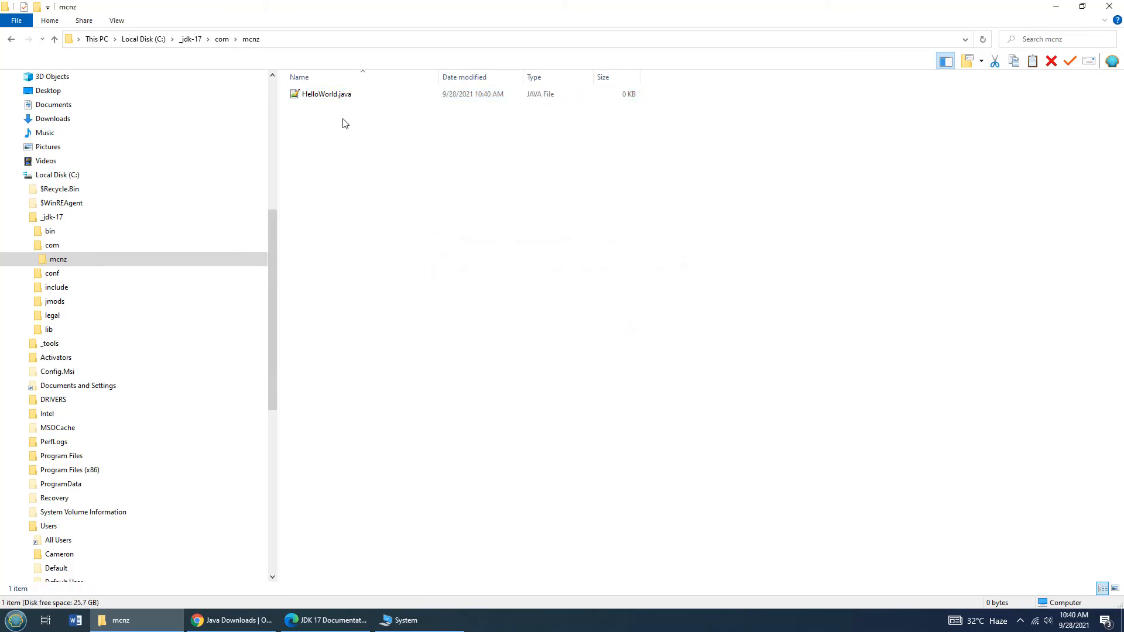
pyautogui.click(327, 94)
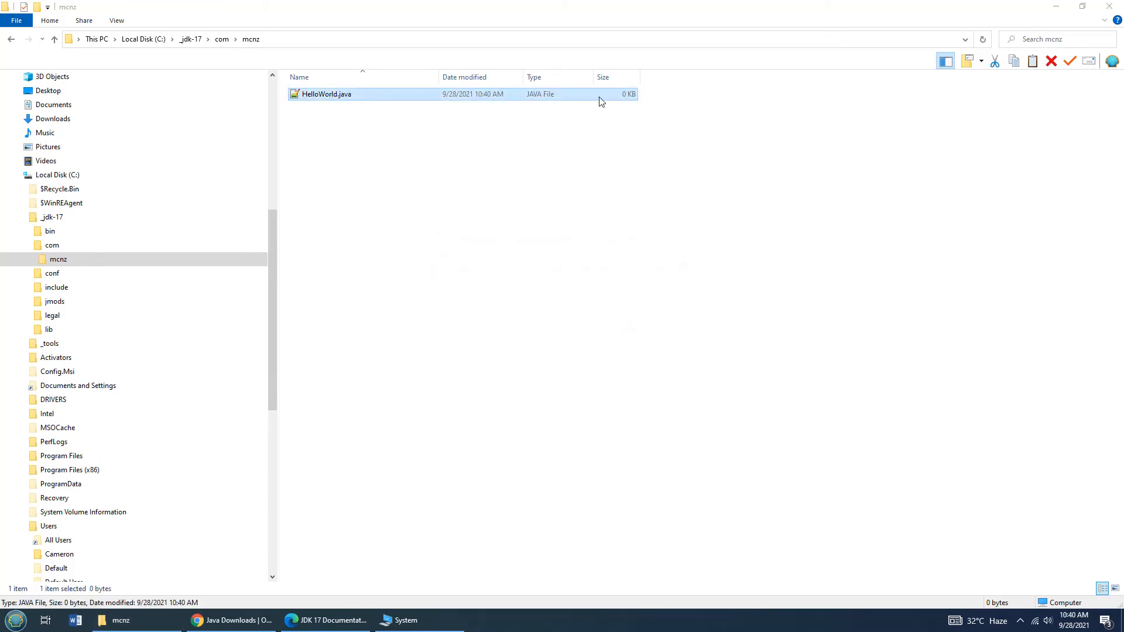
# Declare package com.mcnz and public class HelloWorld in HelloWorld.java
pyautogui.doubleClick(327, 94)
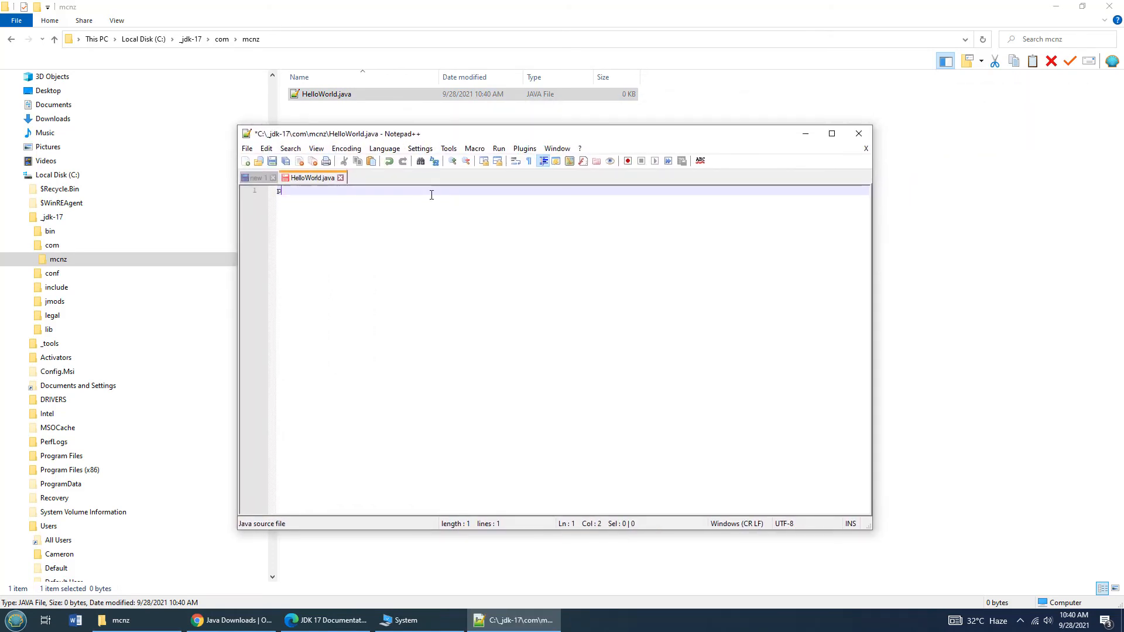
pyautogui.write('package')
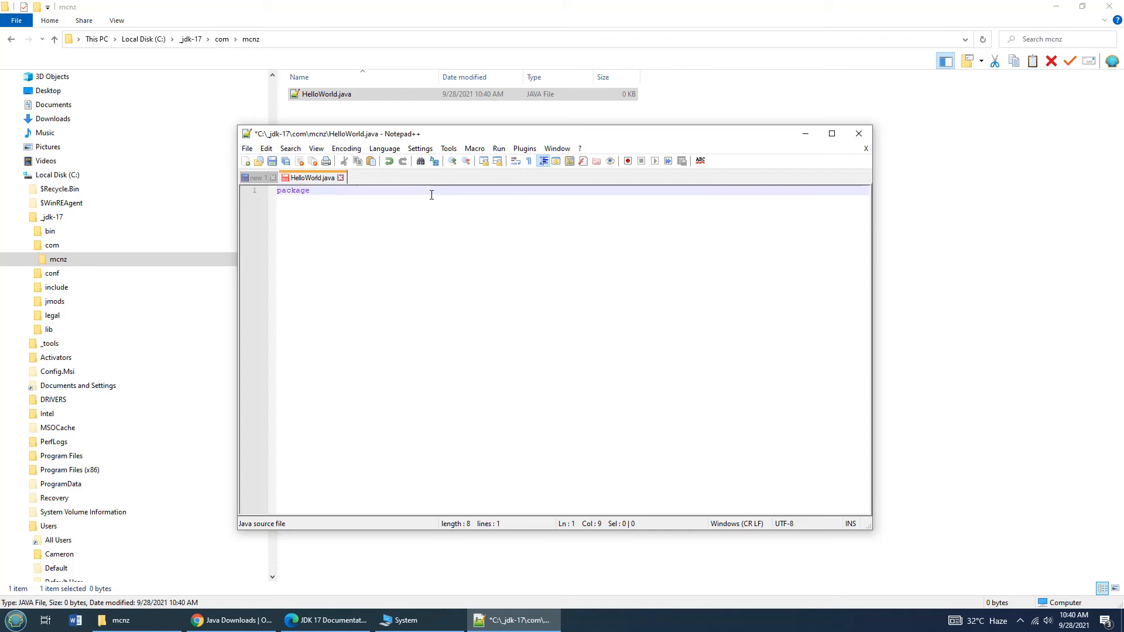
pyautogui.write('com.mcnz;')
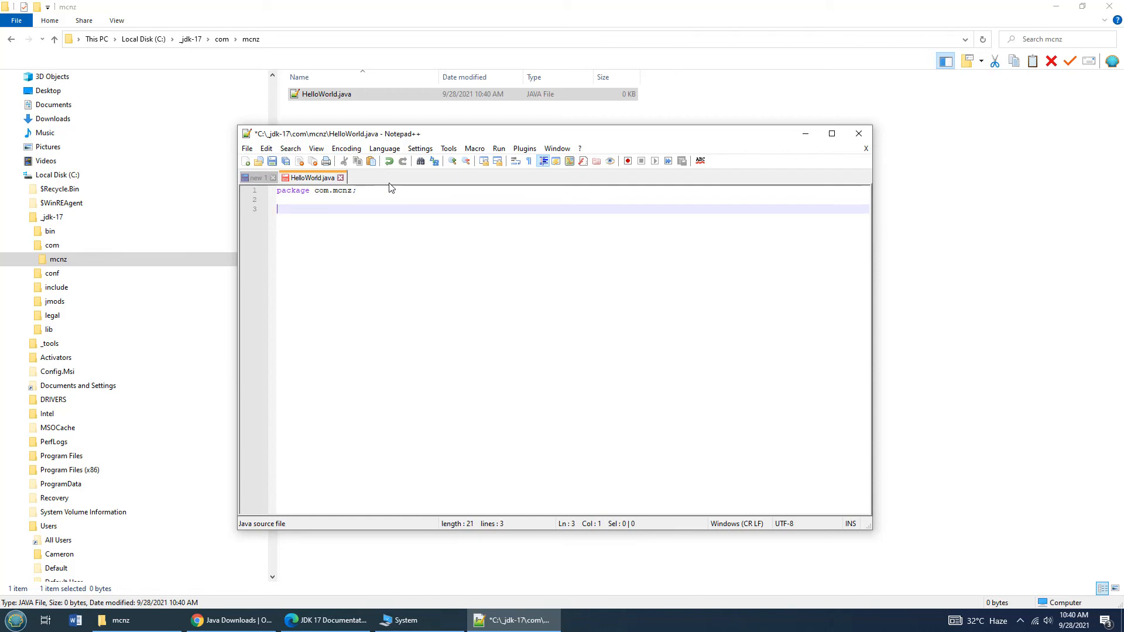
pyautogui.write('public class Hel')
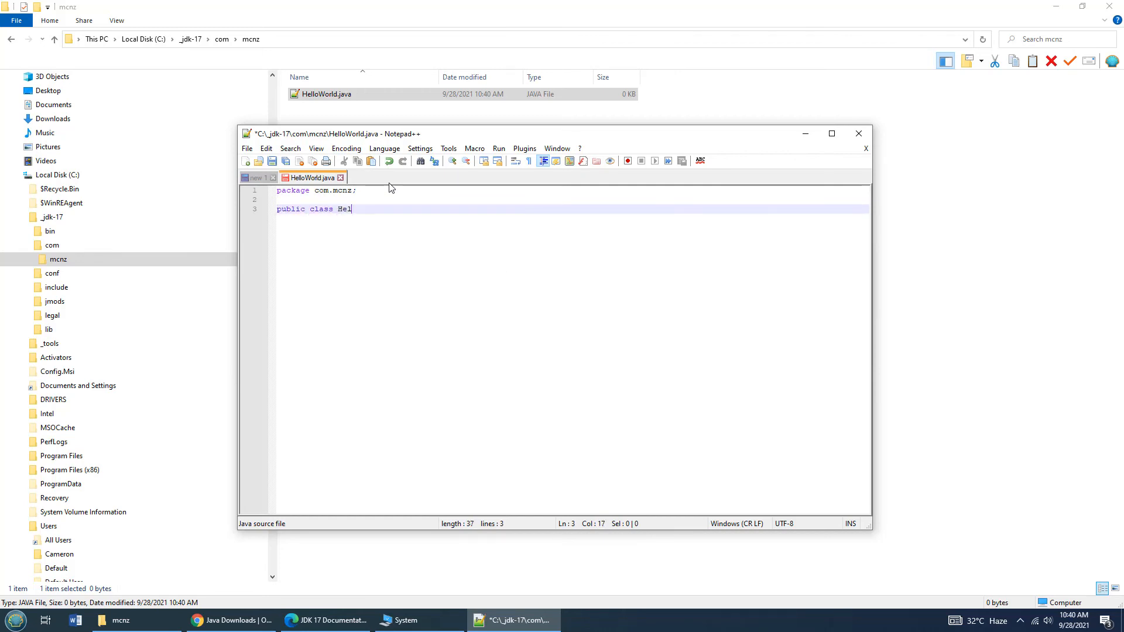
pyautogui.write('loW')
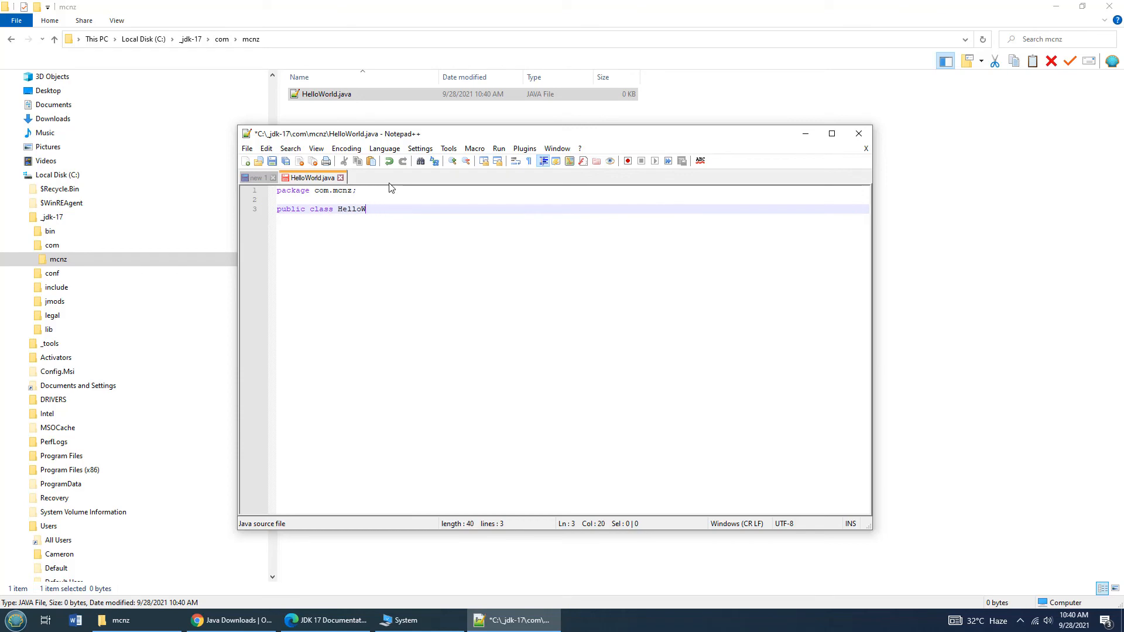
pyautogui.write('orld {')
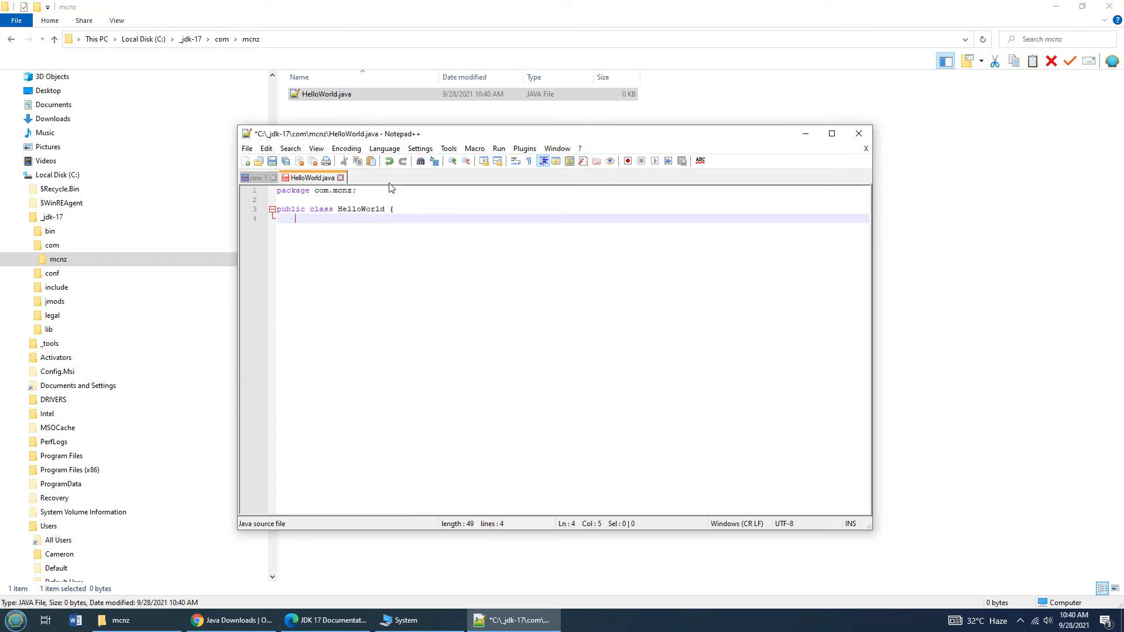
# Write the main(String[] args) method with System.out.println("Hello World") and closing braces
pyautogui.write('public static void m')
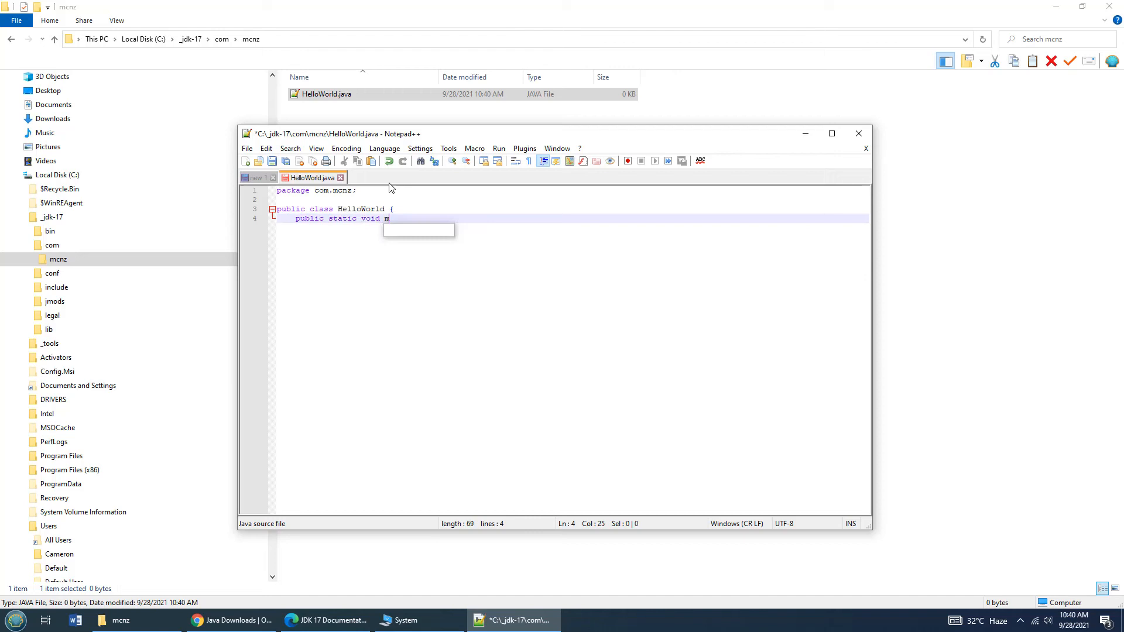
pyautogui.write('ain(sTRING')
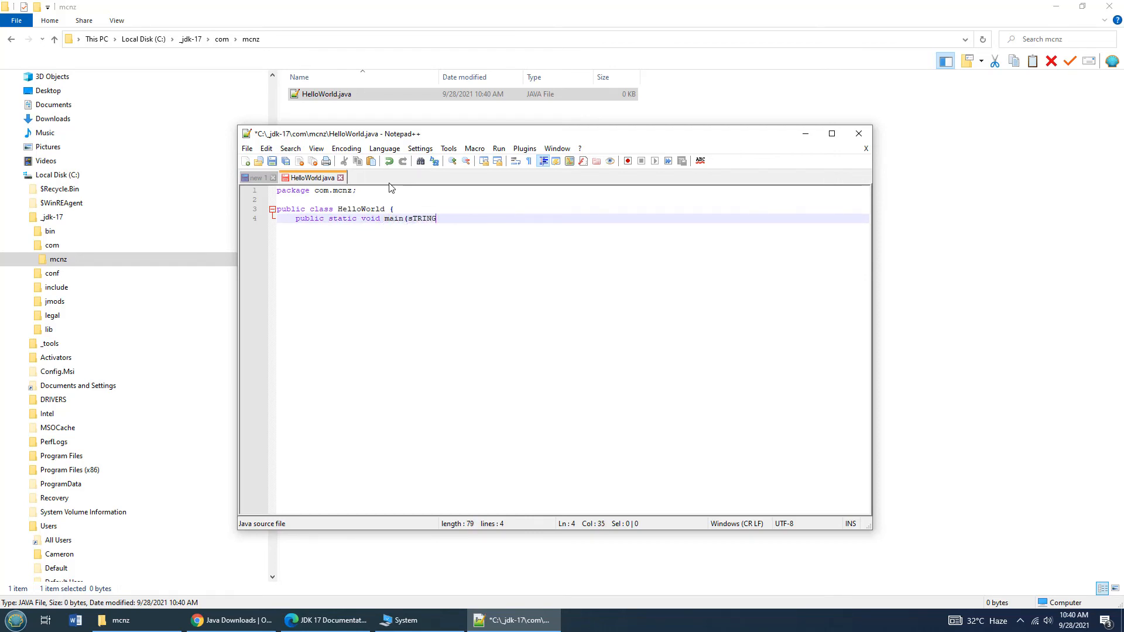
pyautogui.write('String args[]) {')
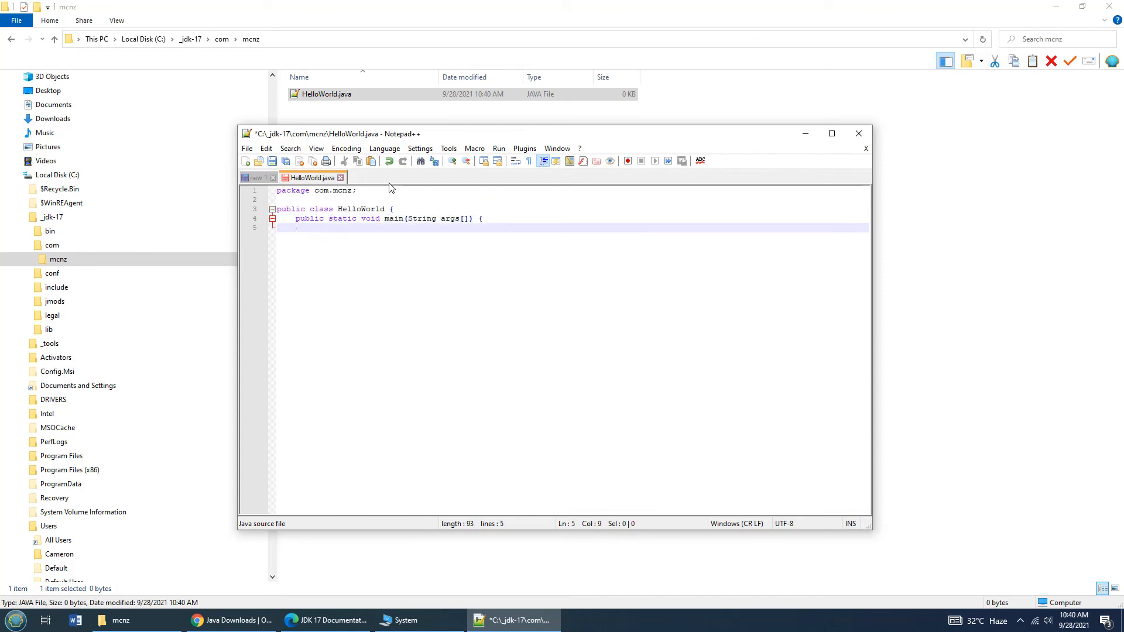
pyautogui.write('System.out.')
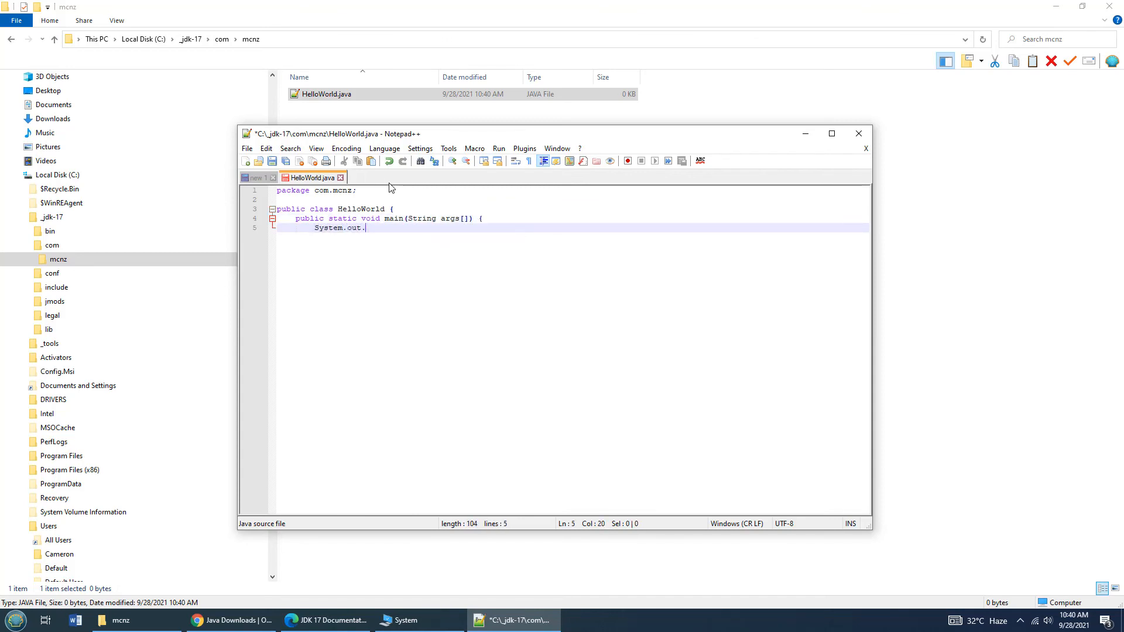
pyautogui.write('println("Hello World");')
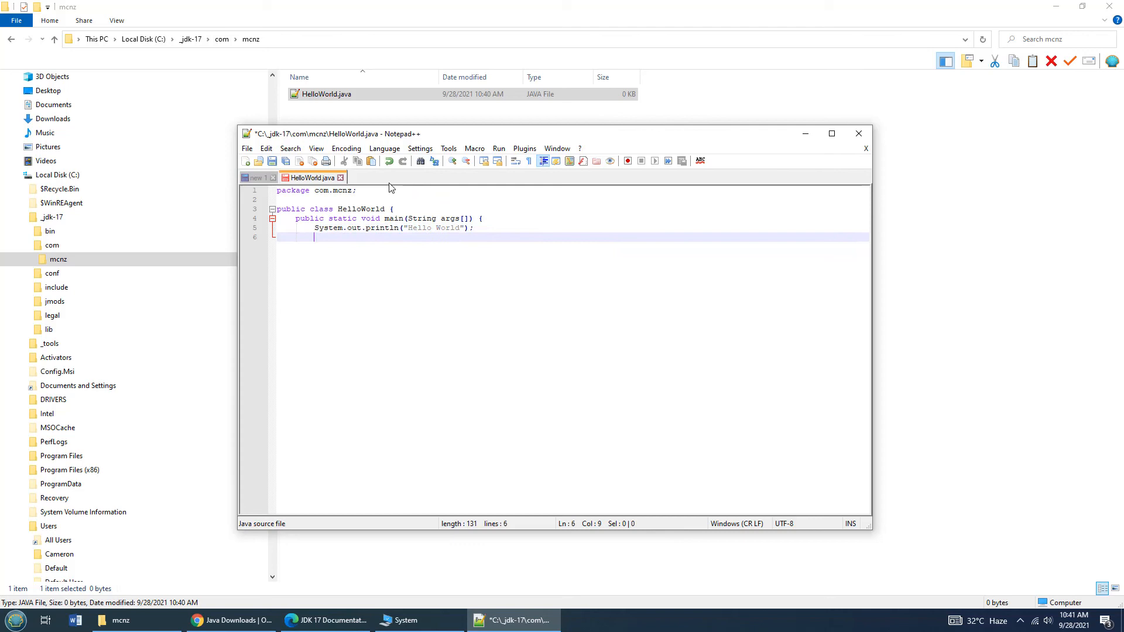
pyautogui.write('}')
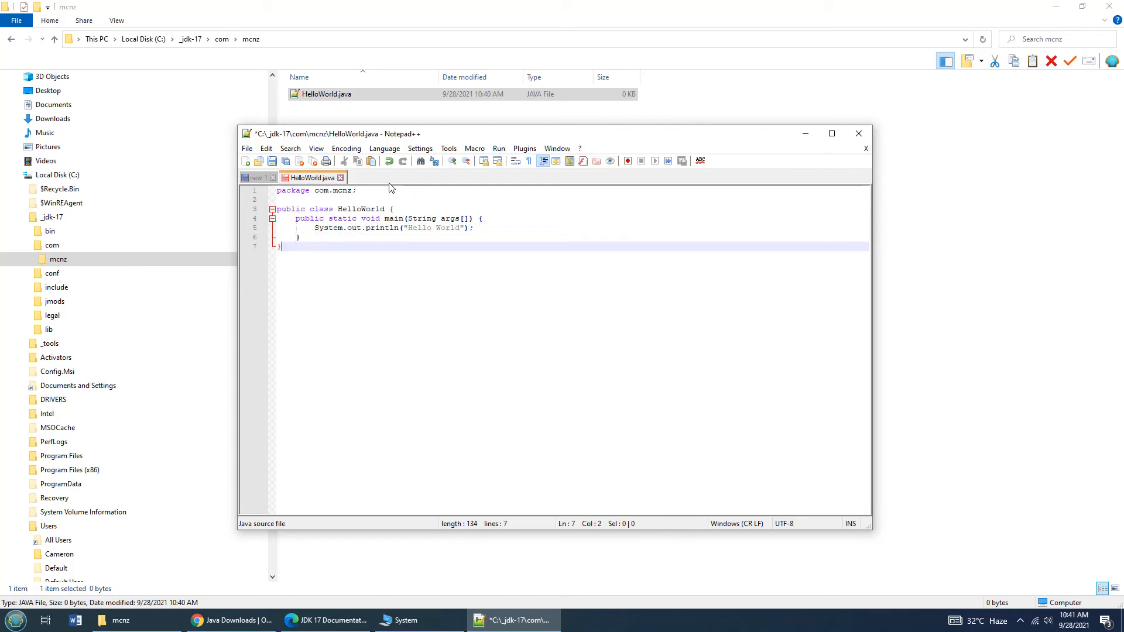
# Check the HelloWorld class name, save the file and close Notepad++
pyautogui.doubleClick(360, 209)
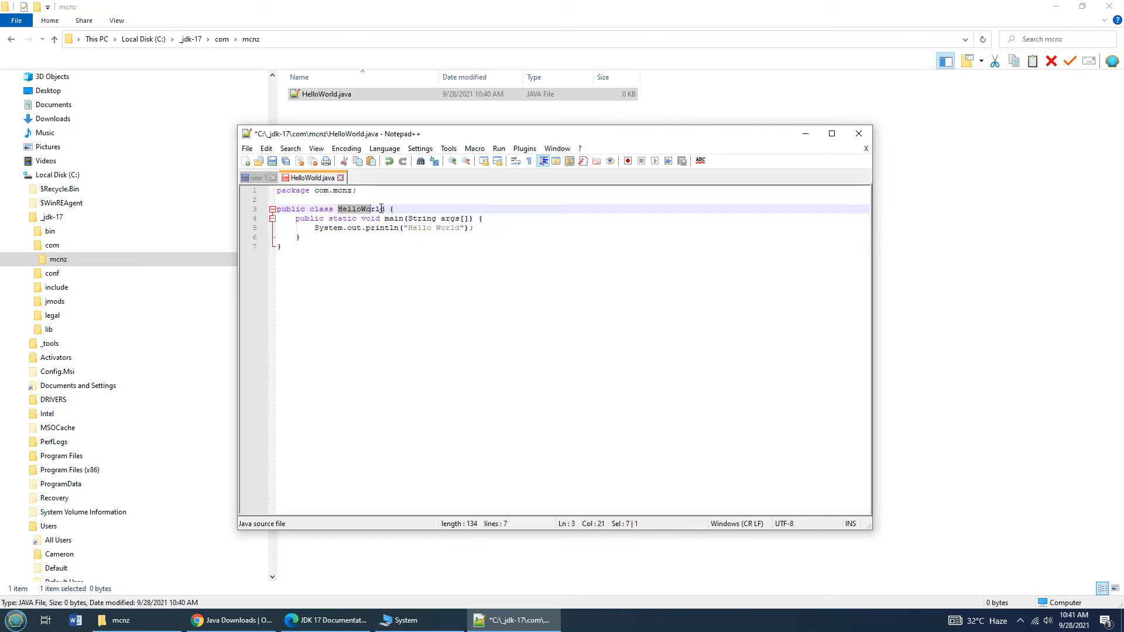
pyautogui.doubleClick(360, 209)
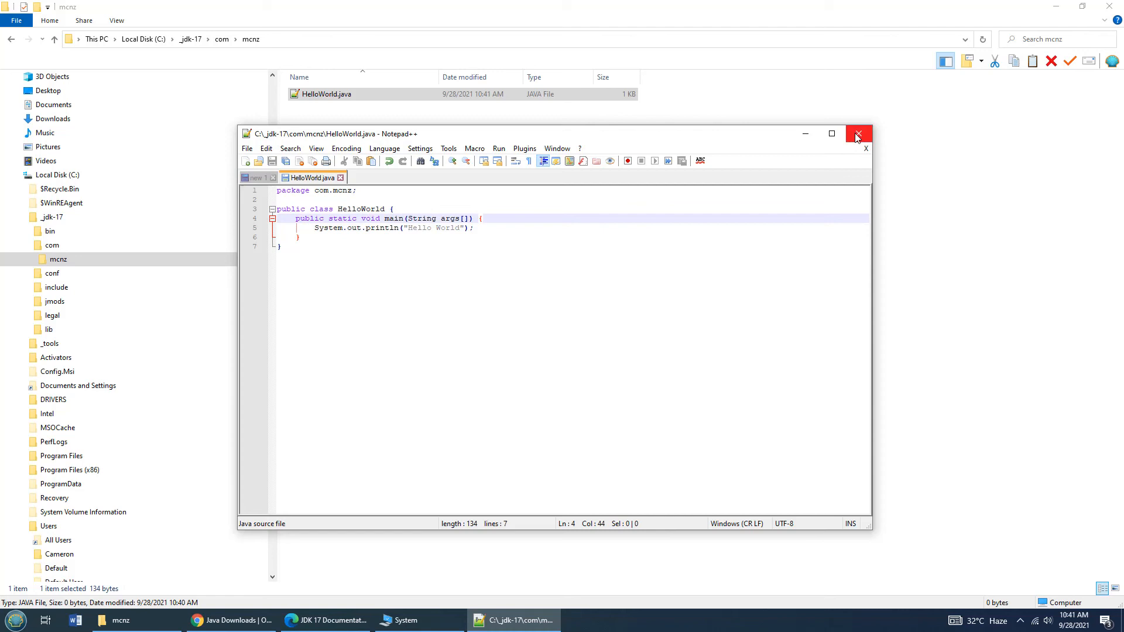
pyautogui.click(857, 133)
pyautogui.write('cmd')
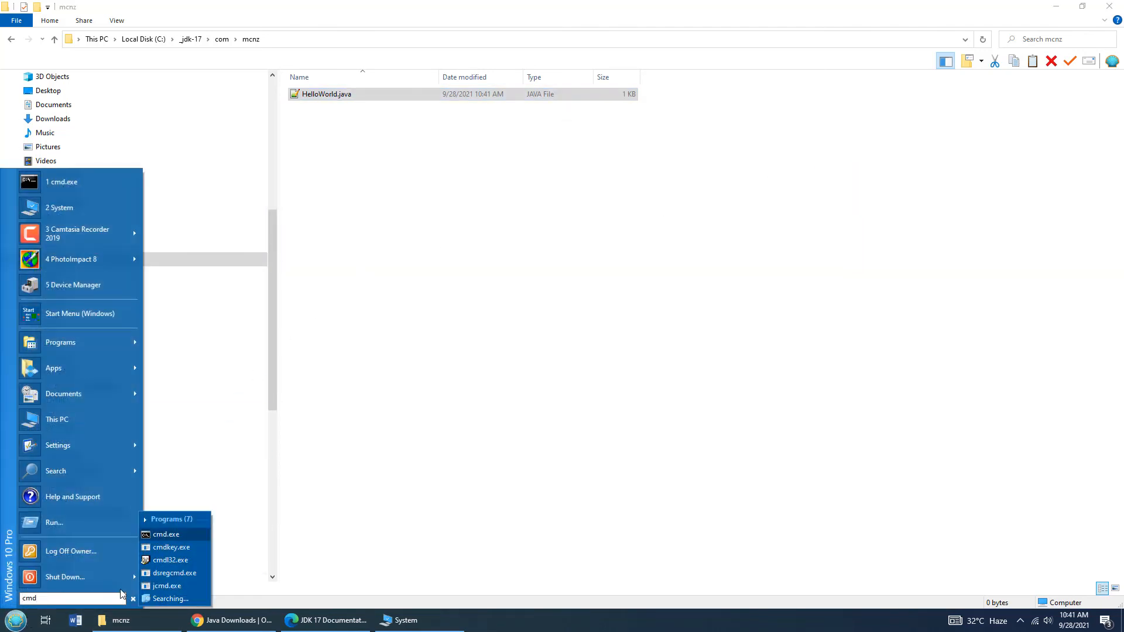
# From C:\_jdk-17 in a new Command Prompt, compile com\mcnz\HelloWorld.java with javac
pyautogui.click(165, 534)
pyautogui.write('cd _jdk*')
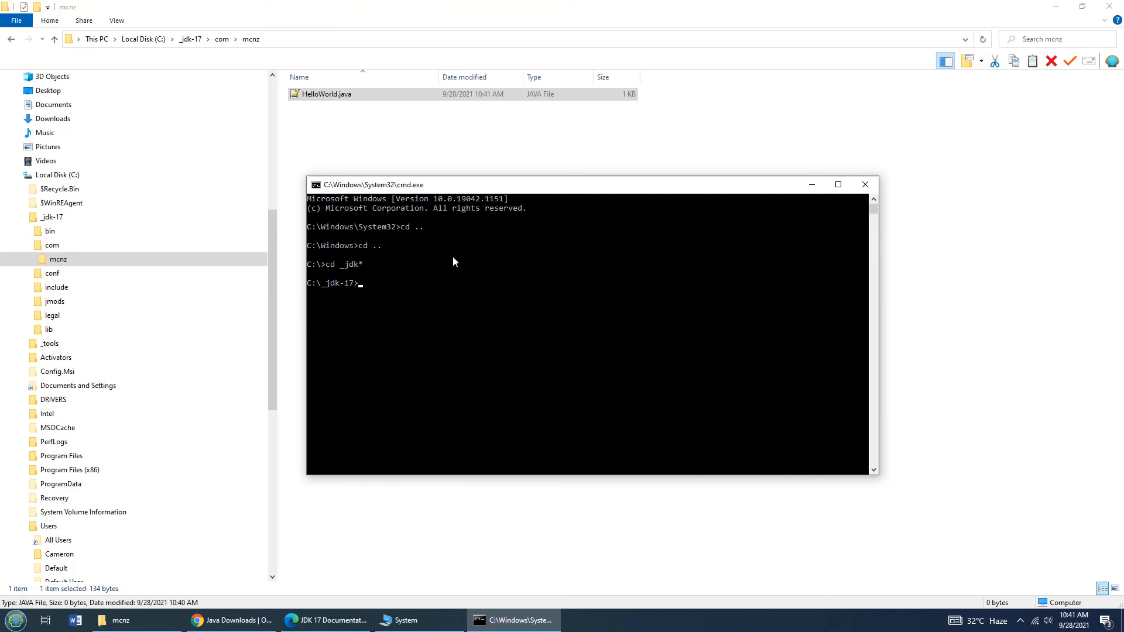
pyautogui.write('javac com.m')
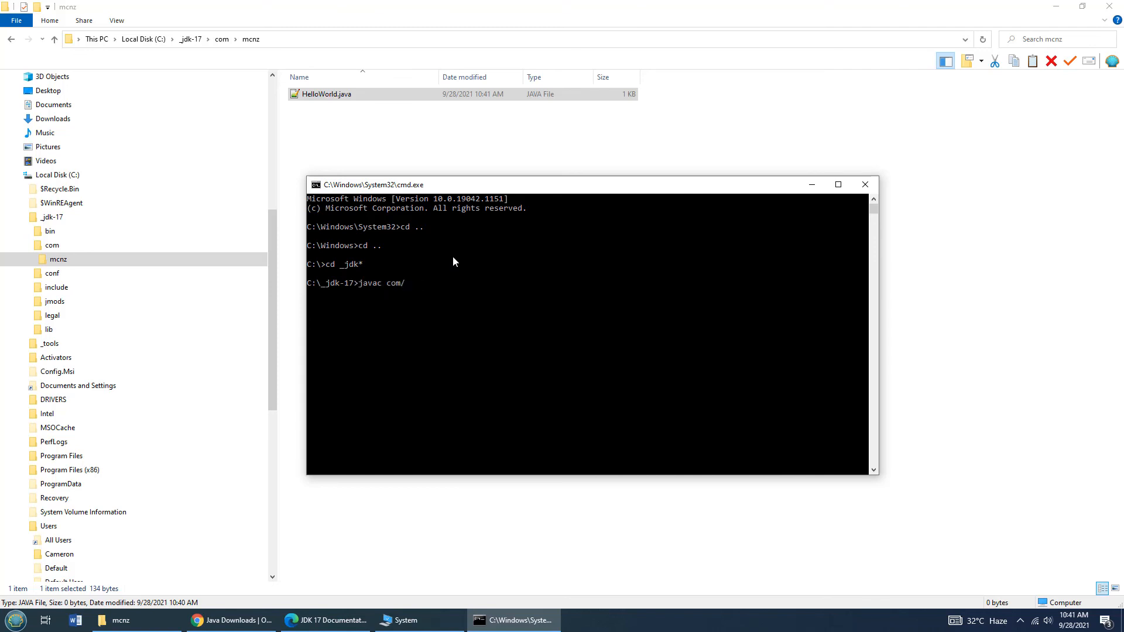
pyautogui.write('mcnz')
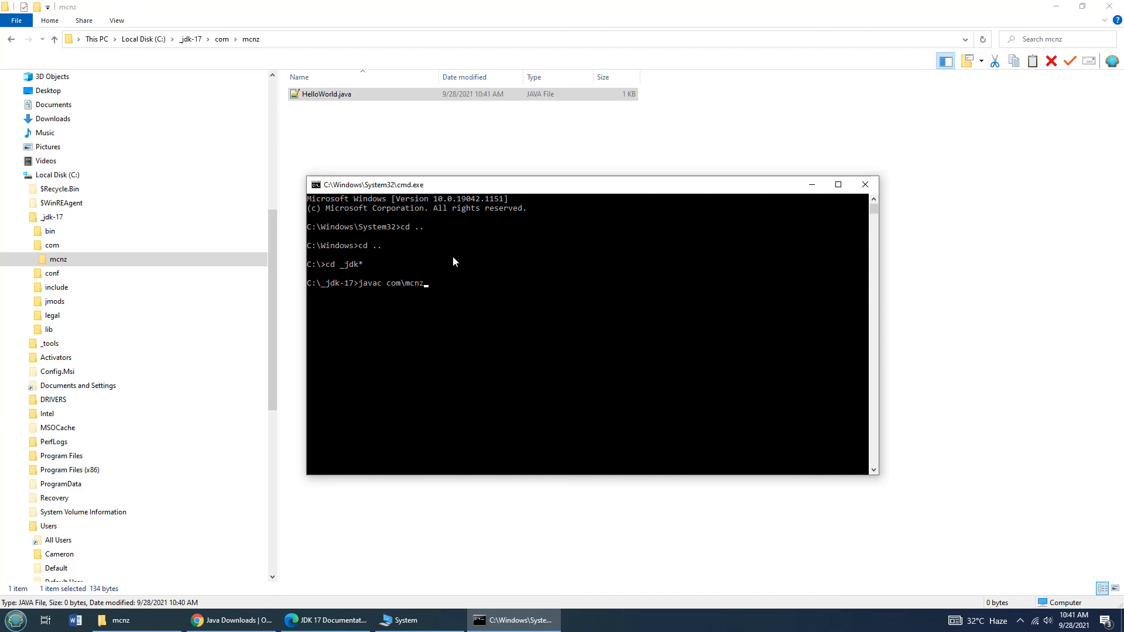
pyautogui.write('\\HelloW')
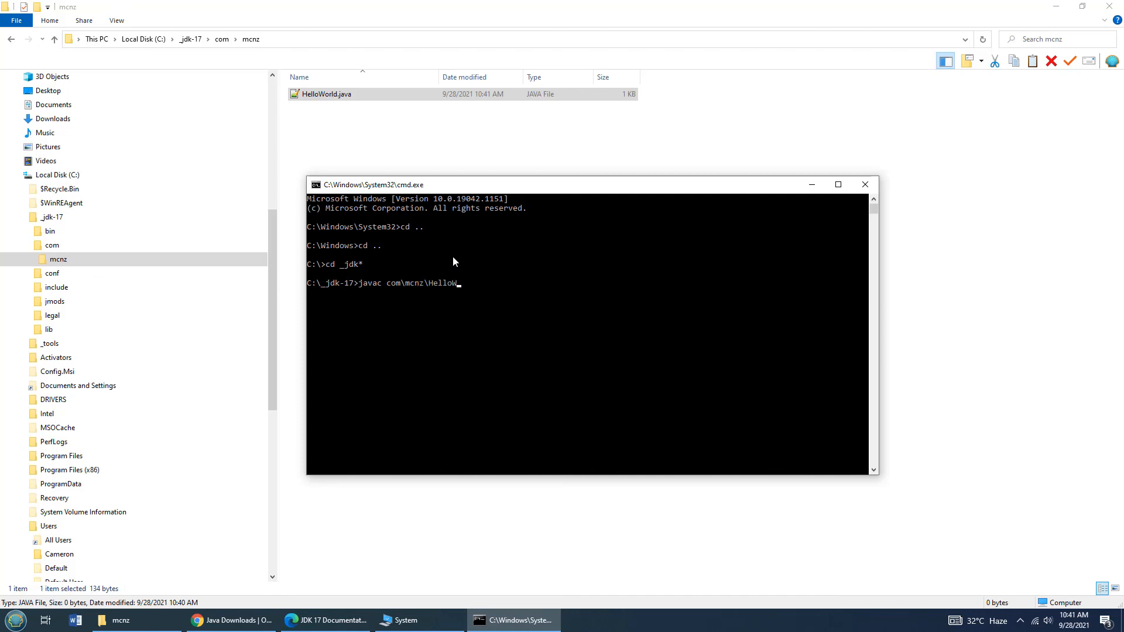
pyautogui.press('Return')
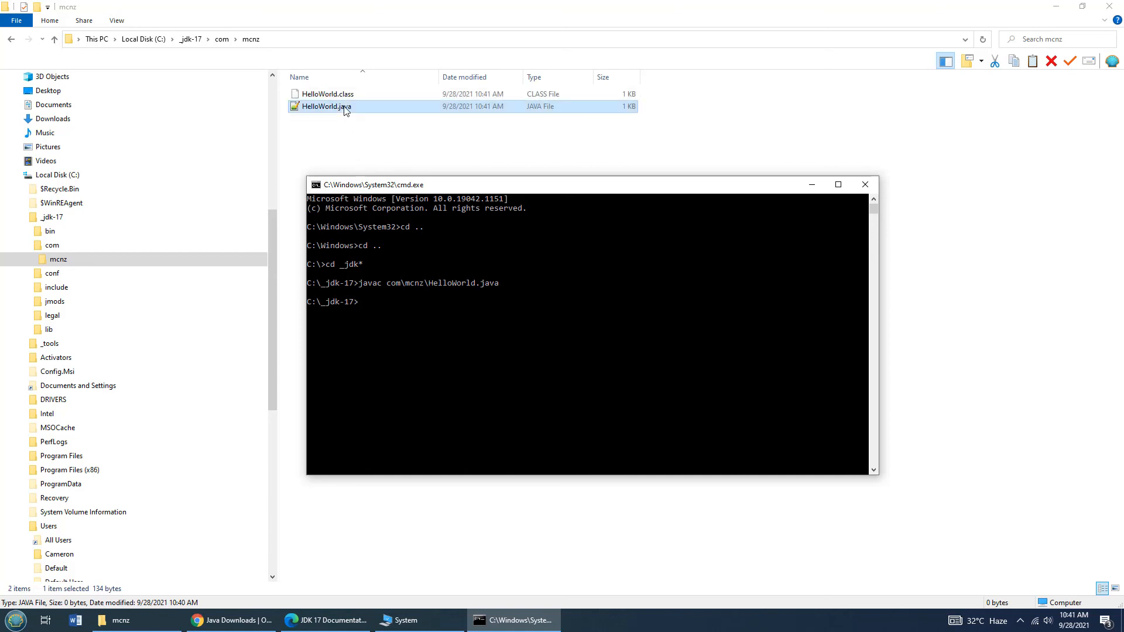
# Run java com.mcnz.HelloWorld so it prints Hello World
pyautogui.click(326, 94)
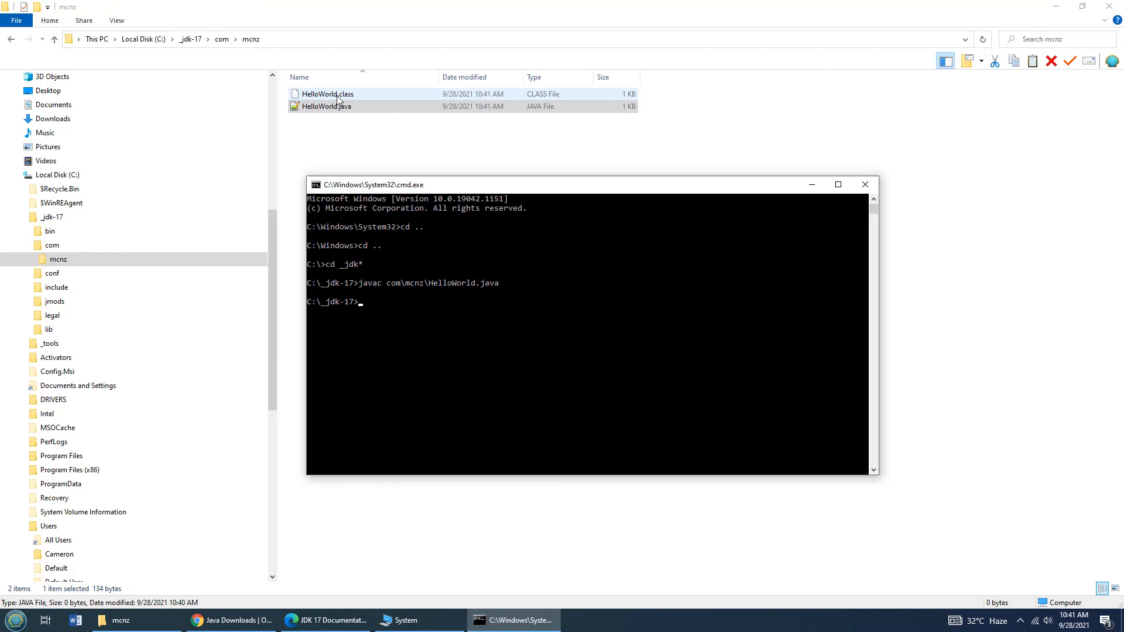
pyautogui.write('java')
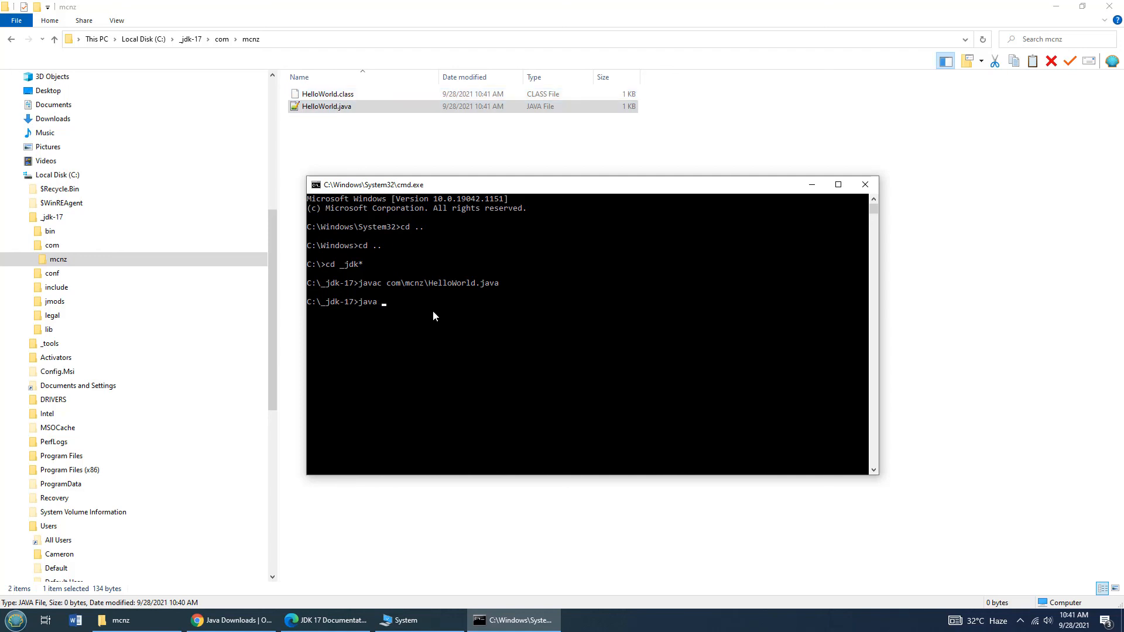
pyautogui.write('Hel')
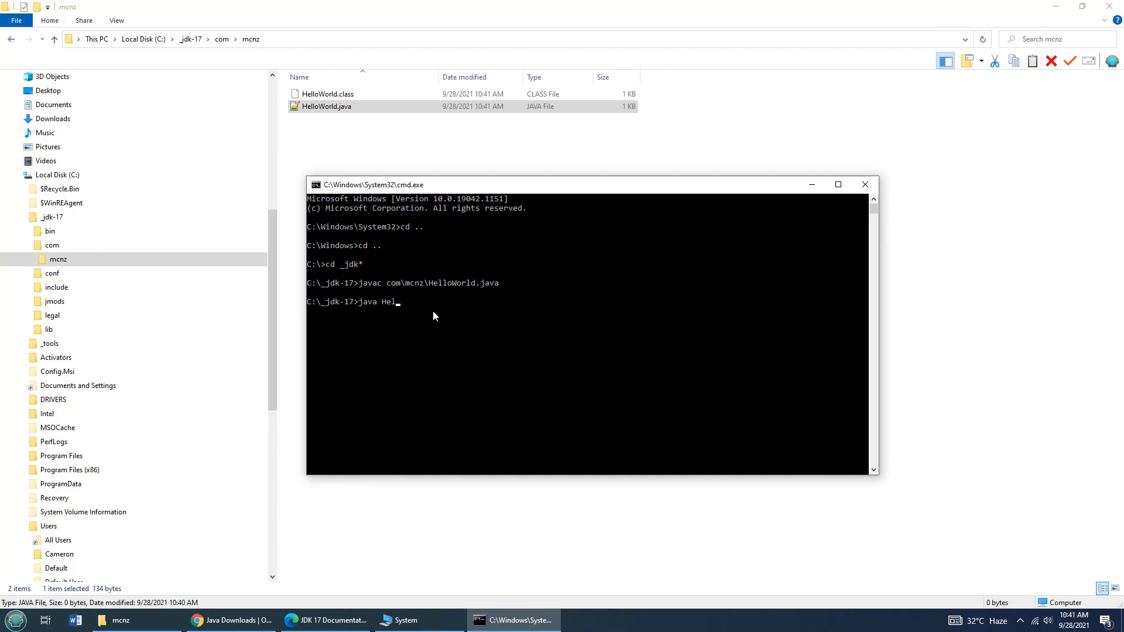
pyautogui.write('com.mcnz.')
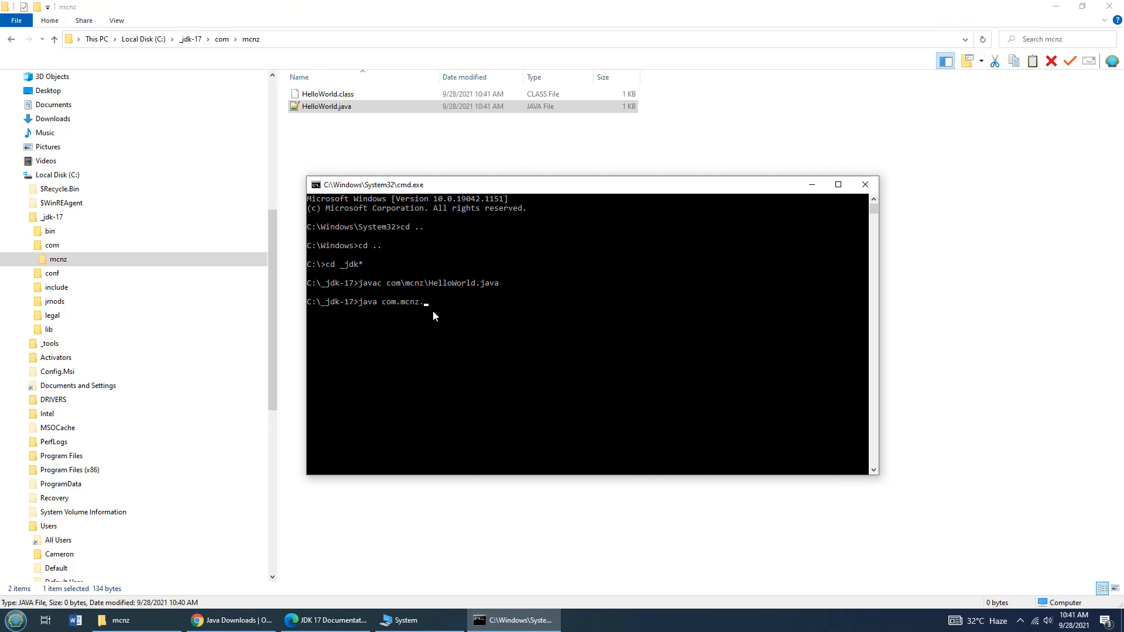
pyautogui.write('HelloW')
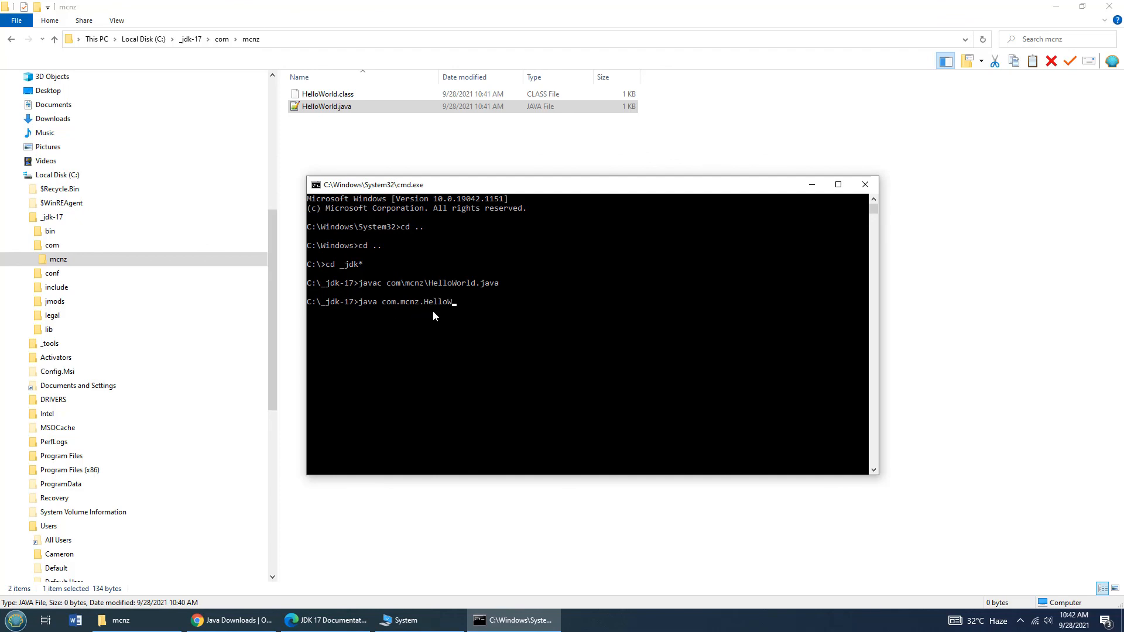
pyautogui.press('Return')
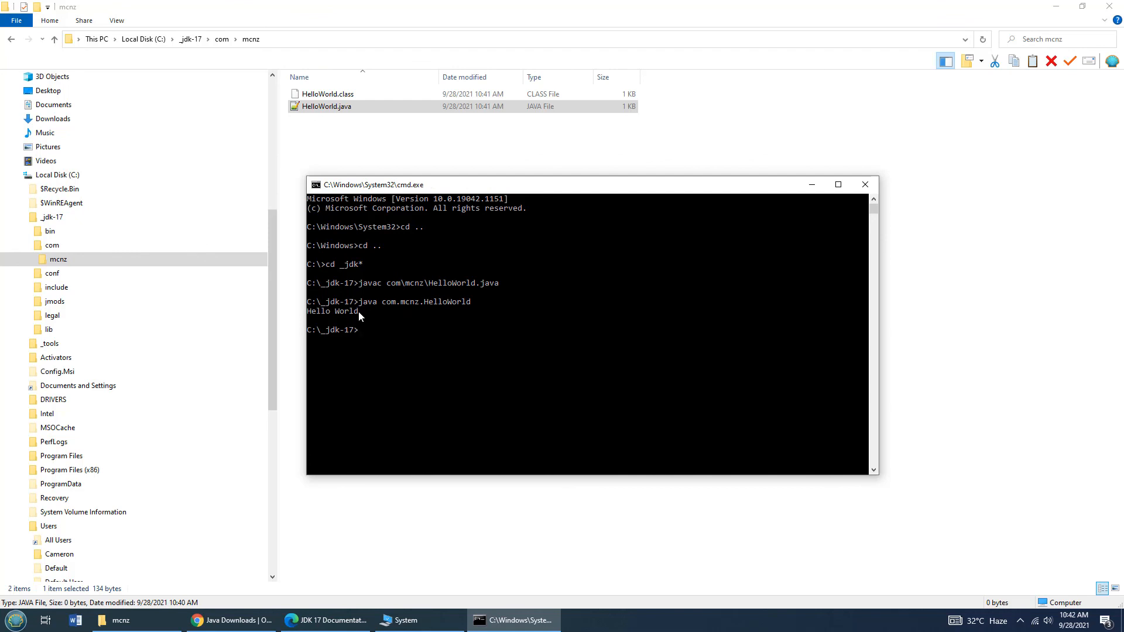